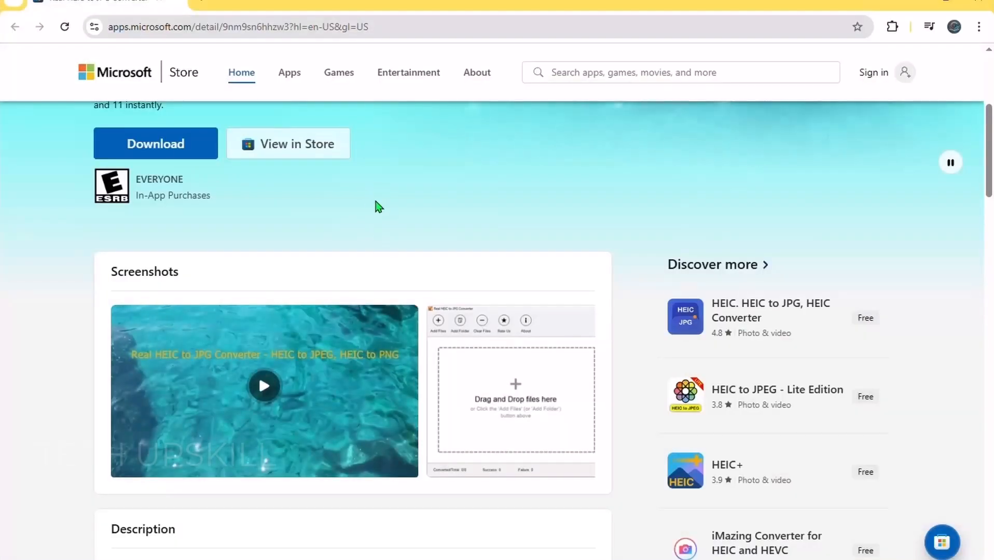
Scroll the Real HEIC to JPG Converter Store page down to its Features and version notes
scroll(up, 3)
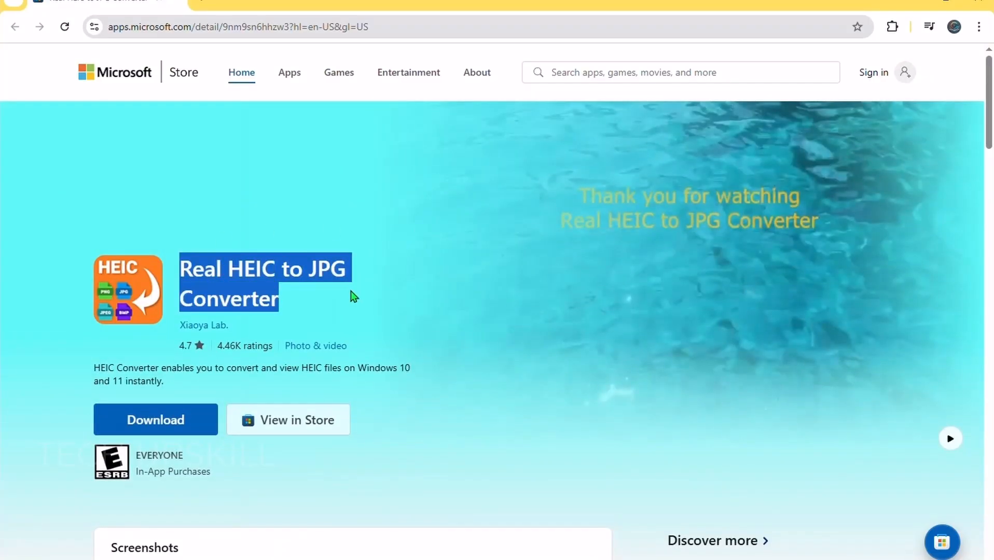
scroll(down, 3)
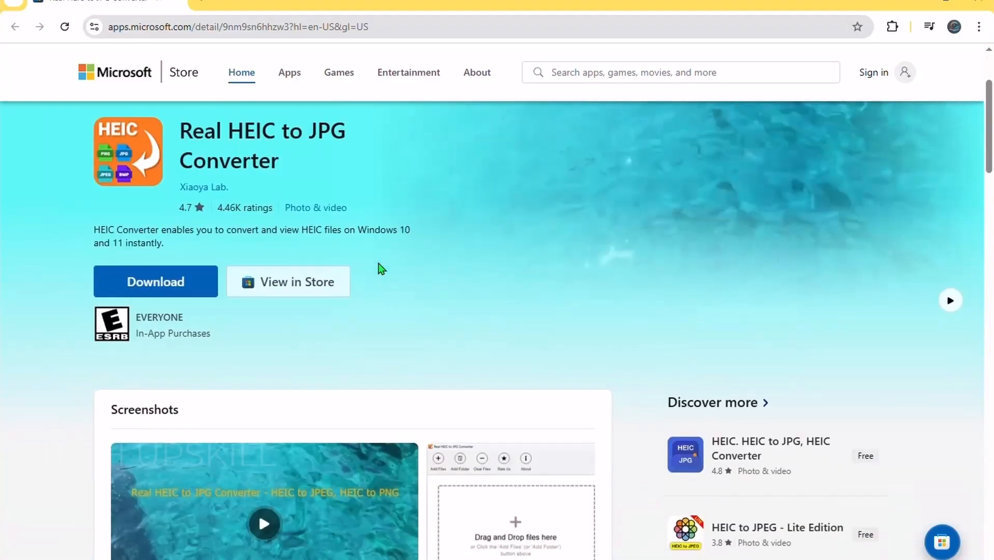
scroll(down, 3)
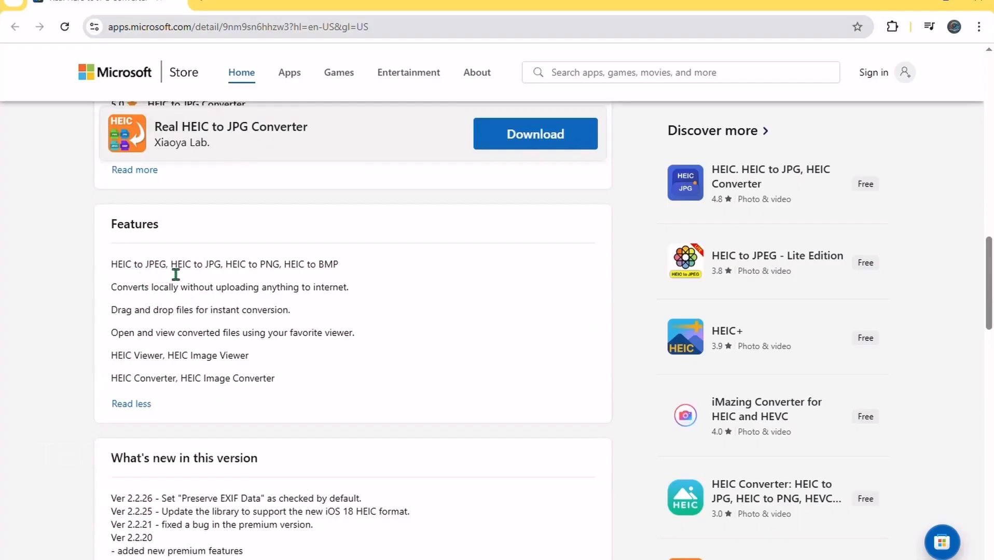
mouse_move(293, 274)
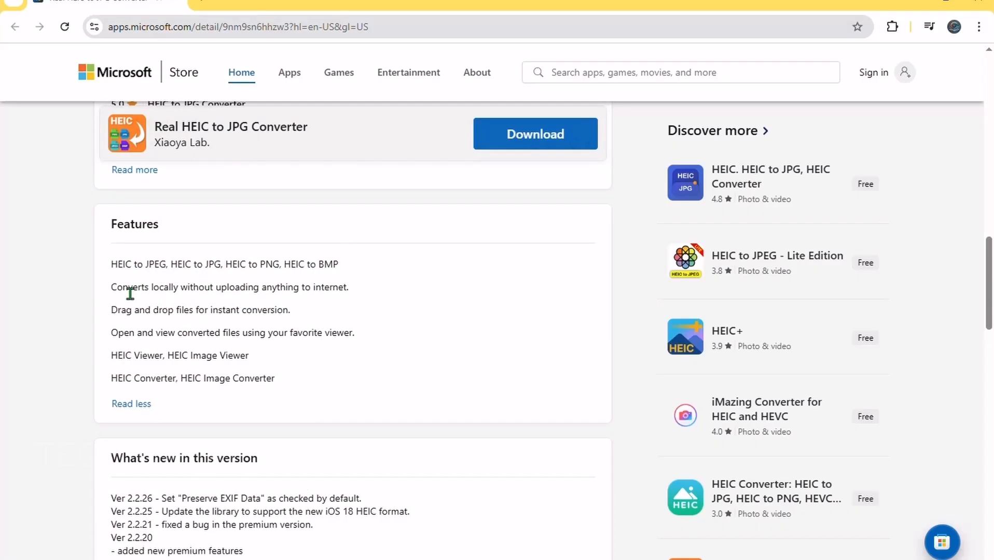
mouse_move(362, 334)
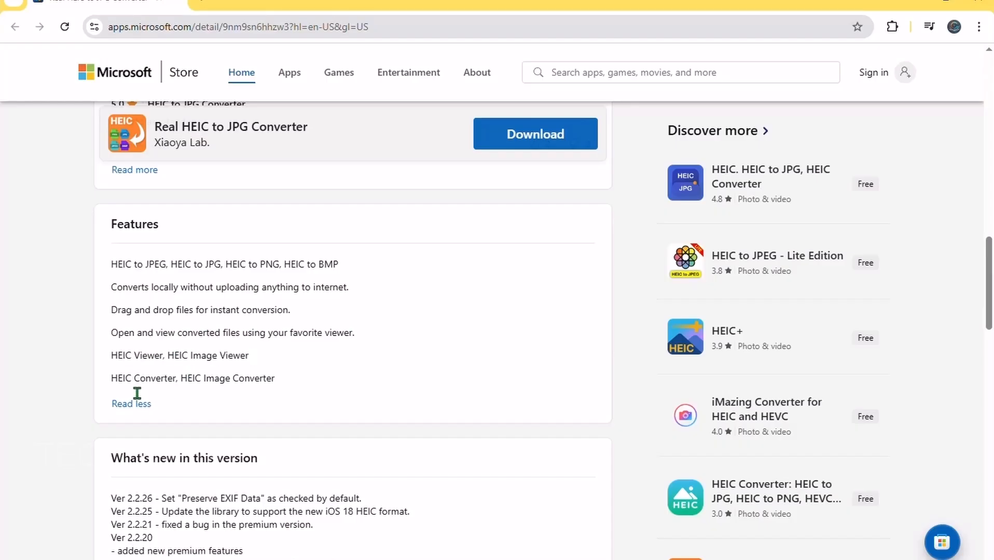
Enlarge the converter's screenshots and step through the gallery to the final one
click(130, 403)
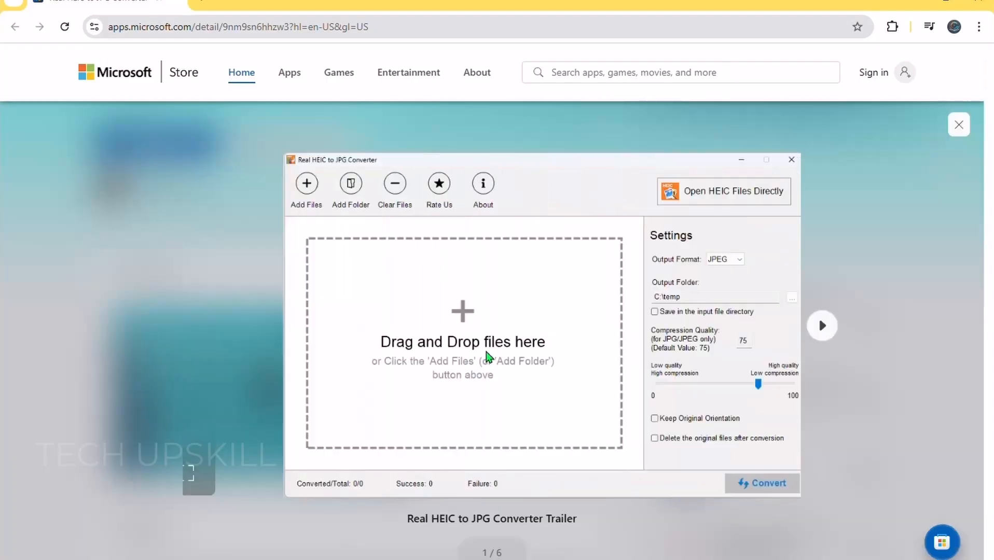
click(821, 325)
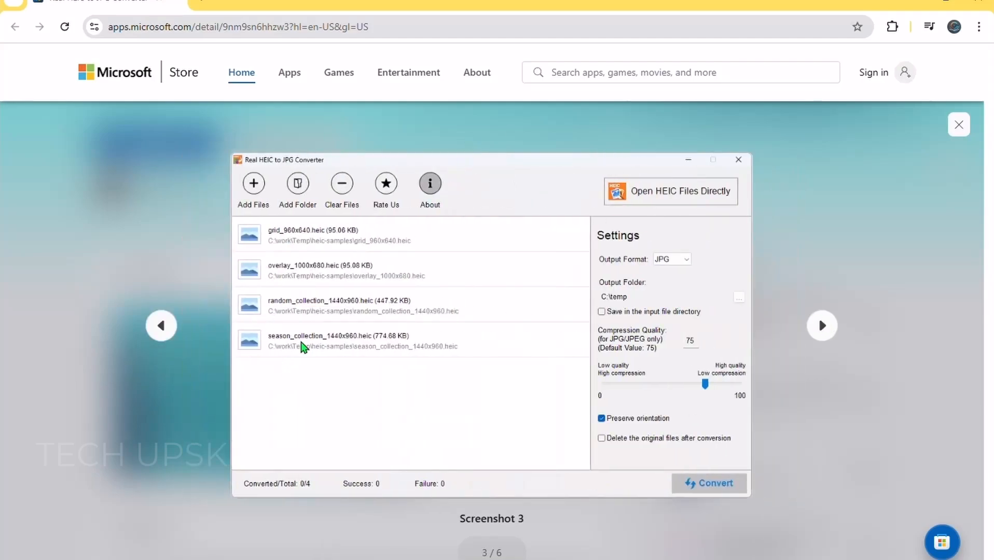
mouse_move(811, 329)
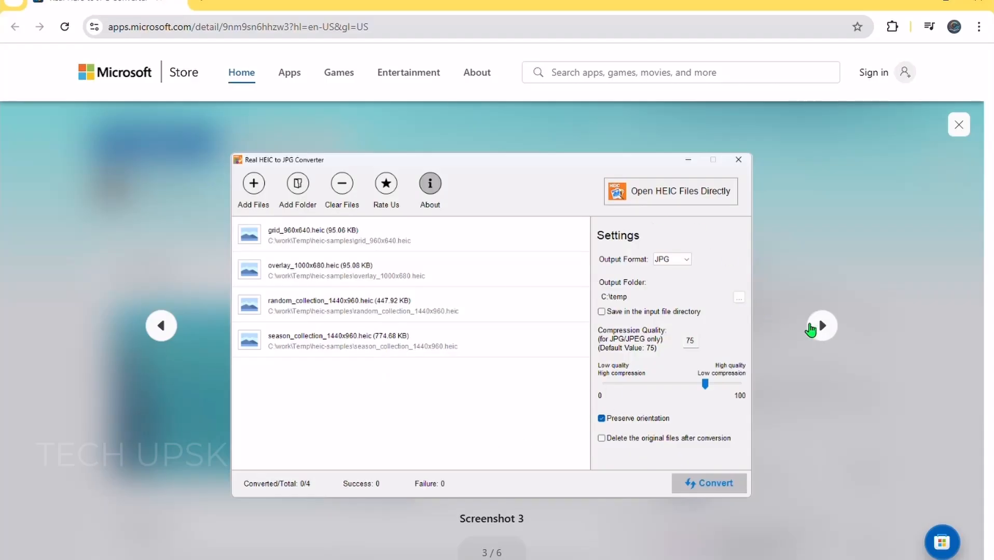
click(670, 260)
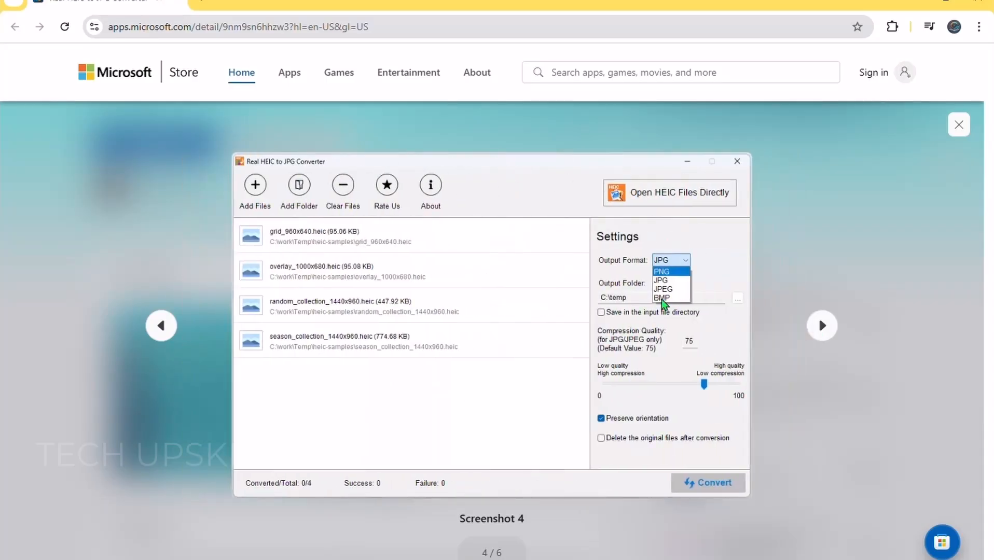
mouse_move(783, 310)
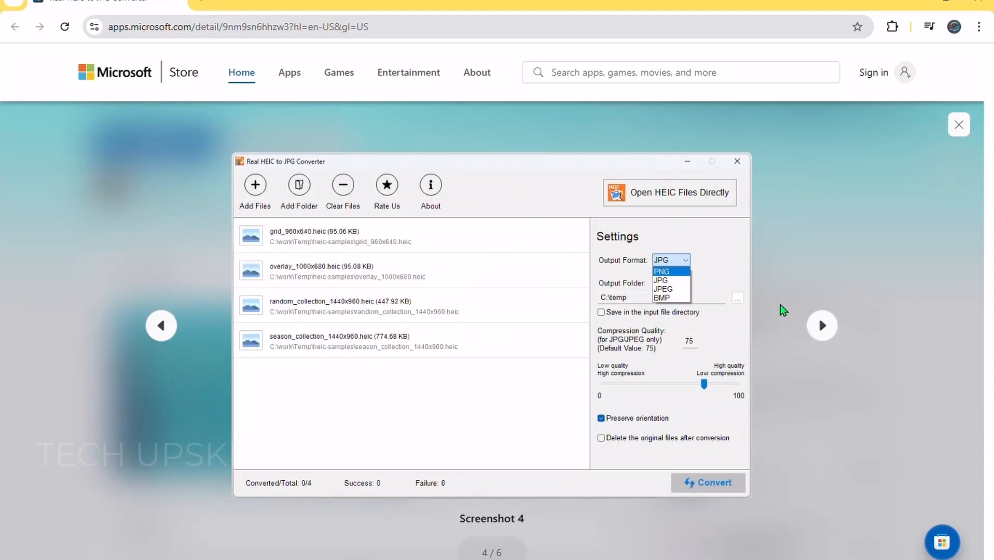
click(708, 483)
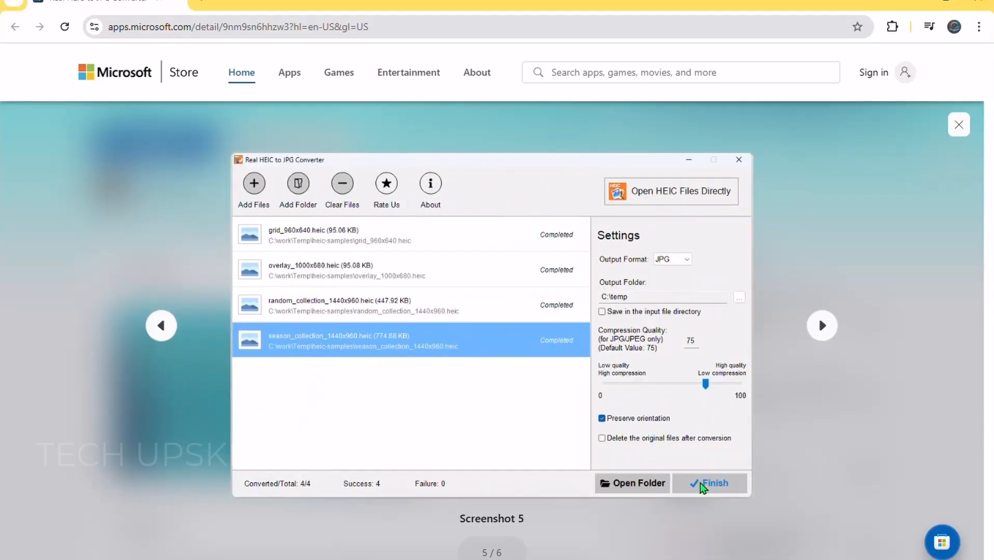
mouse_move(821, 327)
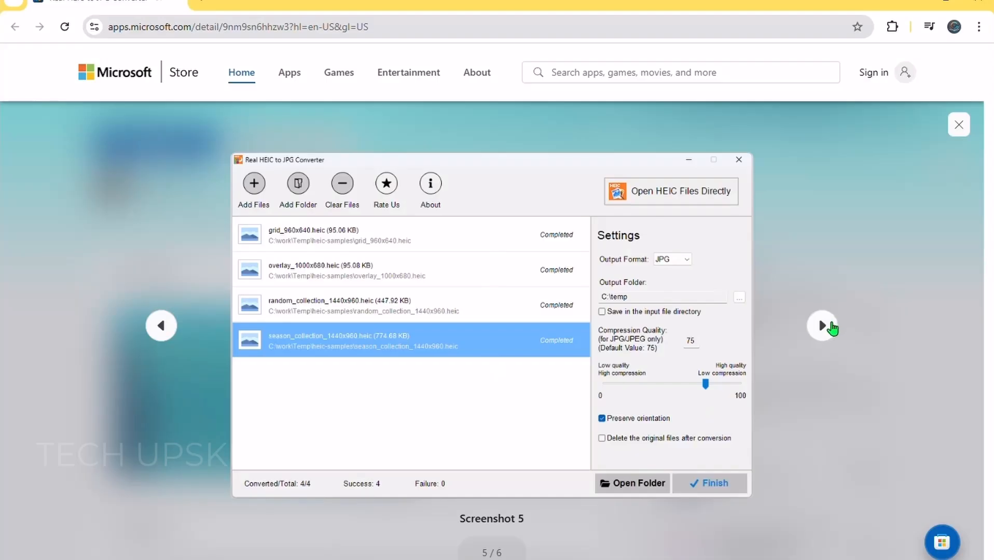
click(632, 482)
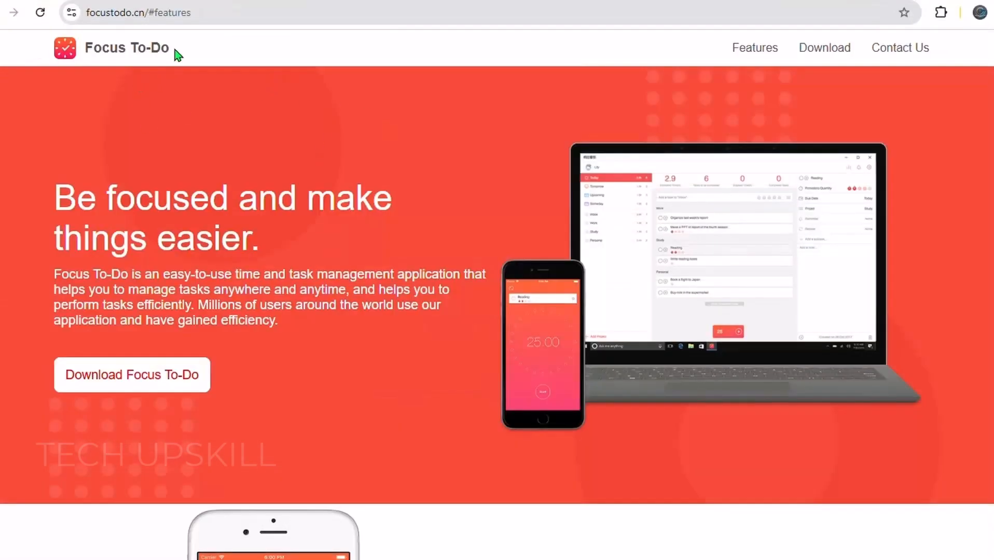
mouse_move(193, 221)
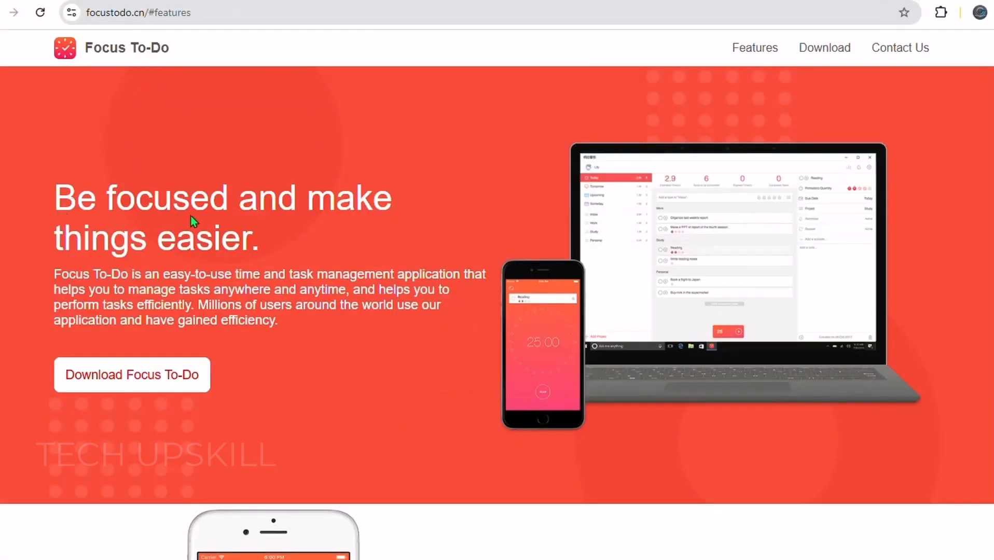
Highlight the 'Be focused and make things easier' headline and its description paragraph
drag(56, 197, 207, 274)
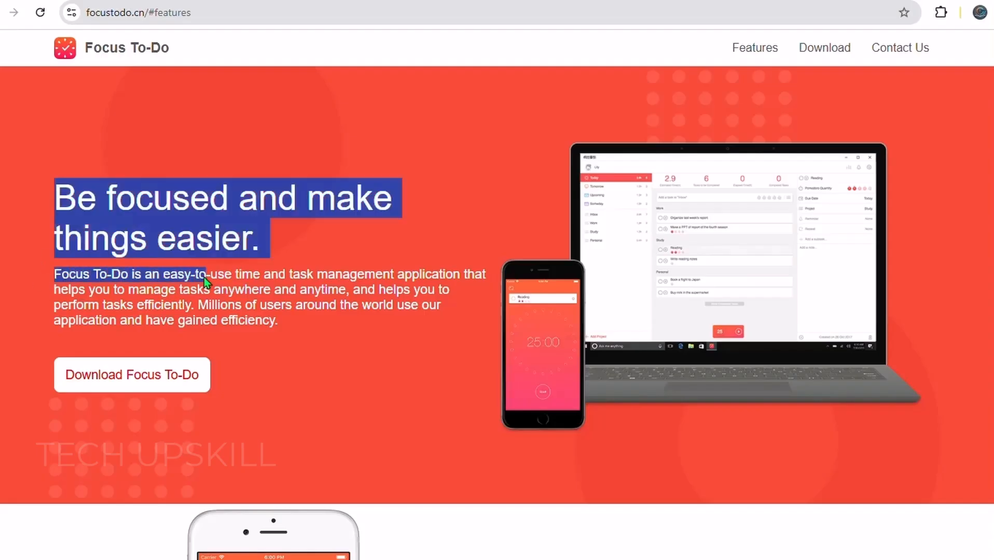
drag(203, 282, 278, 329)
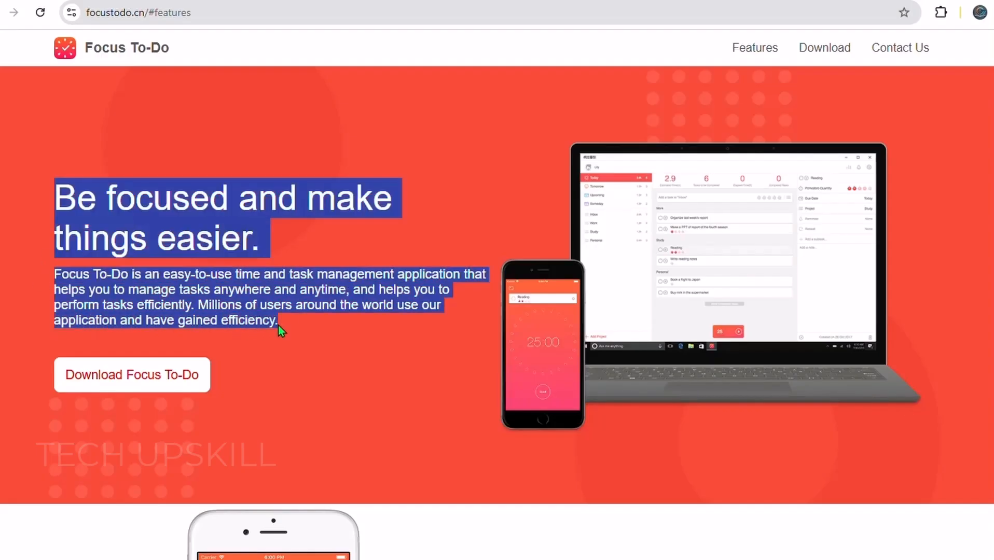
Scroll through Focus To-Do's feature sections down to the Download Focus To-Do platform list
scroll(down, 3)
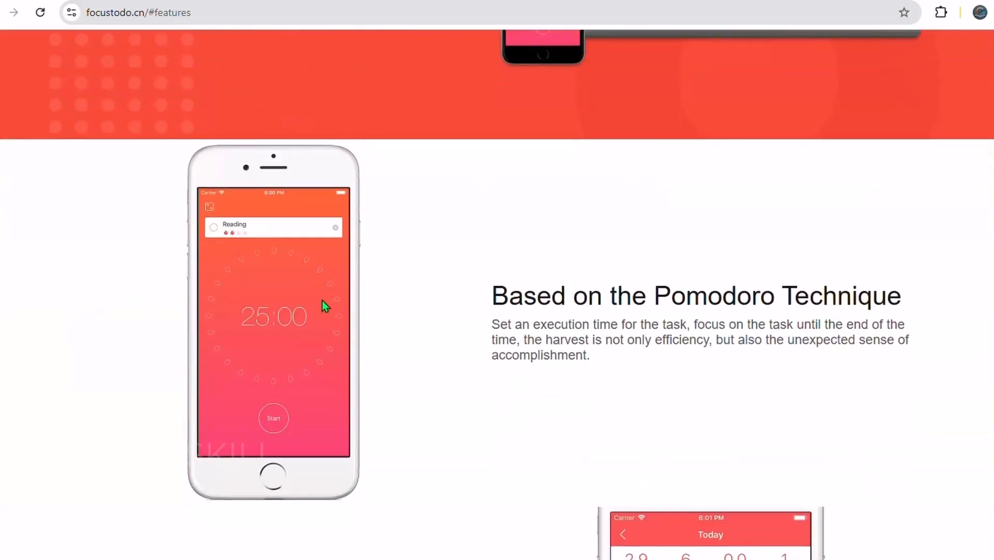
mouse_move(552, 324)
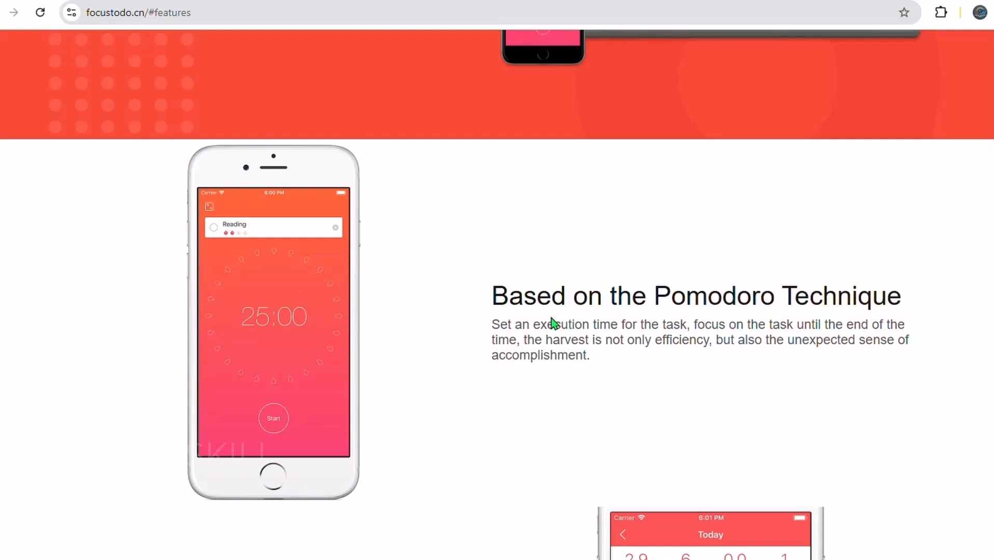
scroll(down, 3)
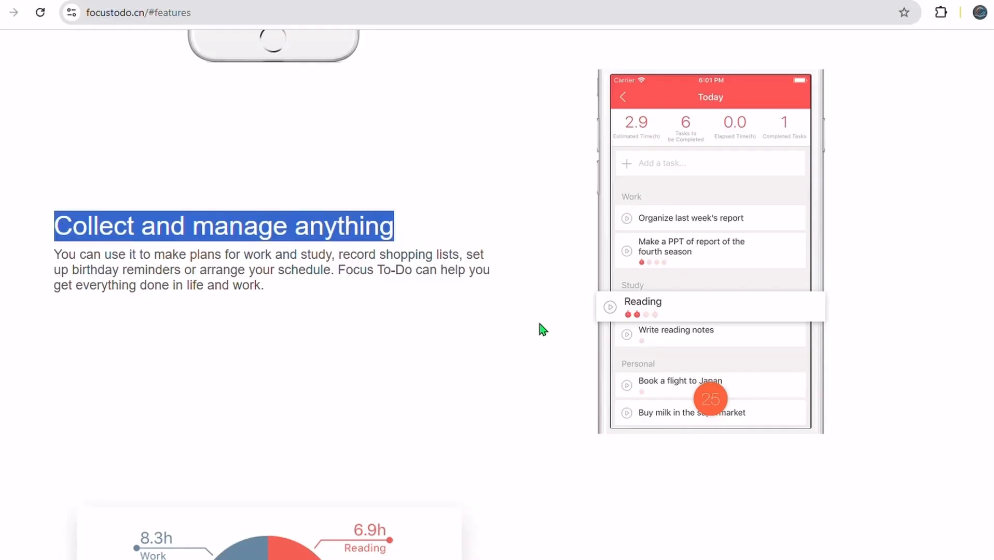
scroll(down, 3)
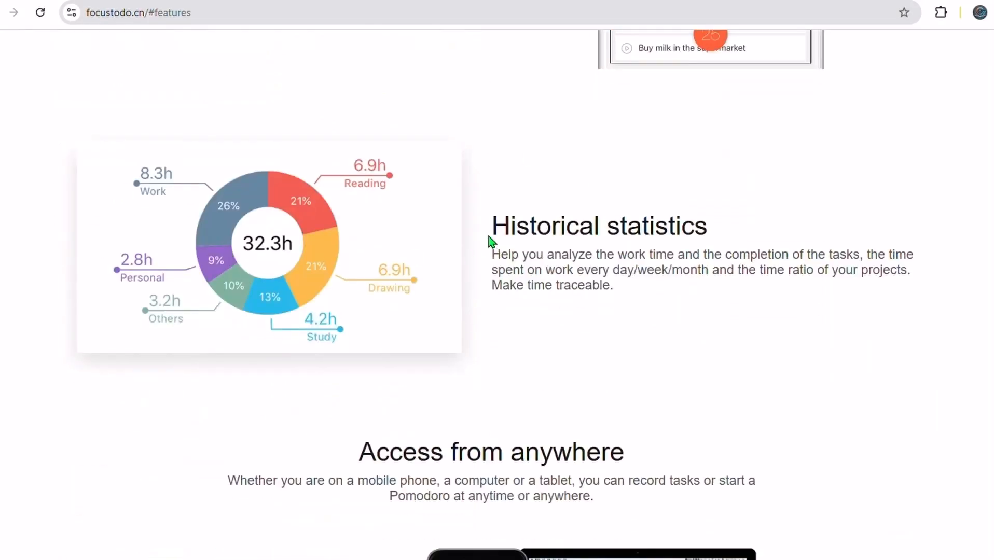
scroll(down, 3)
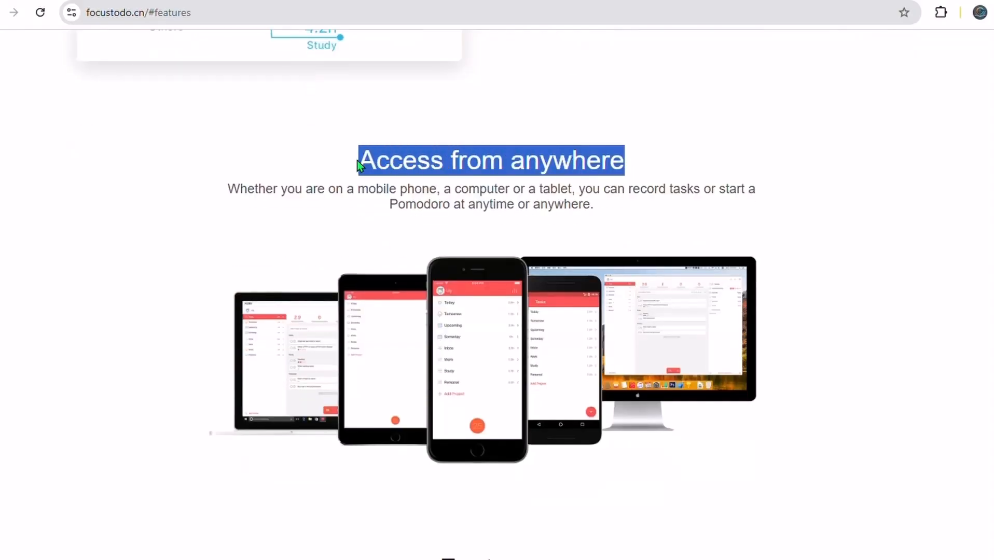
scroll(down, 3)
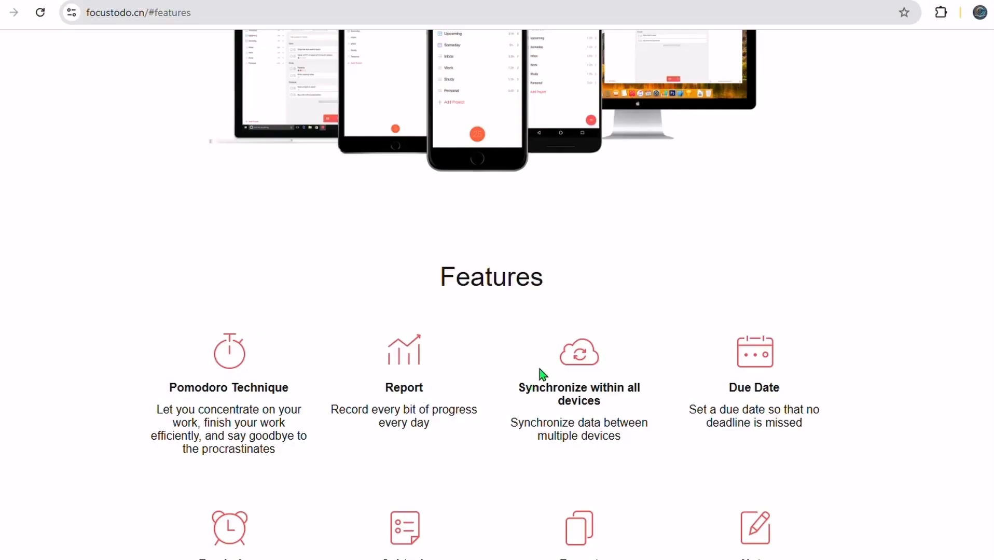
scroll(down, 3)
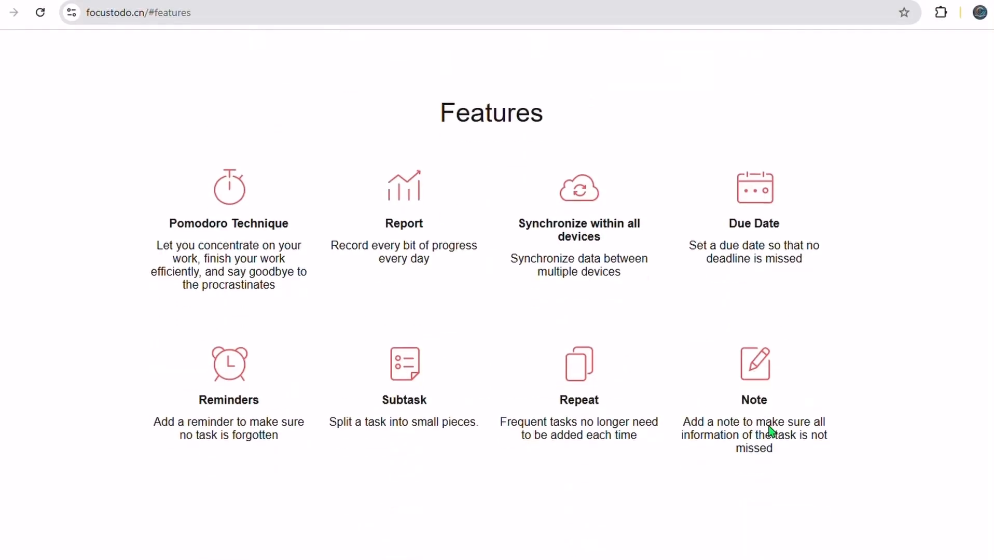
scroll(down, 3)
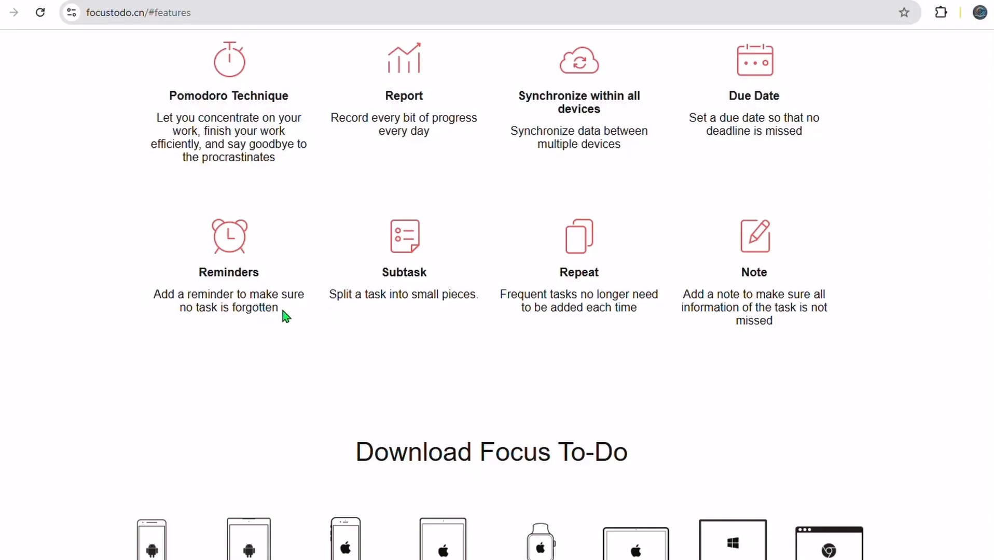
scroll(down, 3)
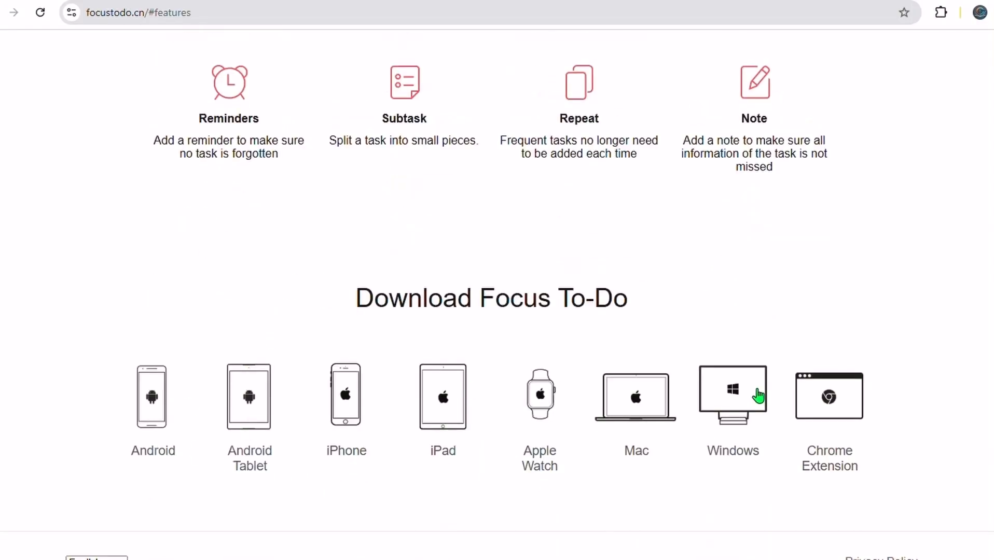
Request the Windows version of Focus To-Do and allow it to open in Microsoft Store
click(733, 397)
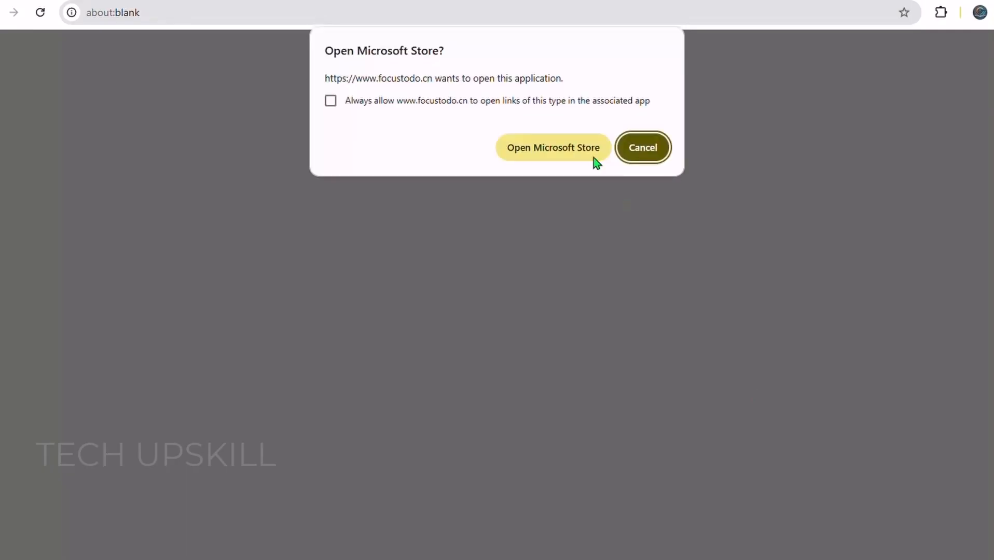
click(642, 148)
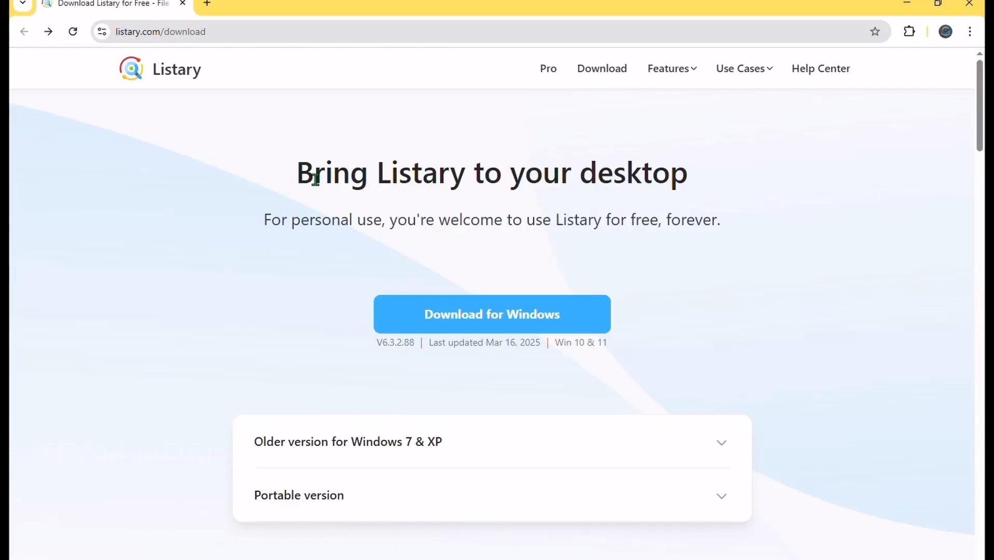
Highlight a headline word and bring up the V6.3 feature list at the New File Search Window heading
double_click(670, 174)
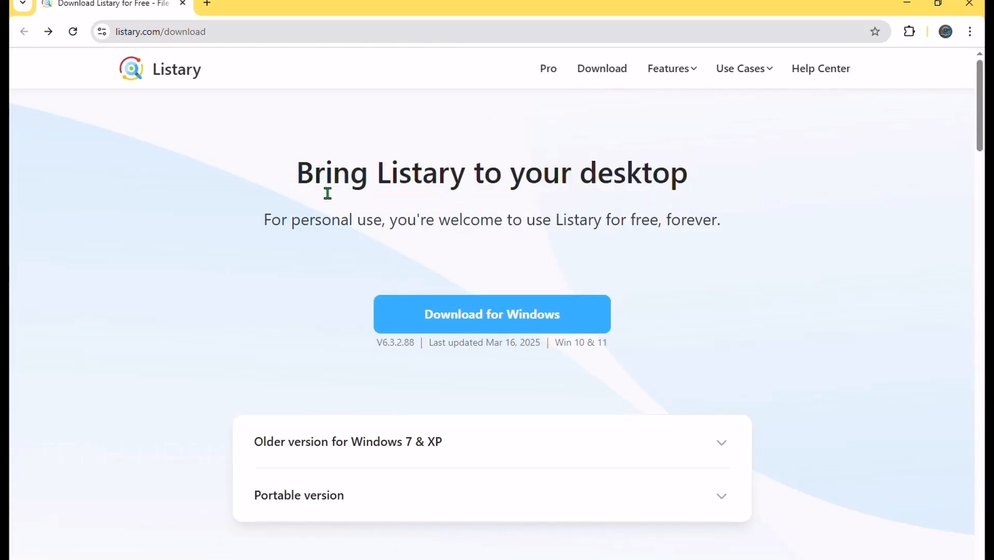
click(668, 68)
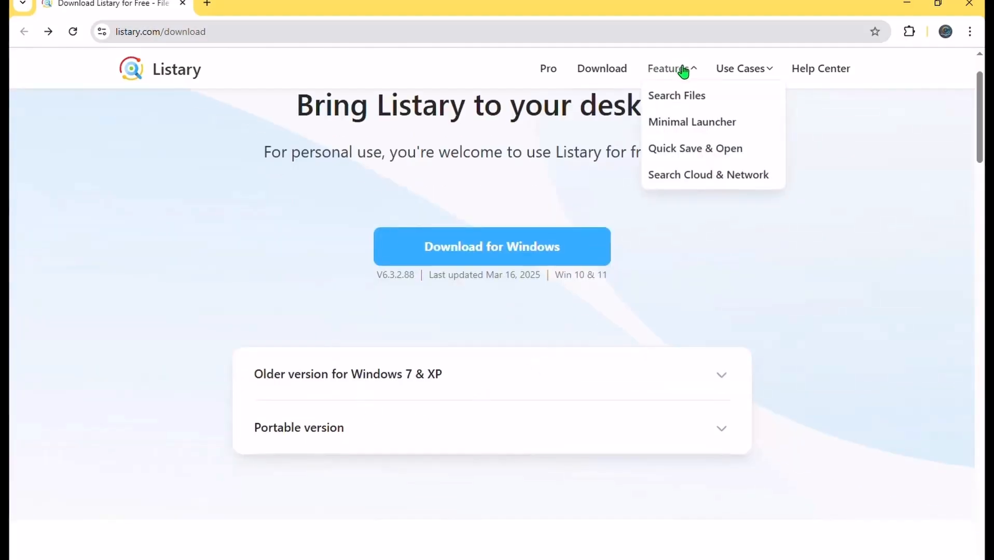
mouse_move(730, 120)
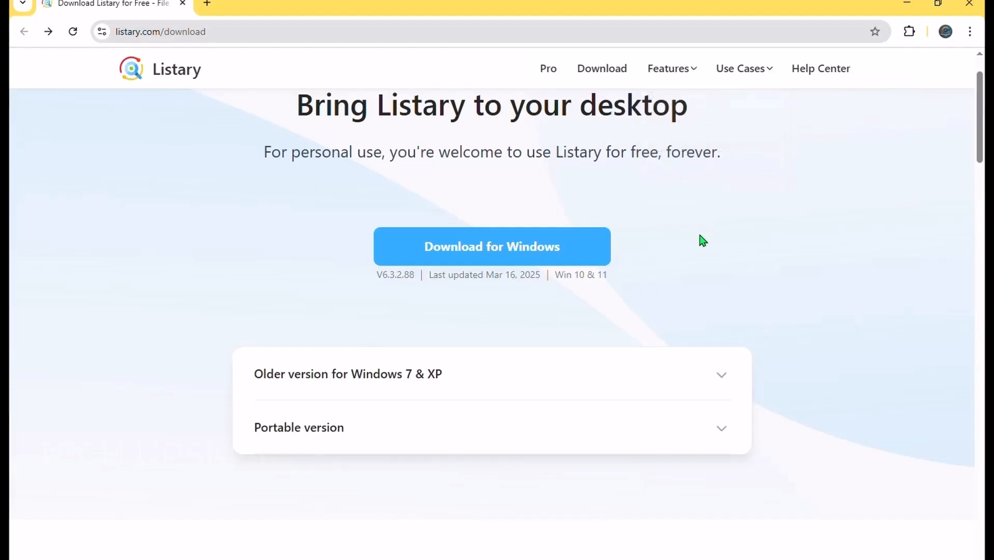
scroll(down, 3)
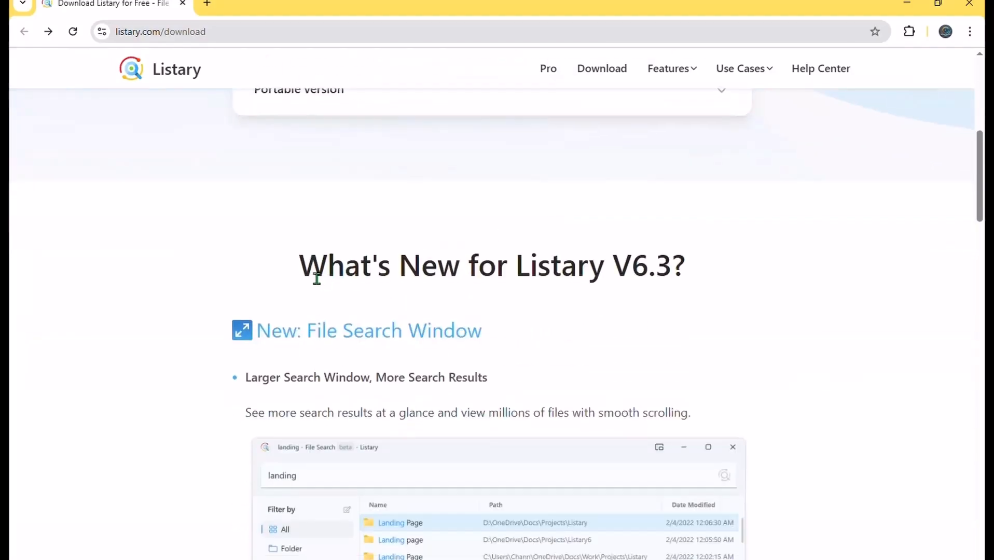
double_click(456, 330)
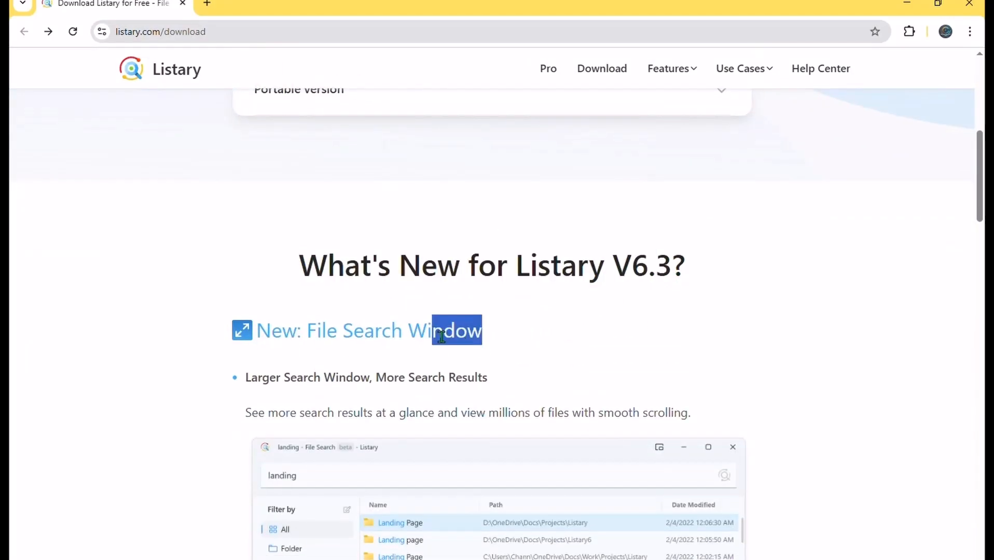
Scroll through the Listary V6.3 what's-new sections down to New Launcher UI
scroll(down, 3)
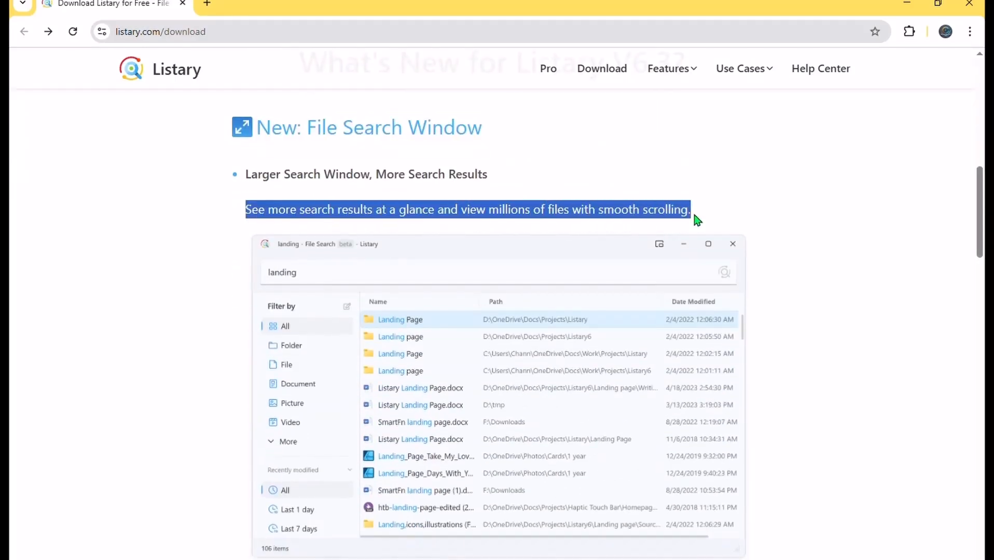
scroll(down, 3)
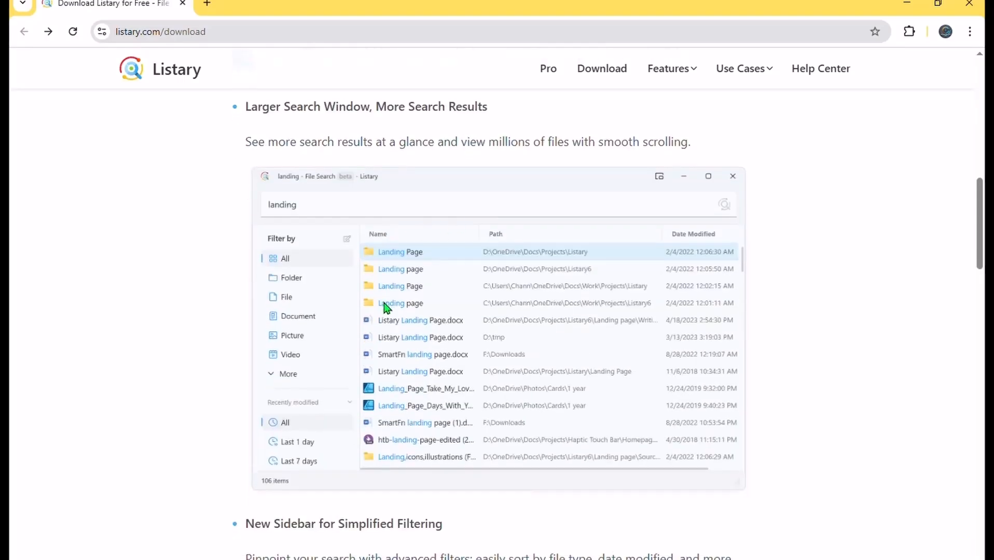
scroll(down, 3)
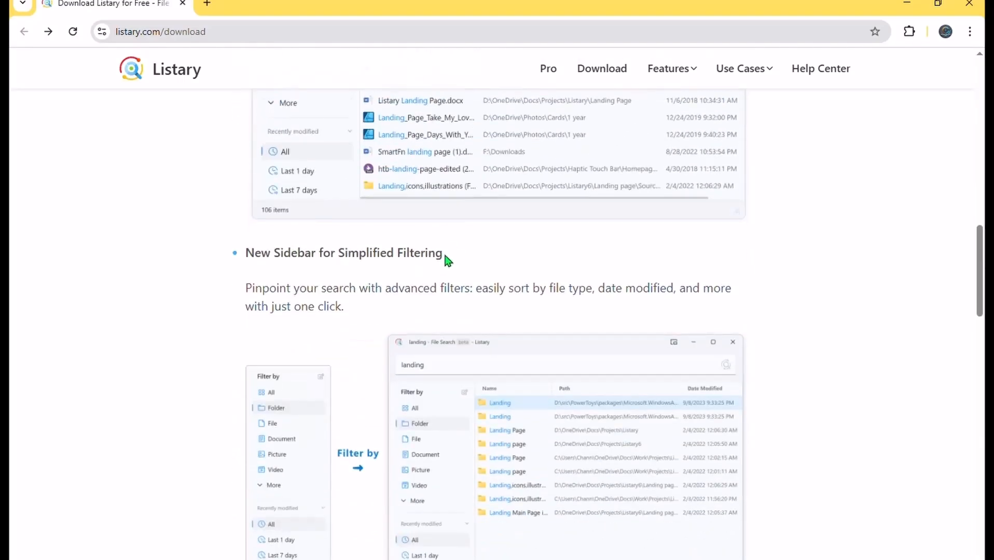
scroll(down, 3)
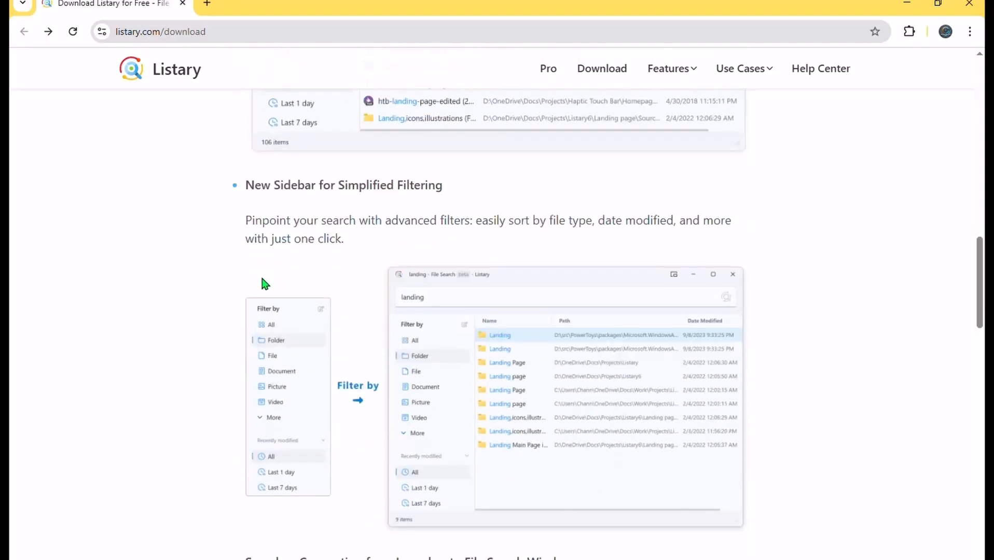
scroll(down, 3)
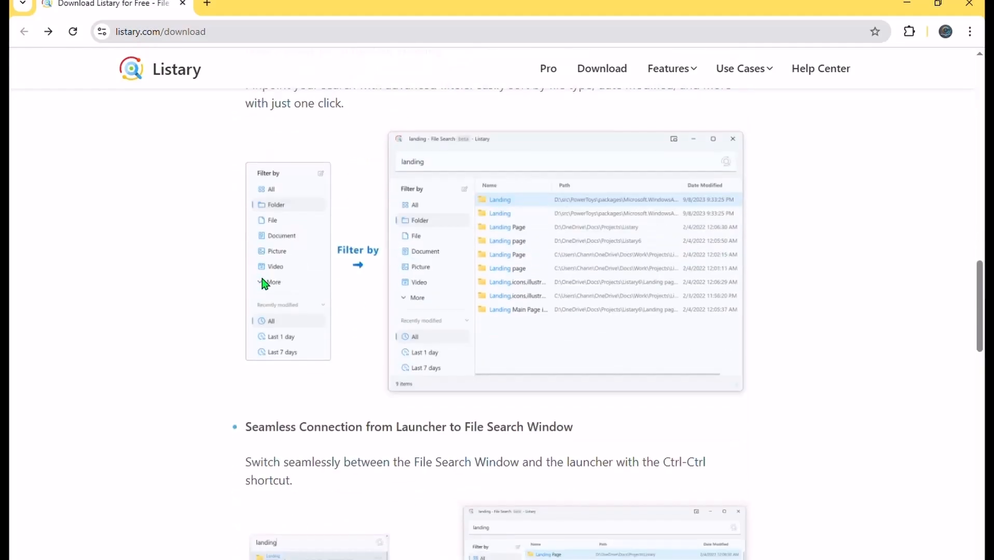
scroll(down, 3)
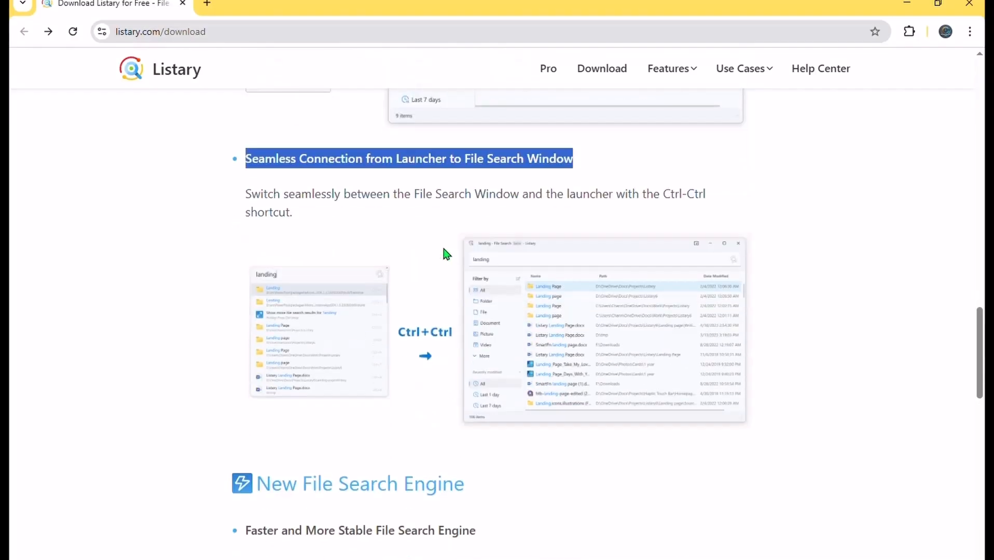
scroll(down, 3)
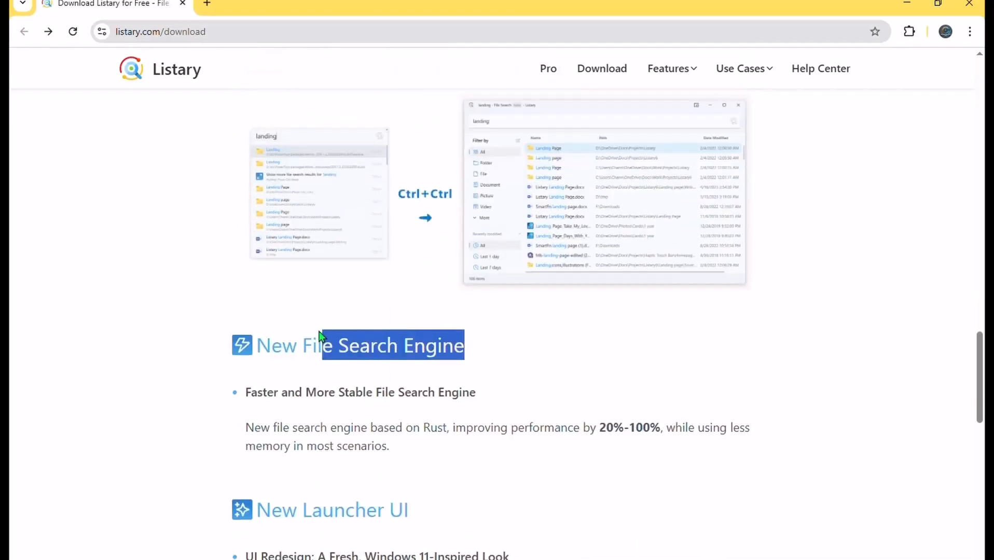
scroll(down, 3)
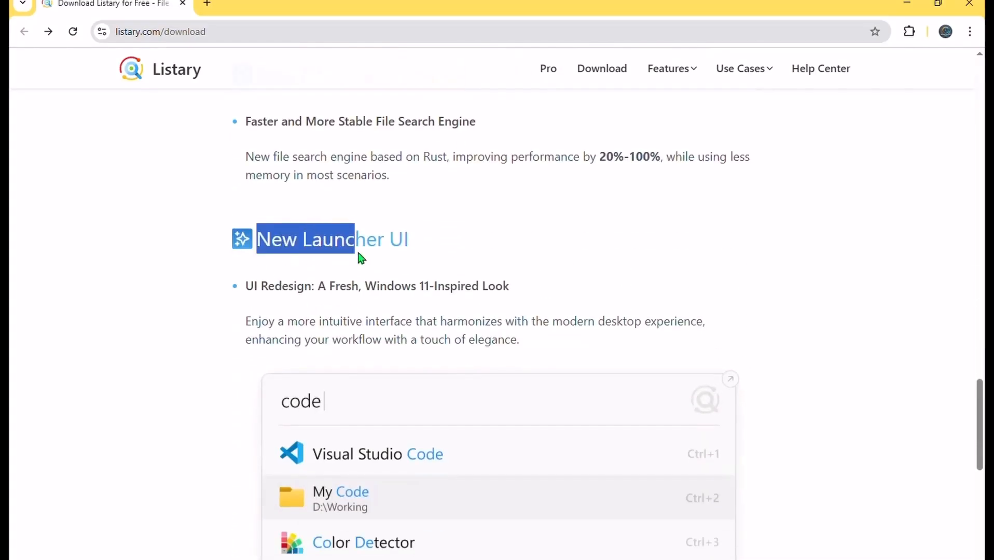
scroll(down, 3)
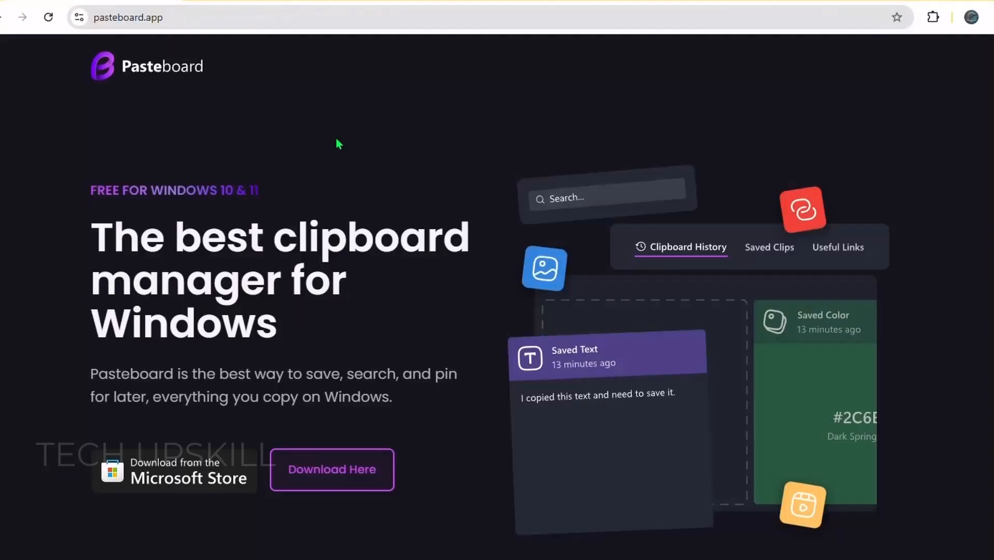
mouse_move(192, 89)
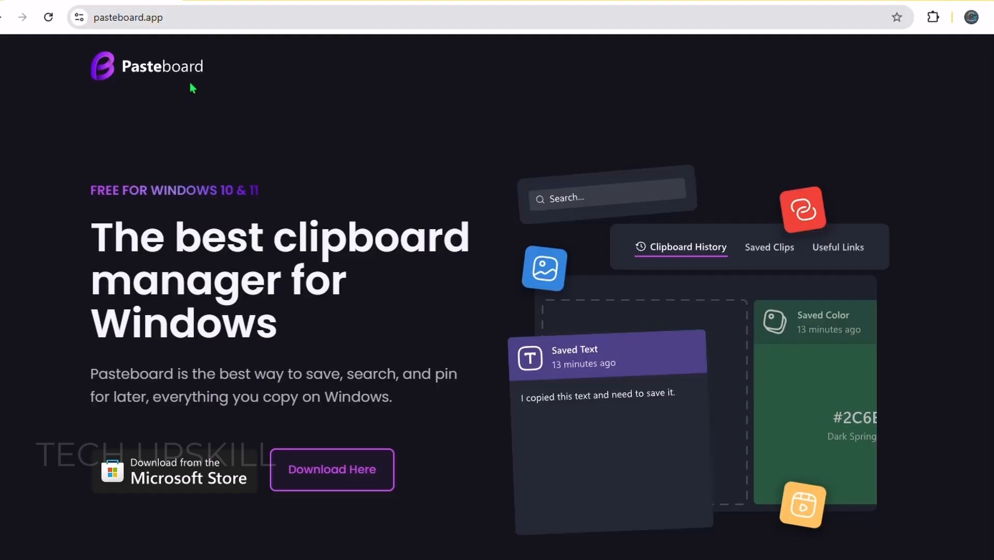
mouse_move(91, 179)
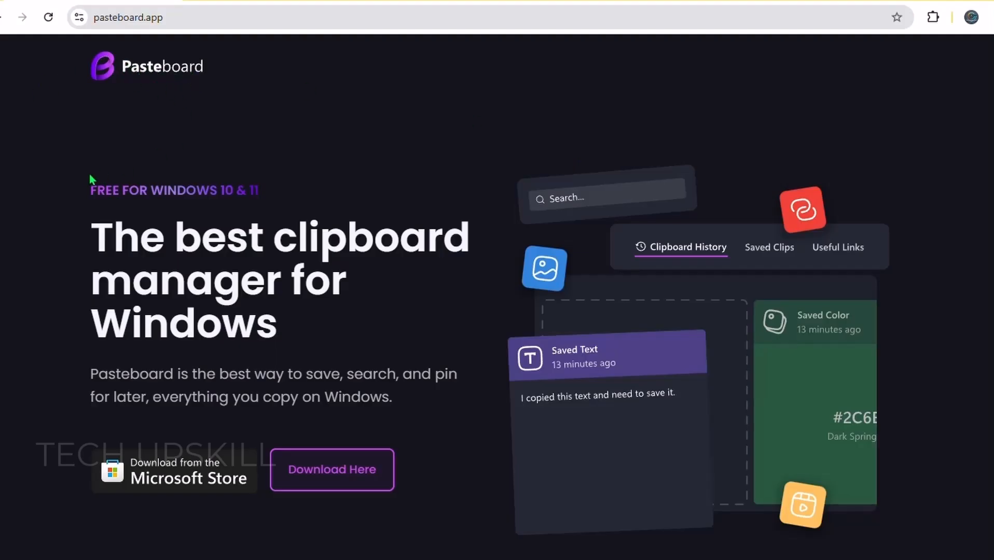
mouse_move(244, 239)
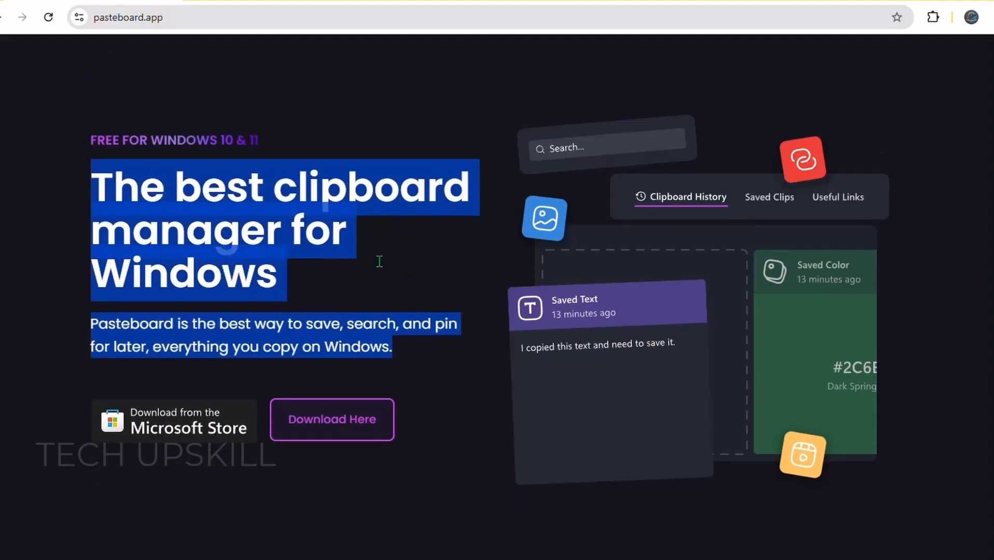
Scroll past 'What is Pasteboard?', the features and testimonials to the FAQ questions
scroll(down, 3)
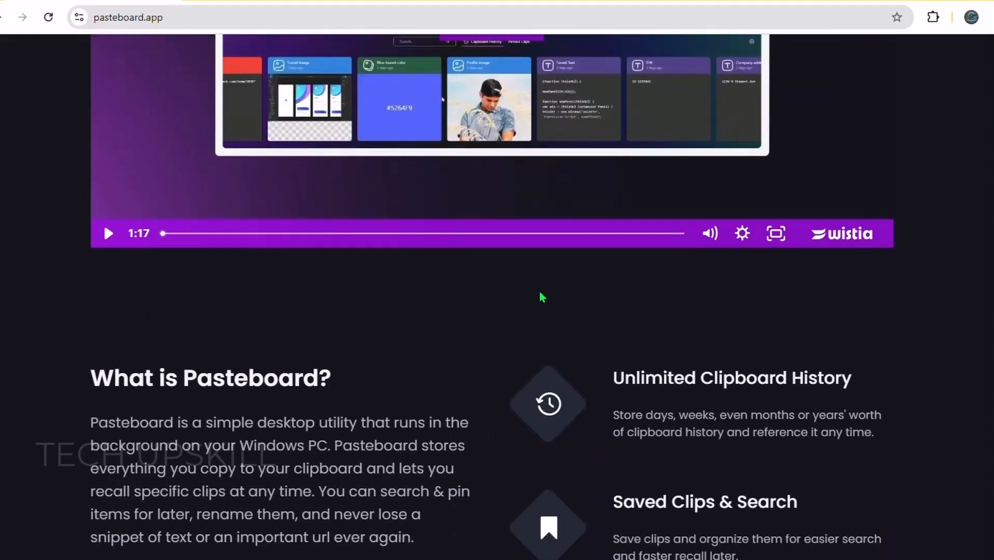
scroll(down, 3)
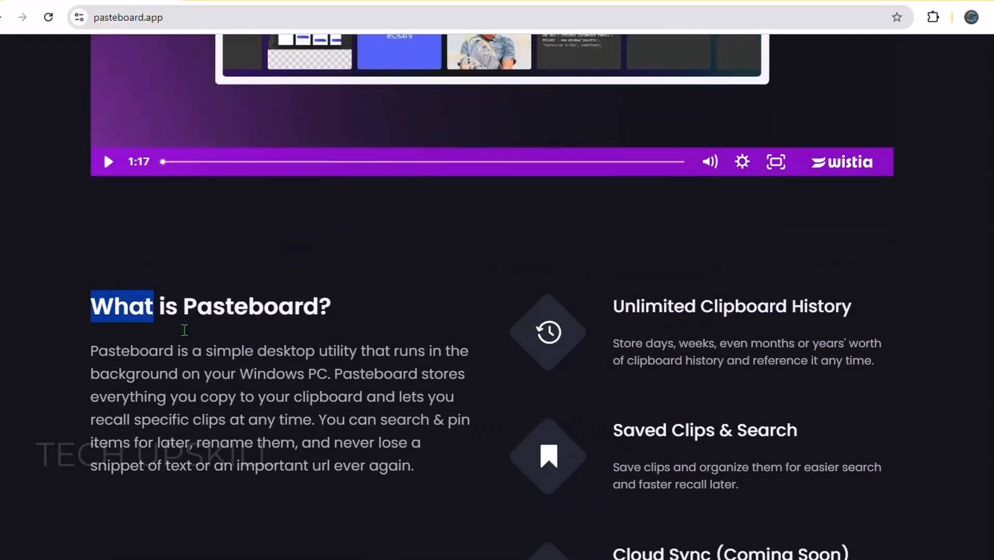
scroll(down, 3)
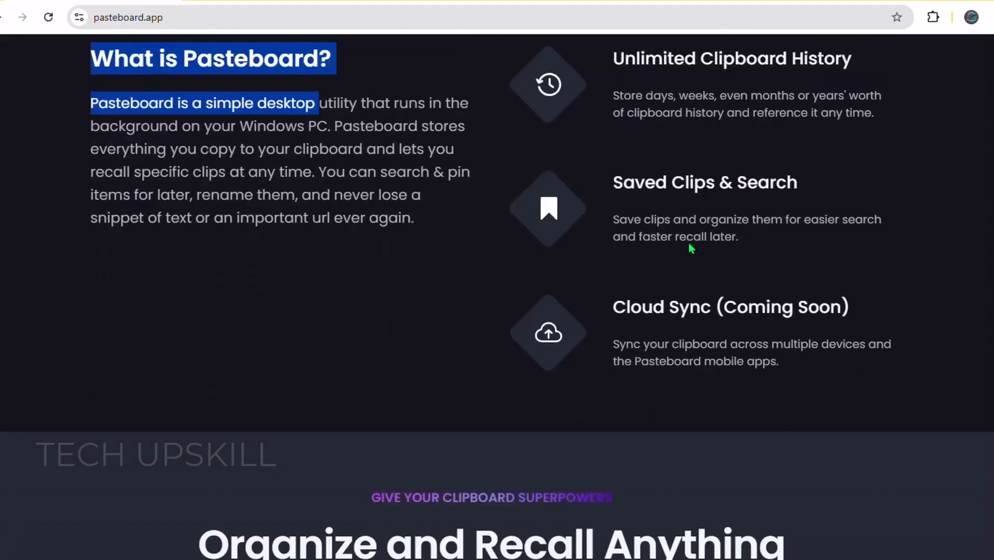
scroll(down, 3)
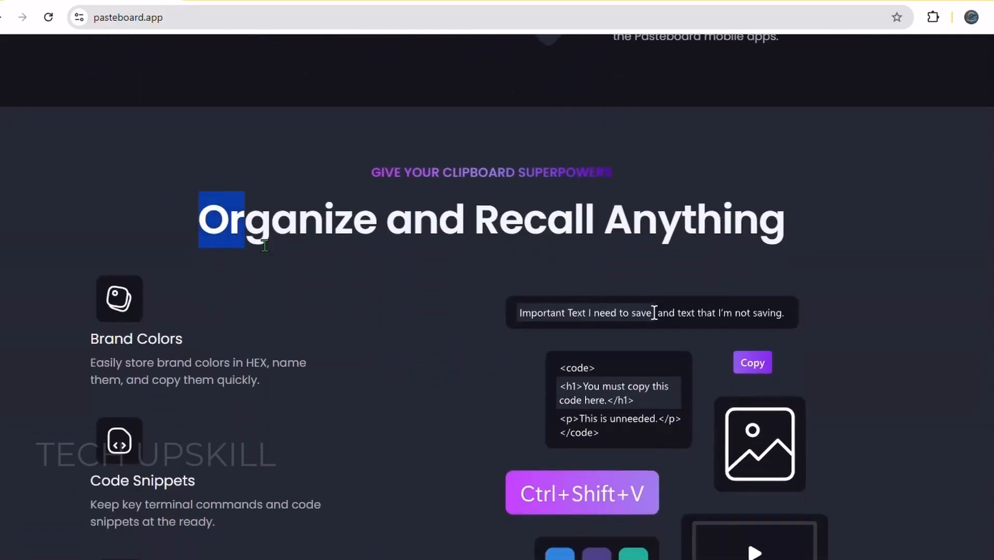
scroll(down, 3)
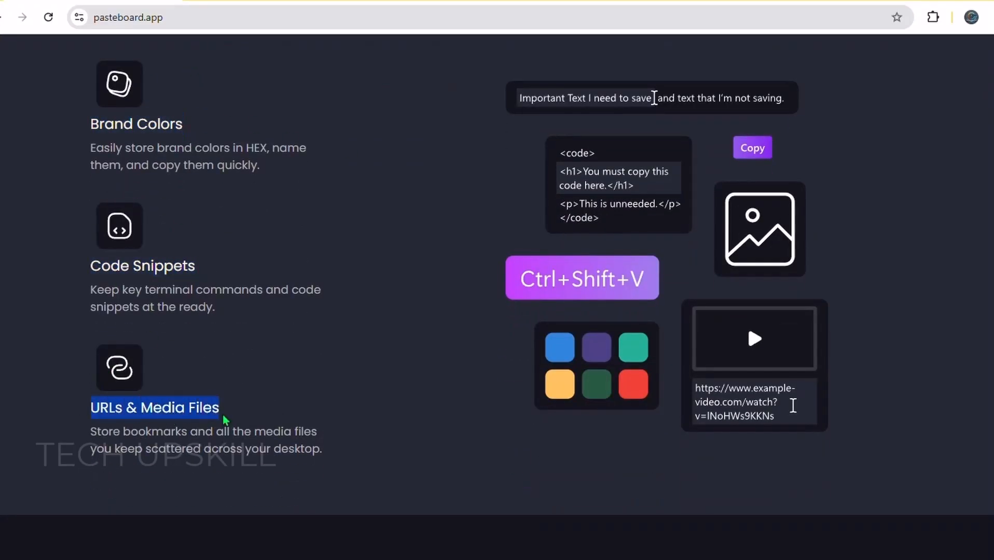
scroll(down, 3)
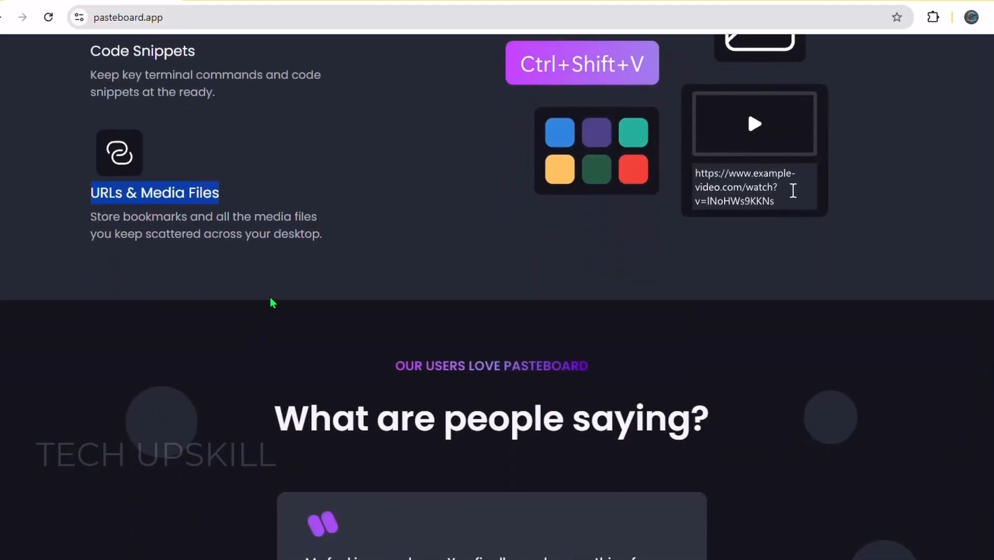
scroll(down, 3)
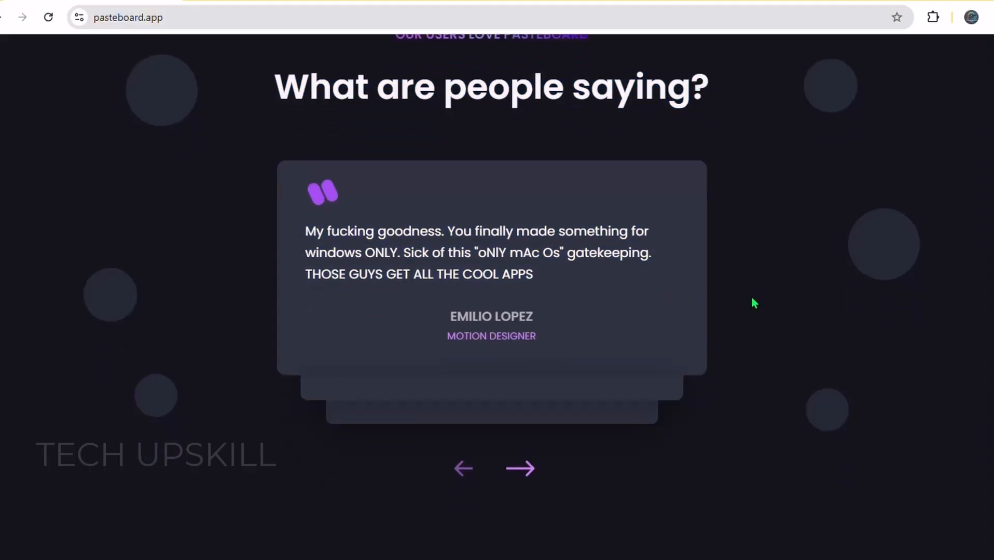
scroll(down, 3)
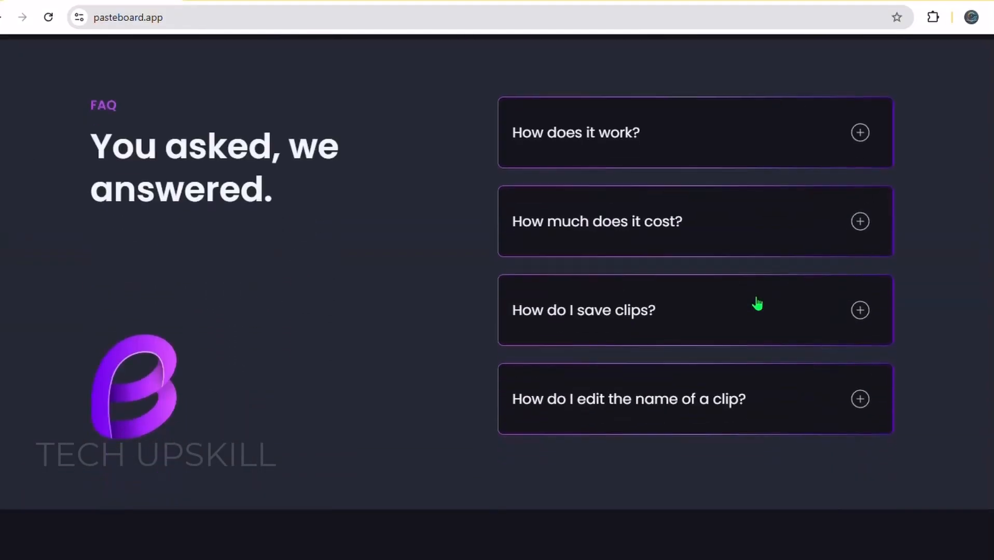
scroll(down, 3)
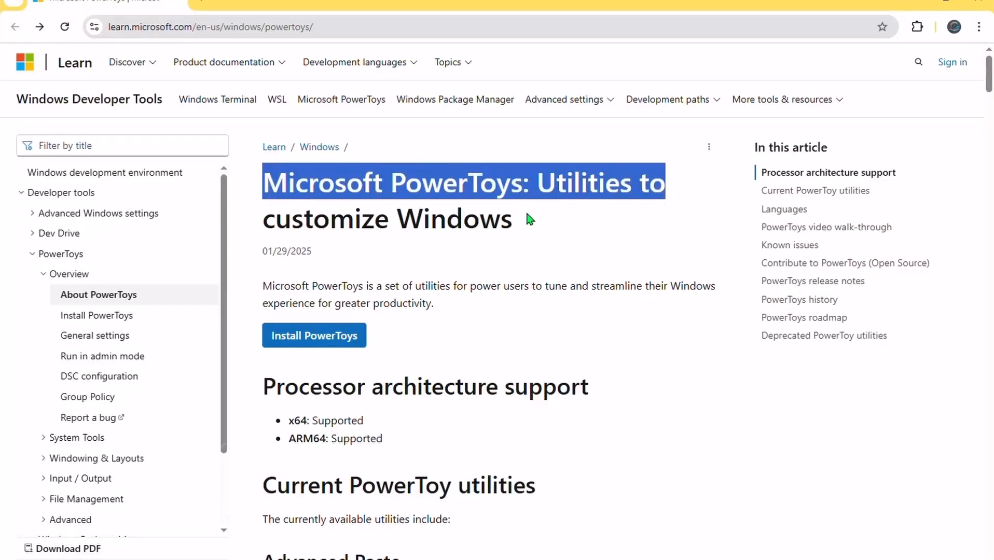
Scroll through the PowerToys utilities list down to the video walk-through
scroll(down, 3)
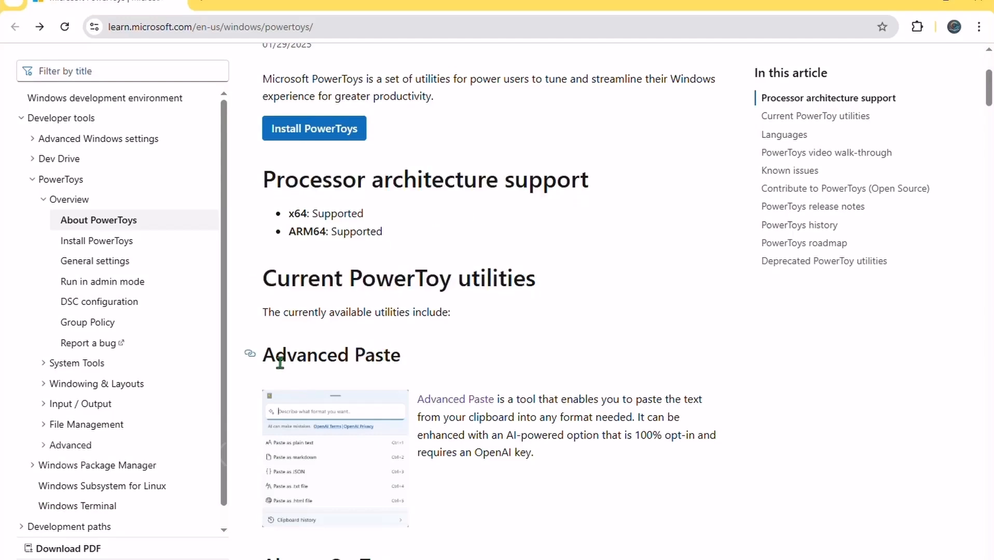
scroll(down, 3)
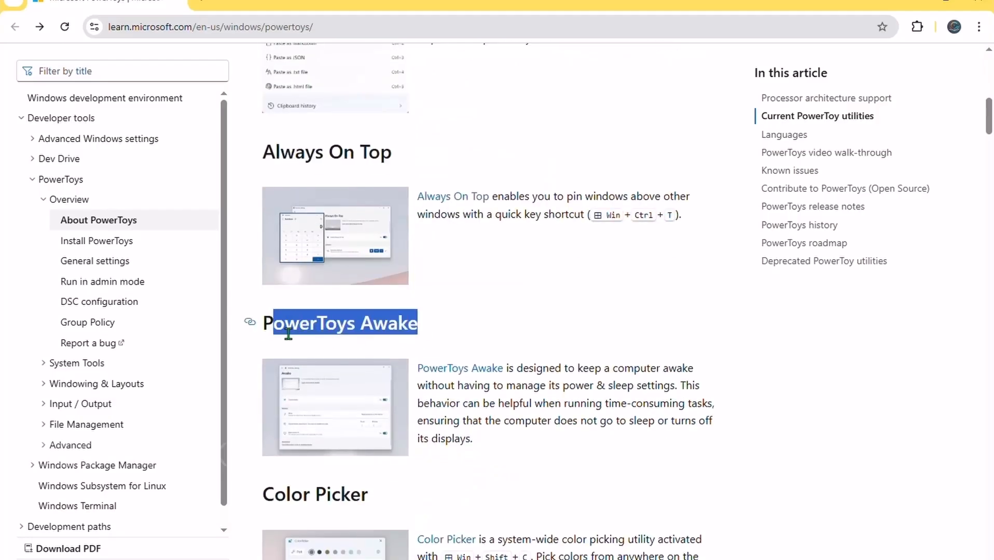
scroll(down, 3)
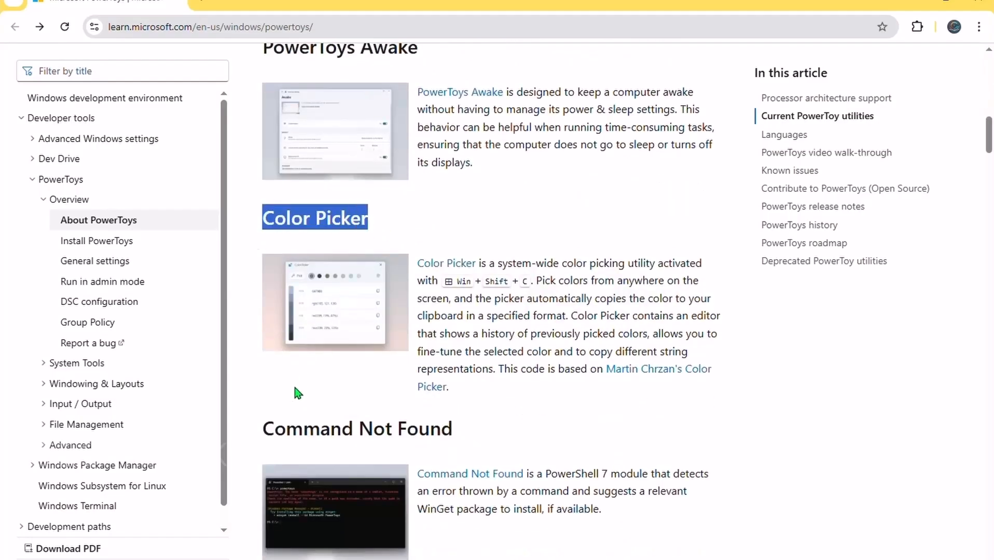
scroll(down, 3)
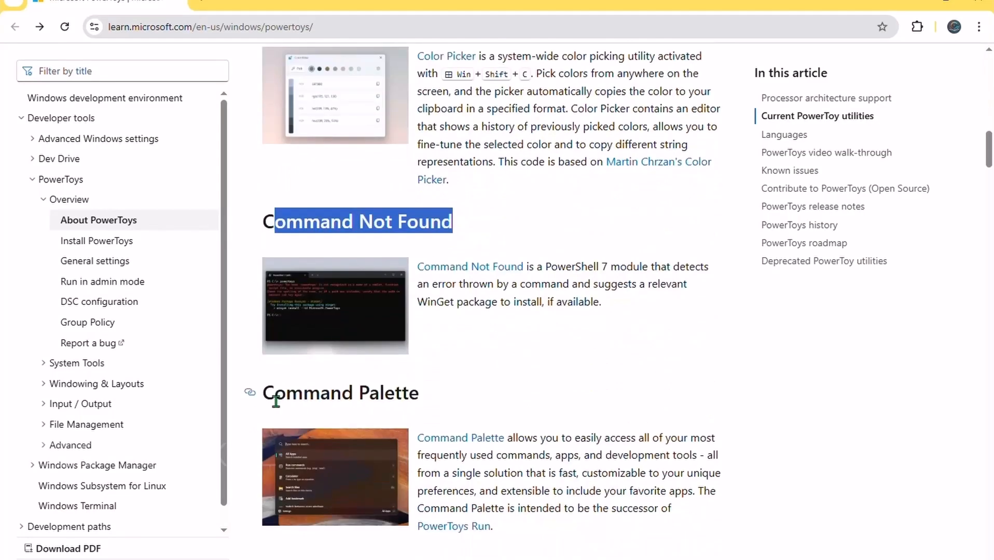
scroll(down, 3)
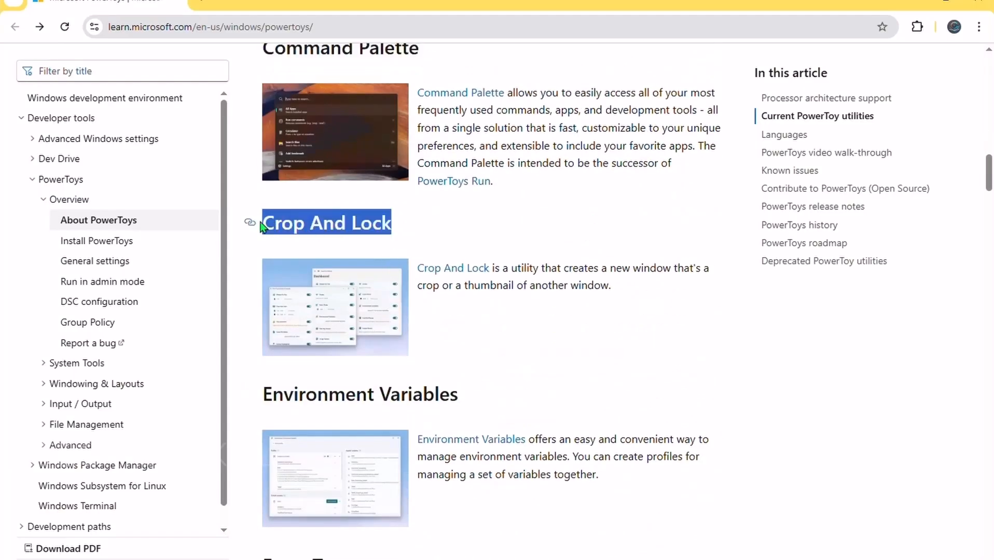
scroll(down, 3)
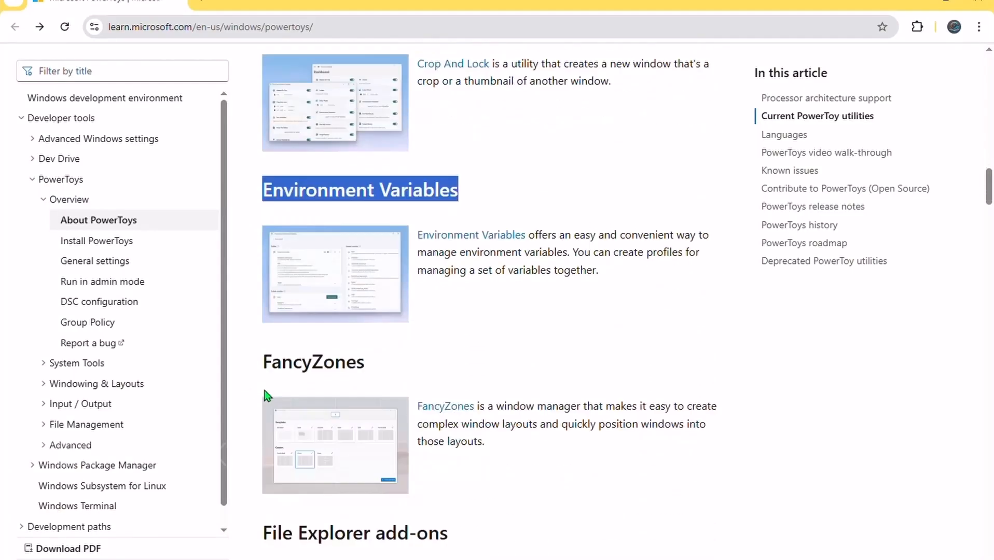
scroll(down, 3)
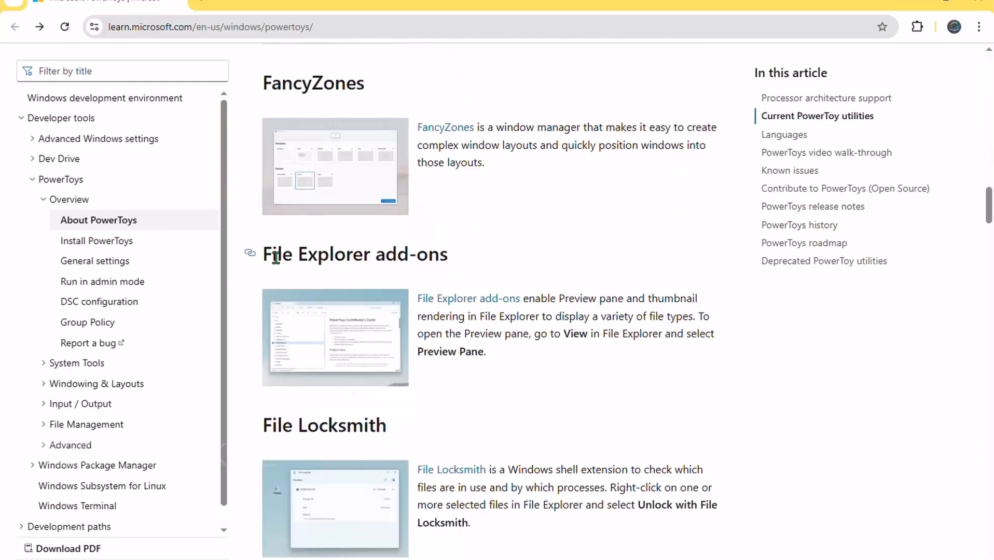
scroll(down, 3)
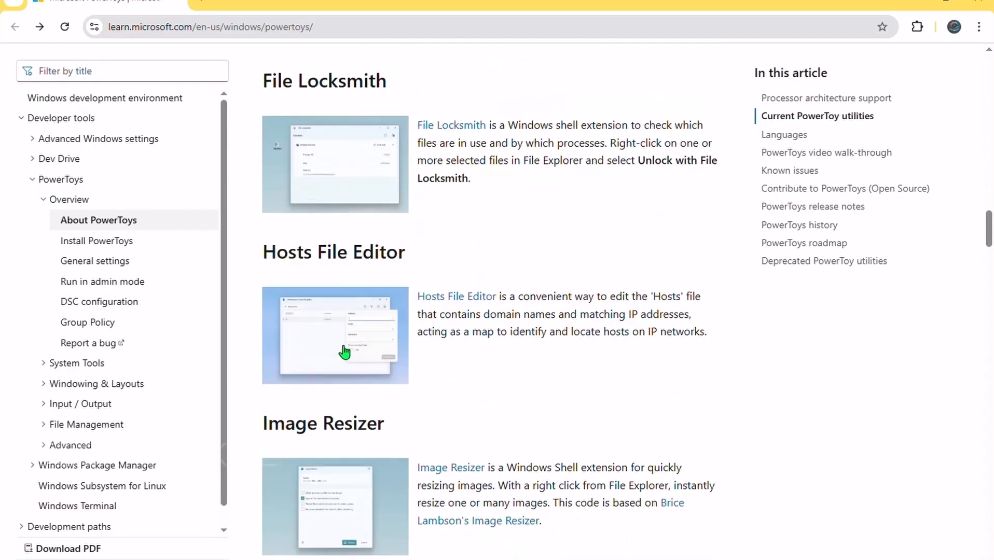
scroll(down, 3)
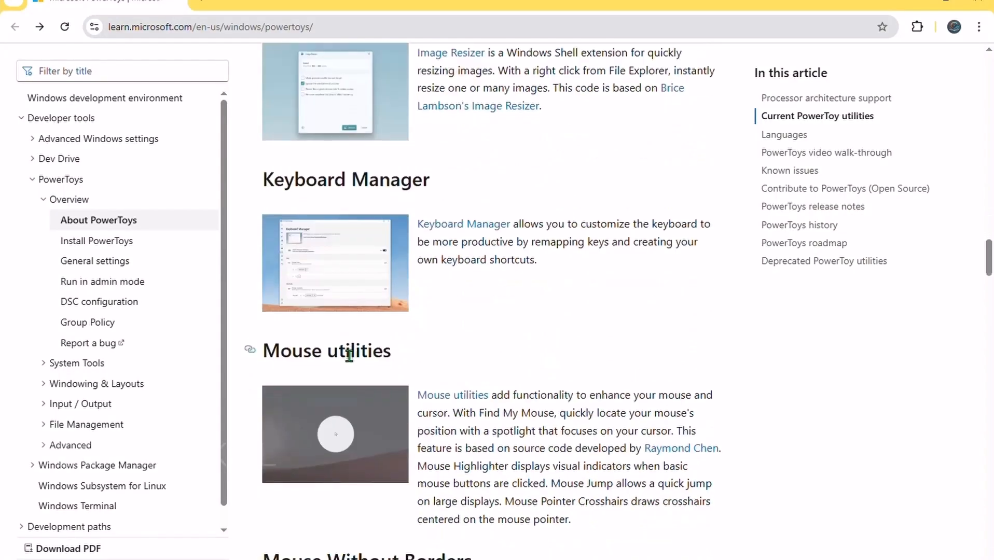
scroll(down, 3)
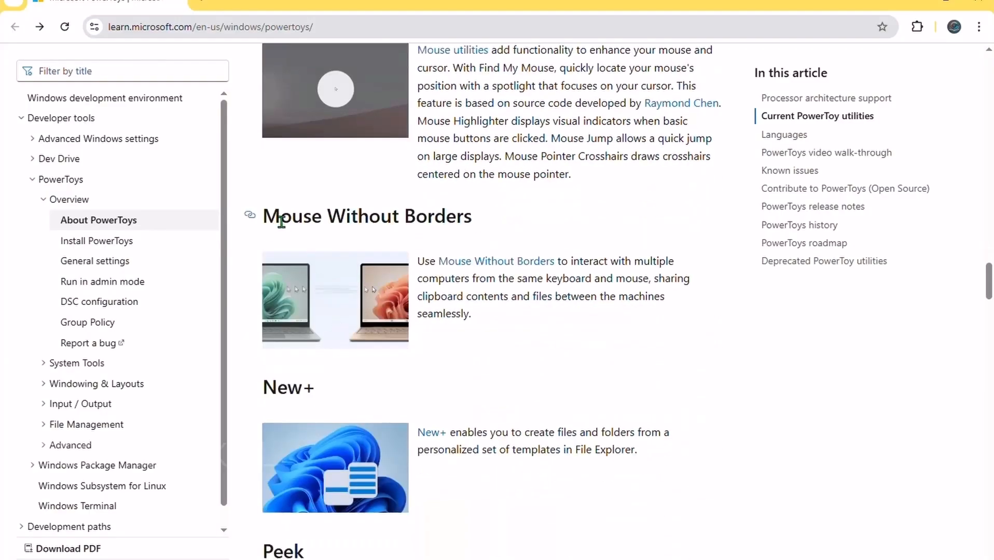
scroll(down, 3)
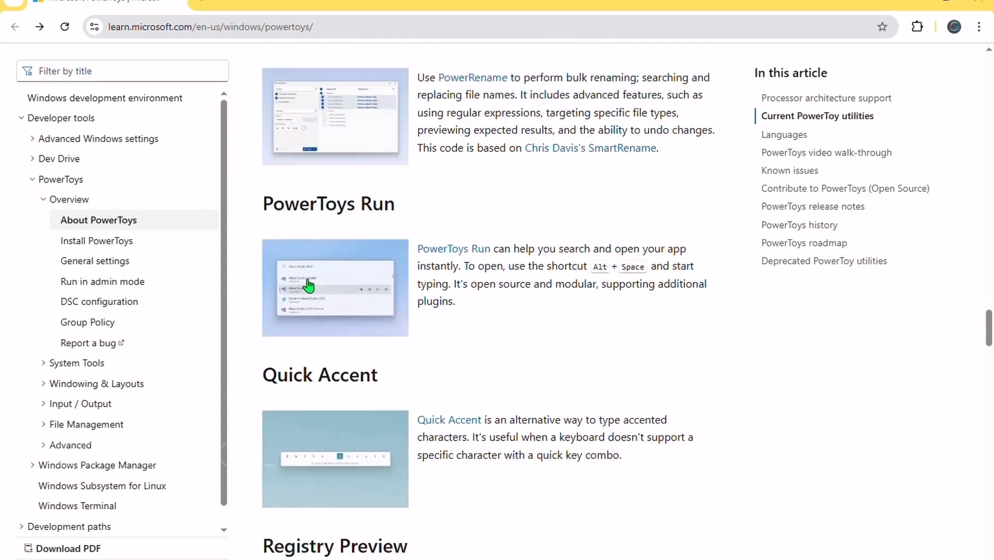
scroll(down, 3)
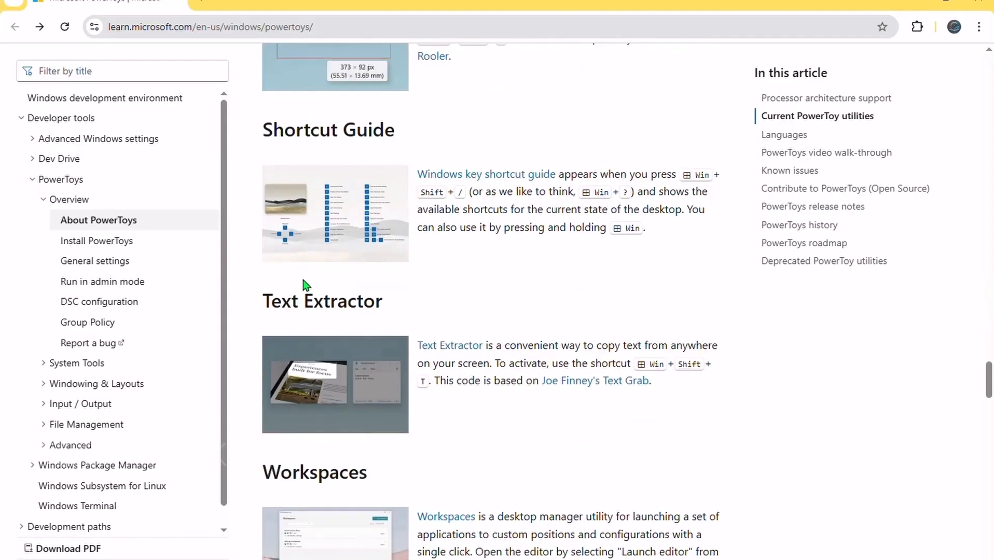
scroll(down, 3)
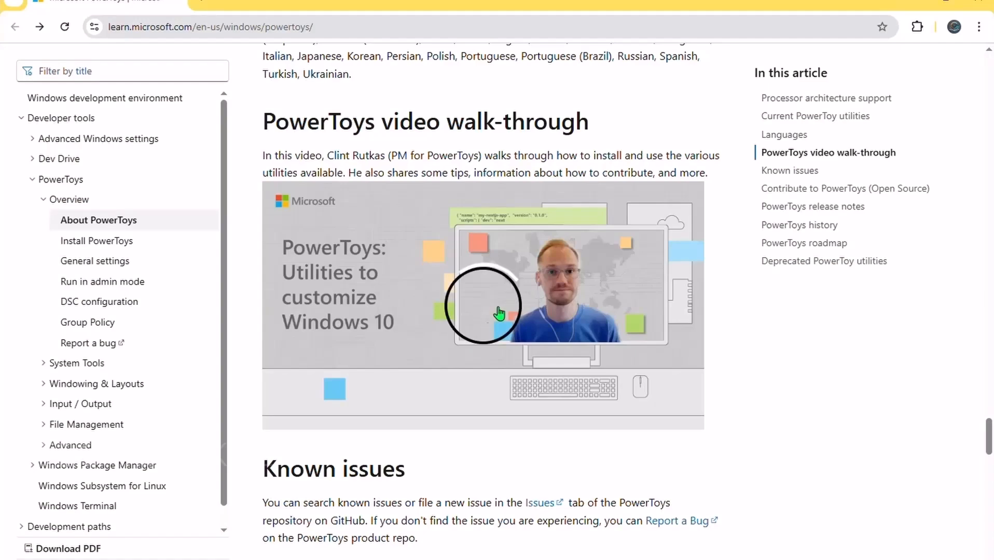
Navigate to justgetflux.com from the address bar
text(justgetflux.com)
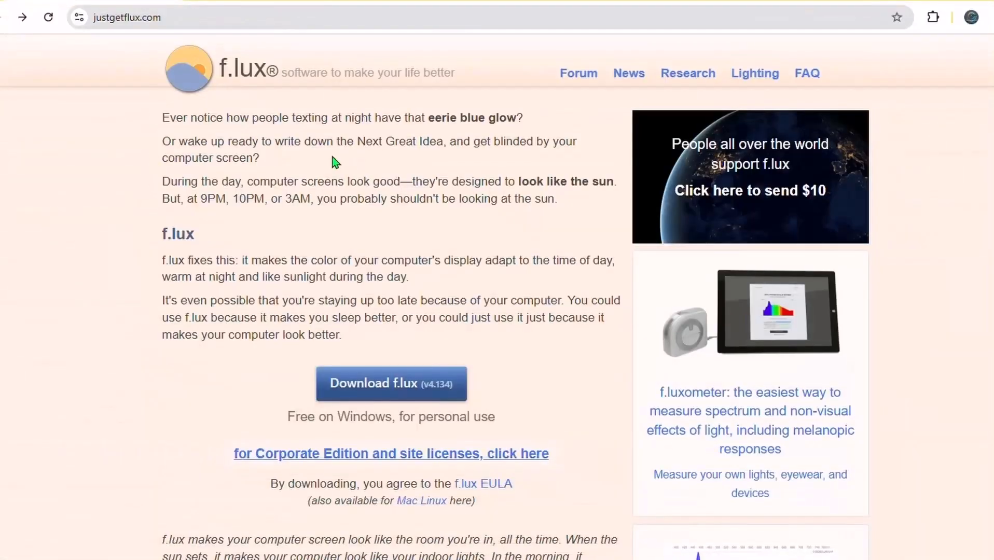
mouse_move(325, 172)
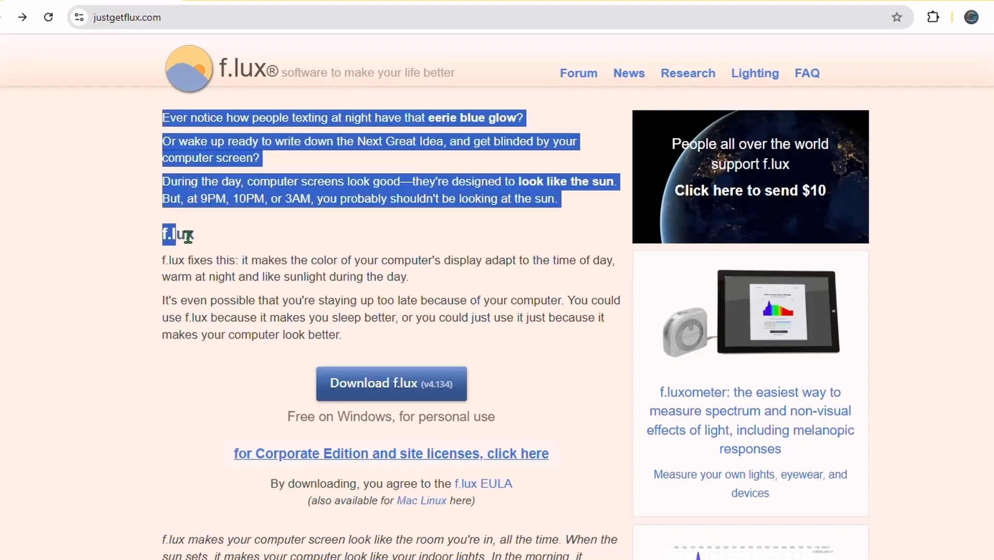
Scroll the f.lux homepage past the intro and app screenshot toward the News link
scroll(down, 3)
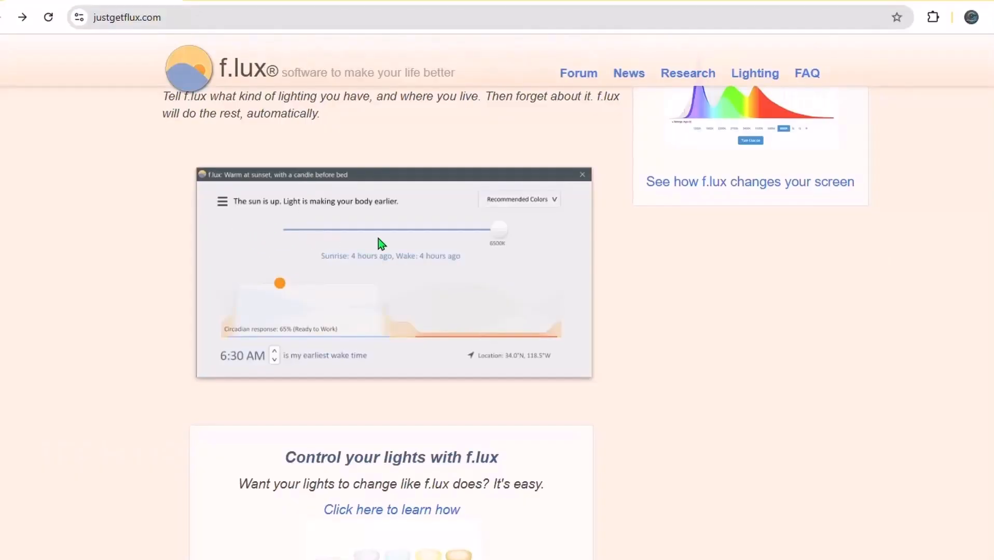
scroll(down, 3)
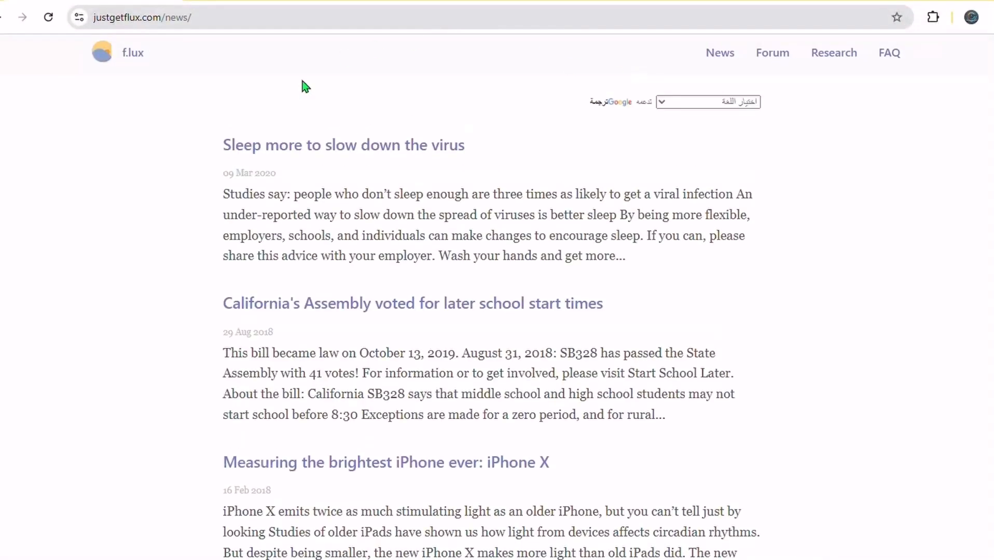
mouse_move(373, 152)
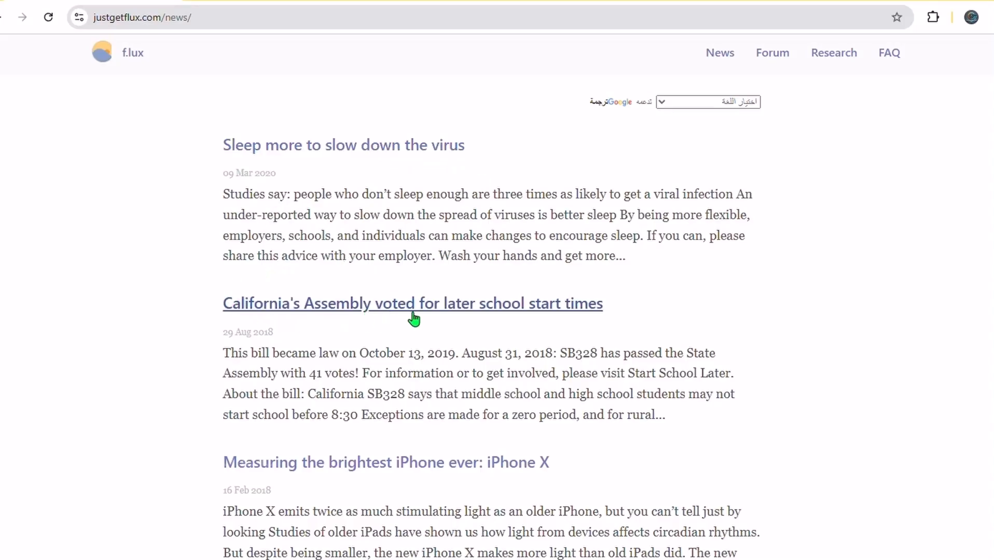
Scroll the f.lux News articles down to the PNAS iPad study
scroll(down, 3)
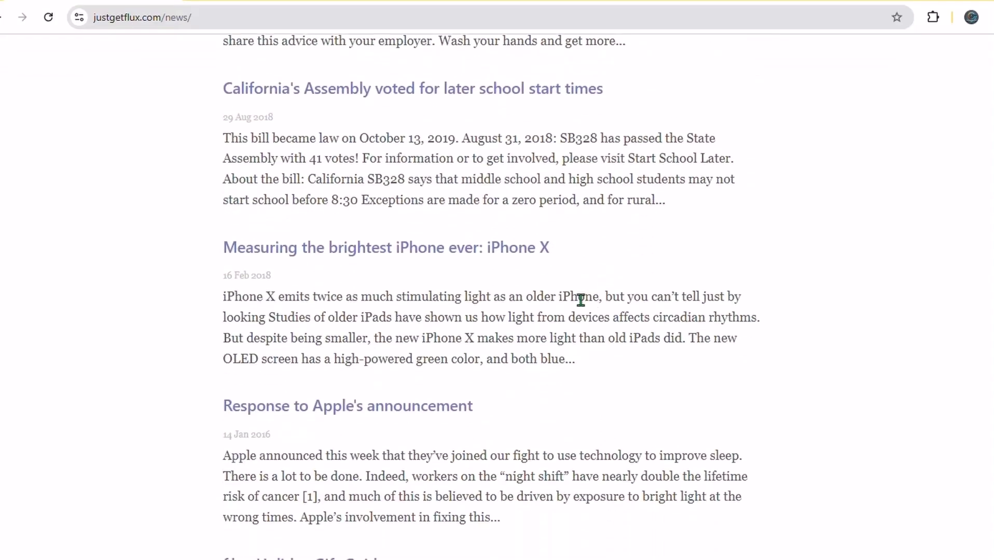
mouse_move(378, 256)
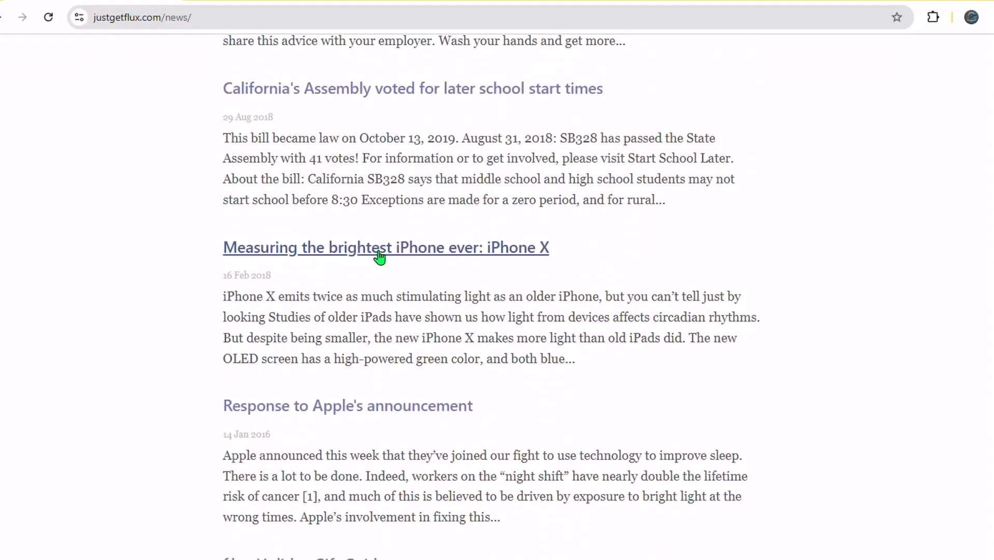
scroll(down, 3)
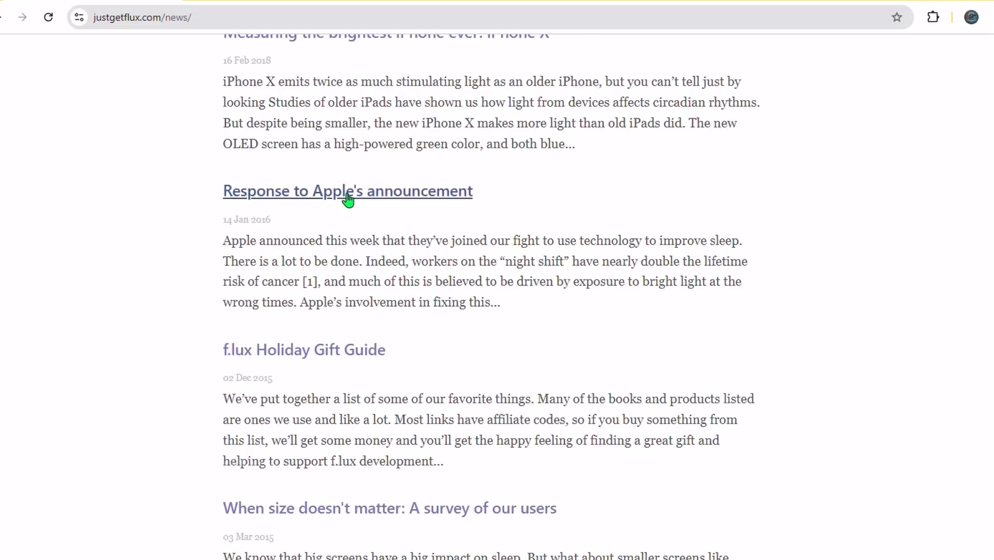
scroll(down, 3)
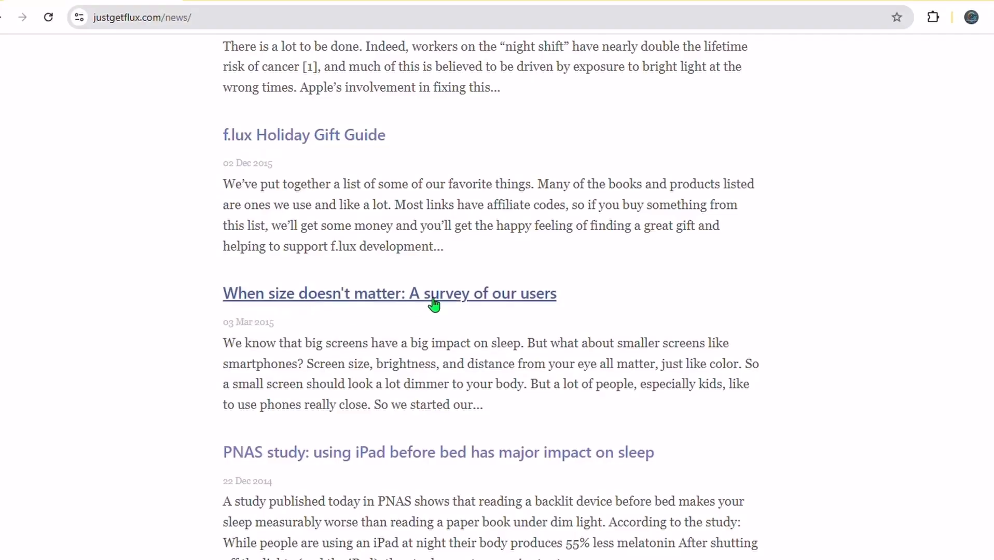
scroll(down, 3)
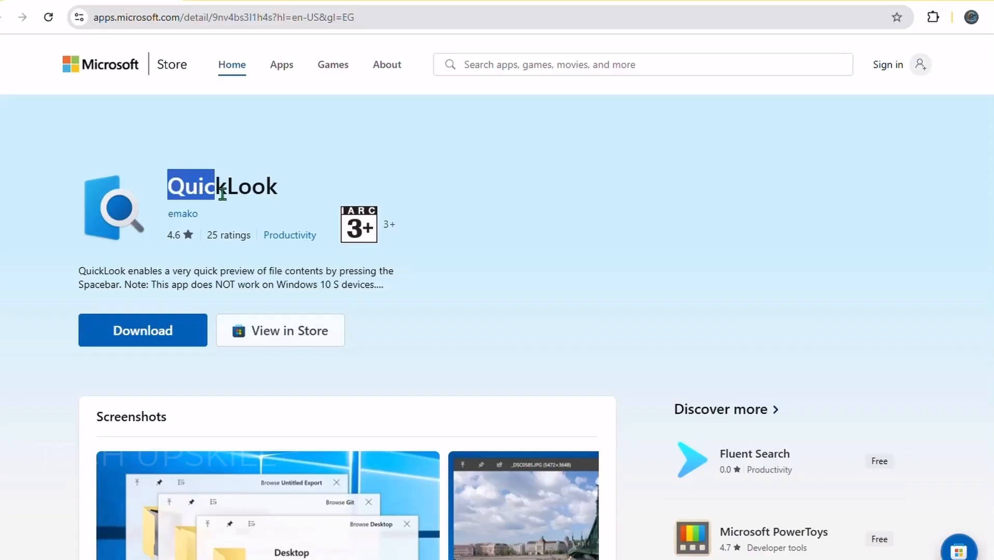
Read QuickLook's system requirements, highlighting the keyboard line, and its additional information
scroll(down, 3)
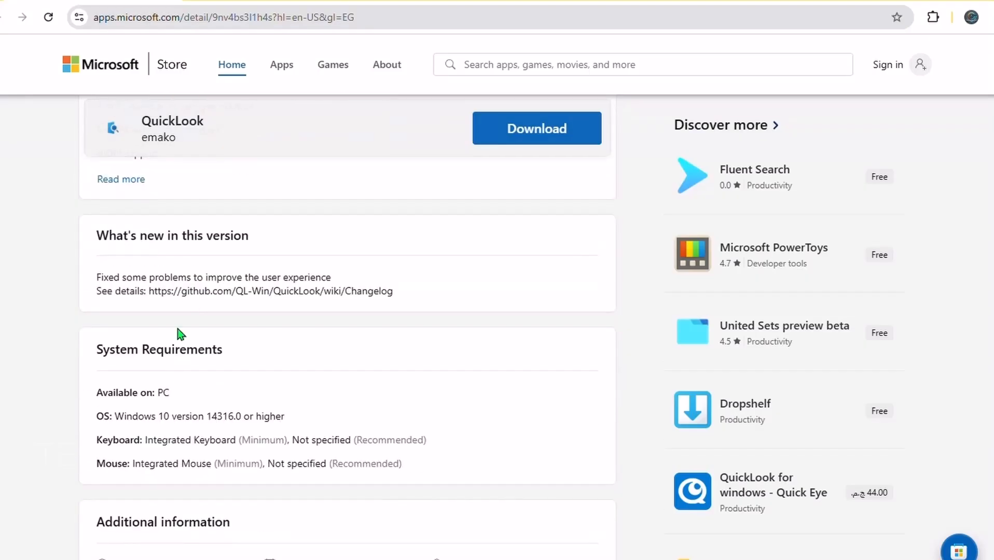
drag(96, 416, 284, 416)
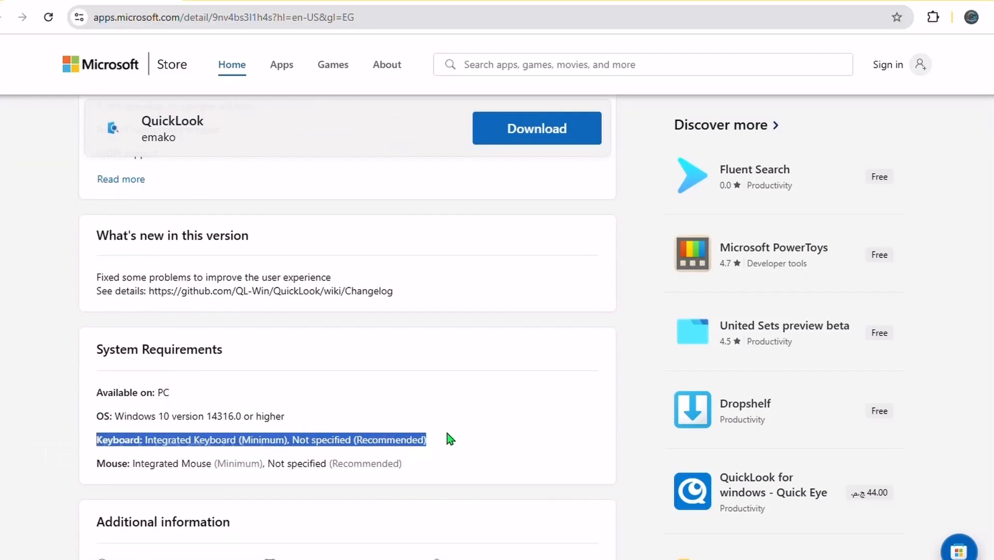
scroll(down, 3)
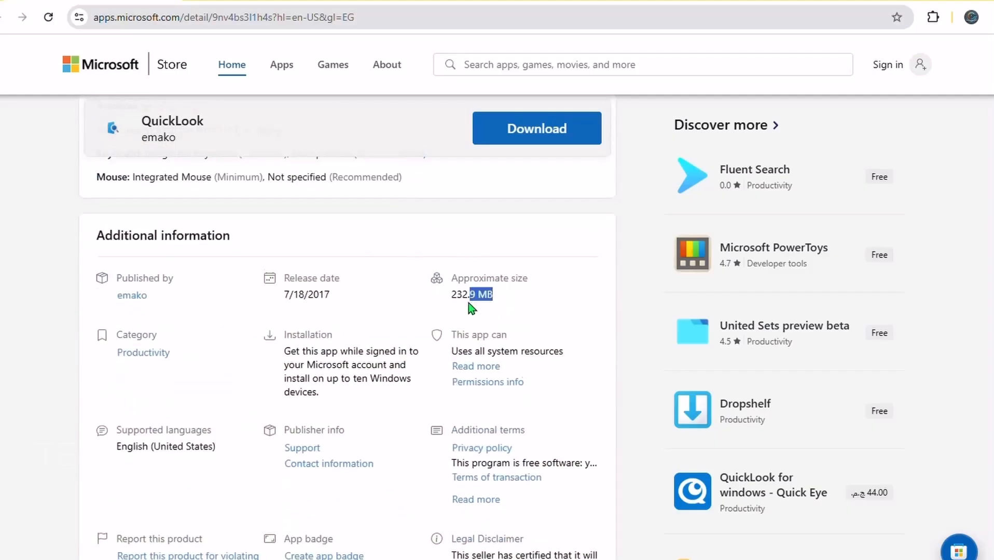
scroll(down, 3)
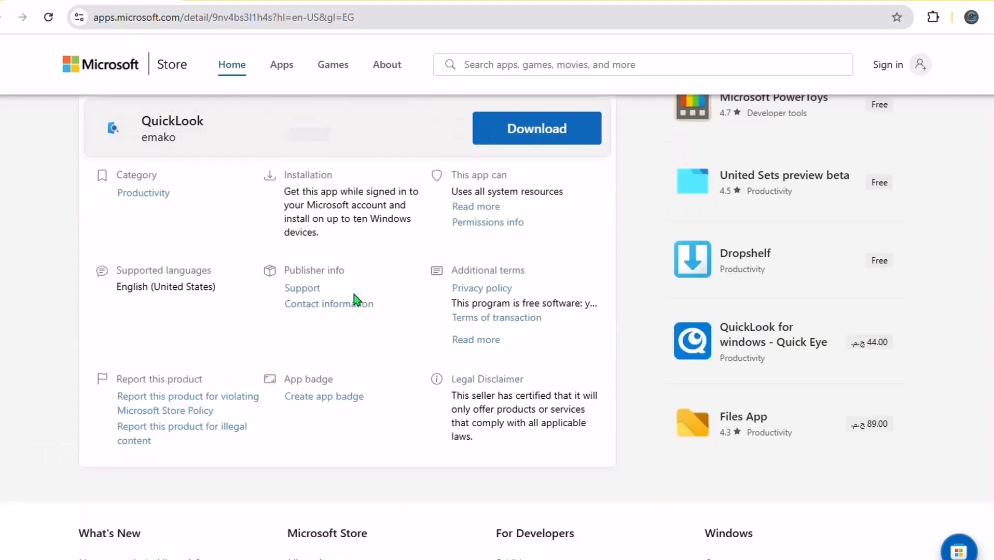
scroll(up, 3)
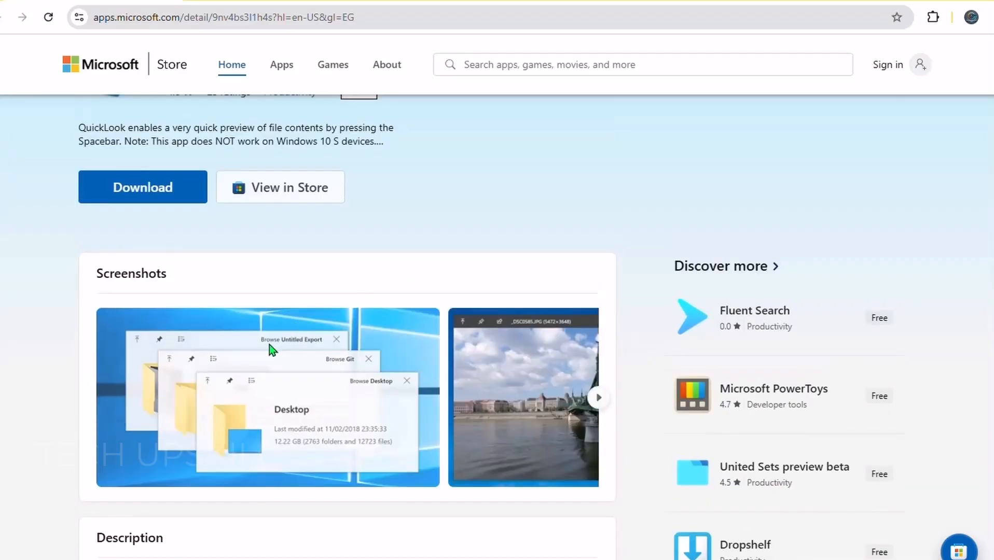
Enlarge QuickLook's screenshots in the full-page gallery
click(522, 396)
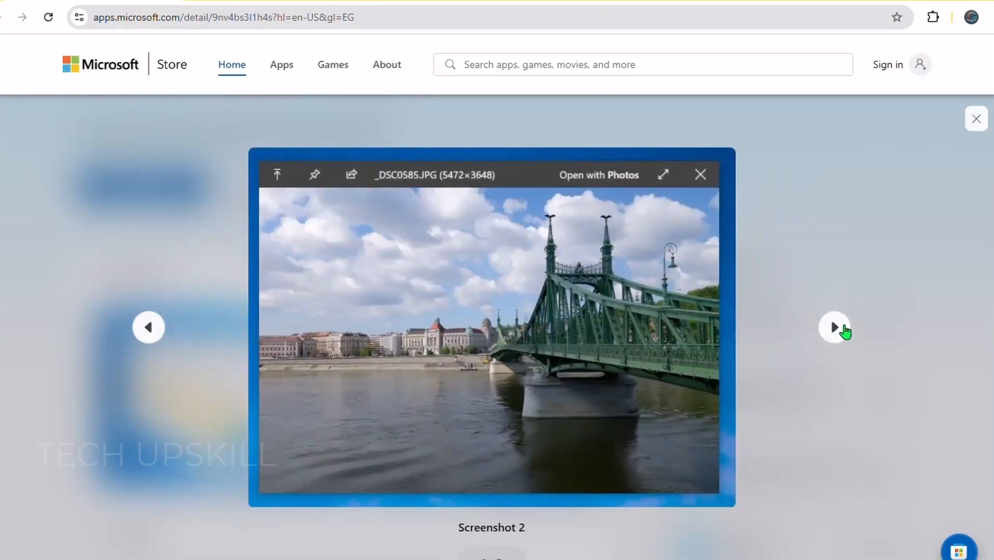
Advance through QuickLook's screenshot gallery five times up to the code preview image
click(834, 328)
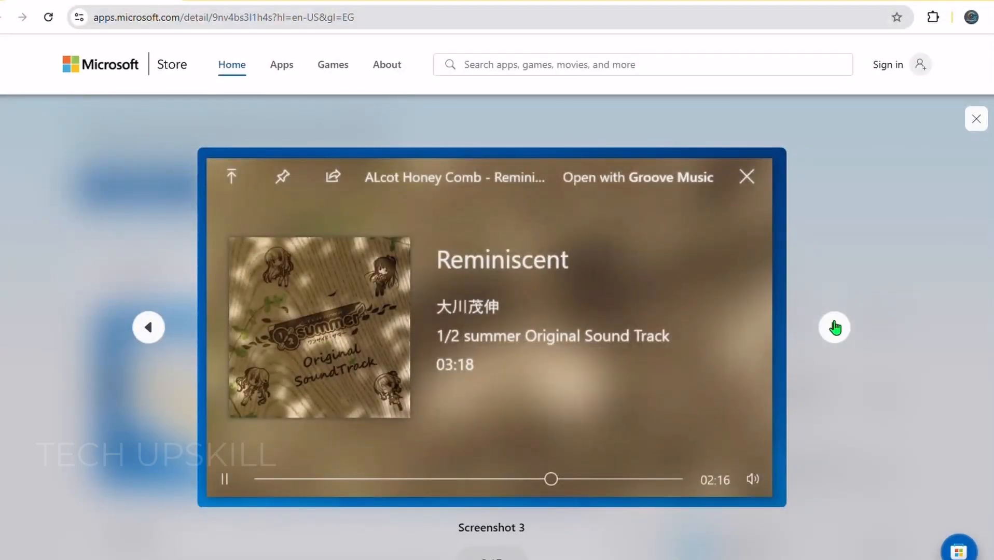
click(834, 327)
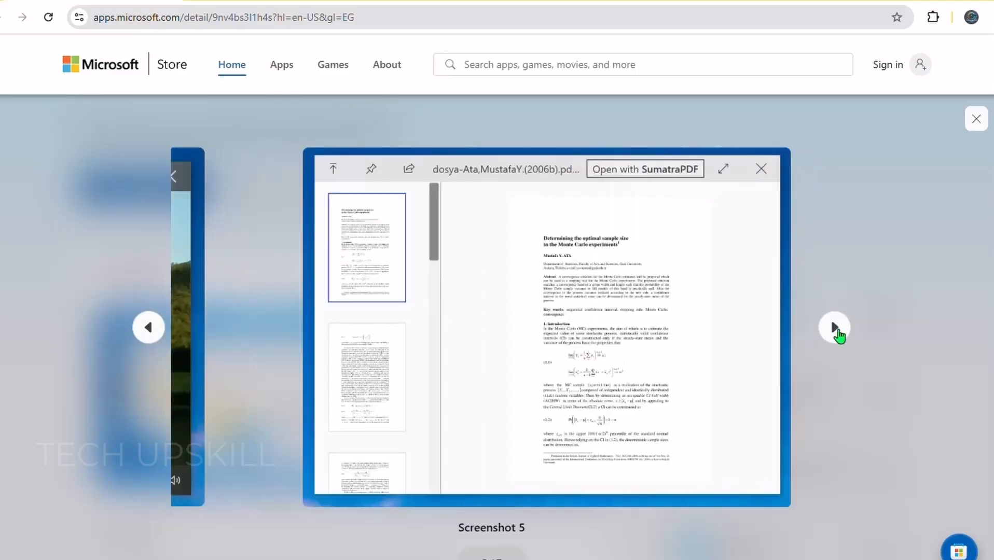
click(834, 327)
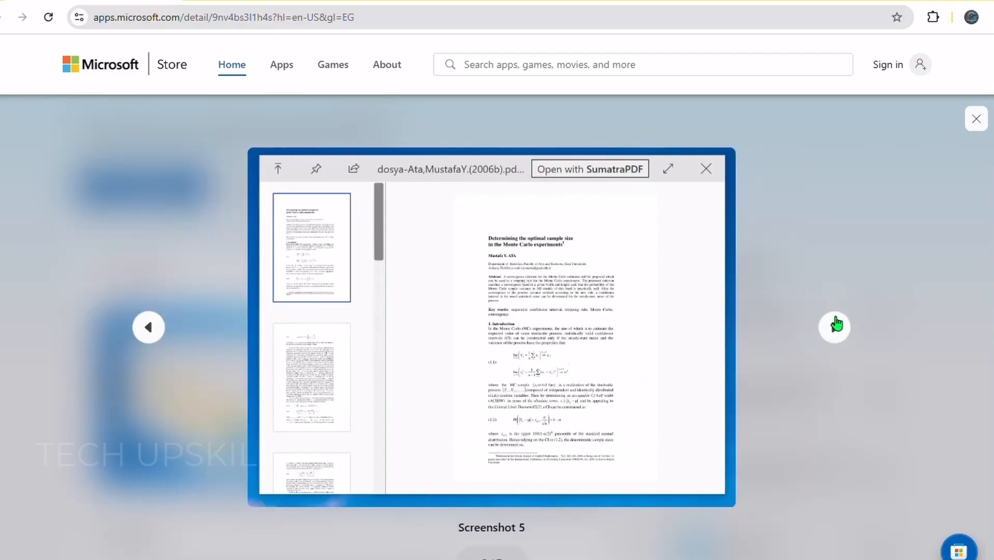
click(835, 328)
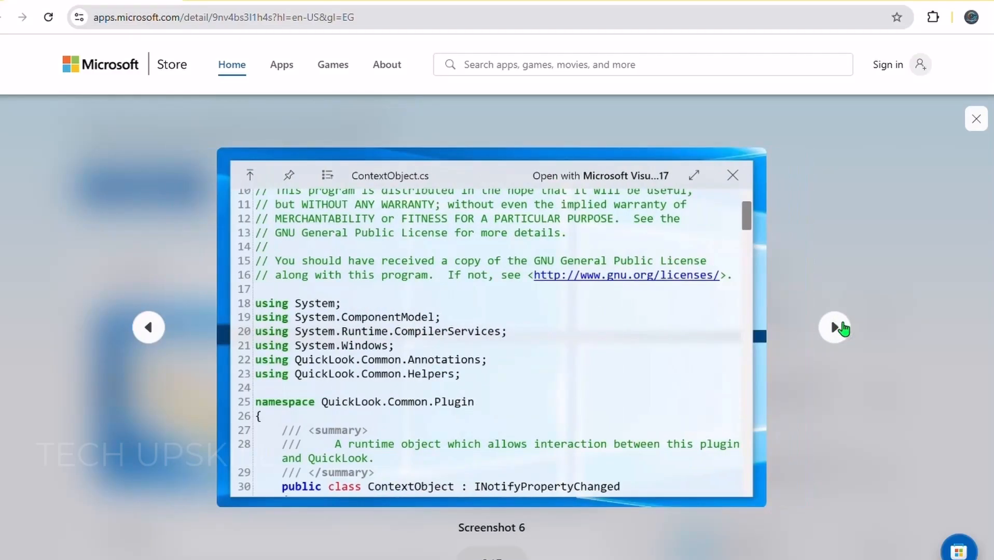
click(835, 328)
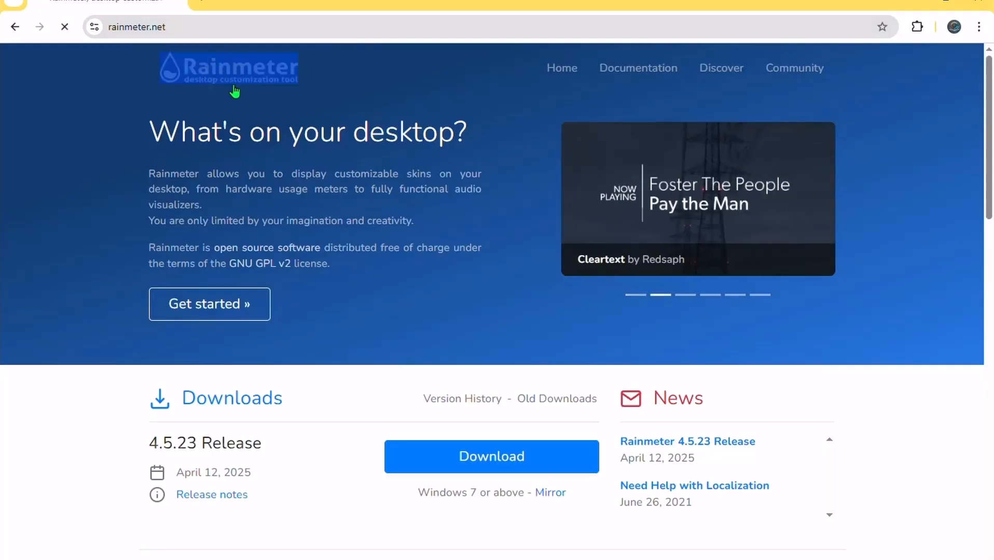
scroll(down, 3)
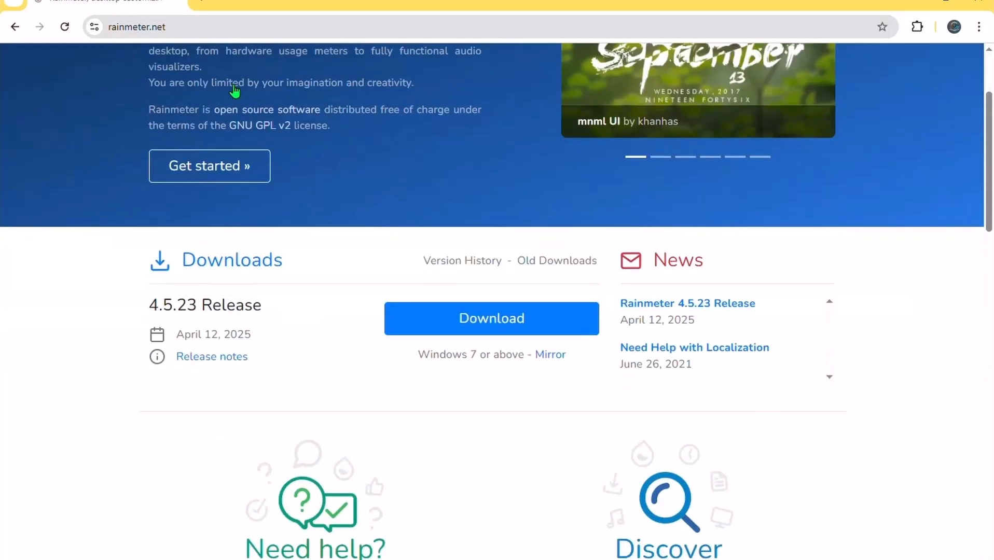
scroll(down, 3)
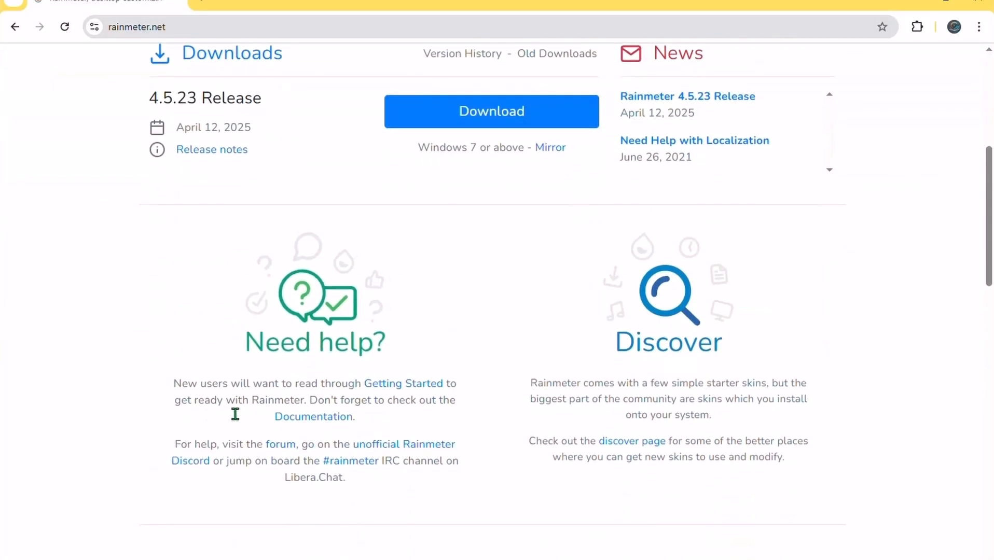
scroll(down, 3)
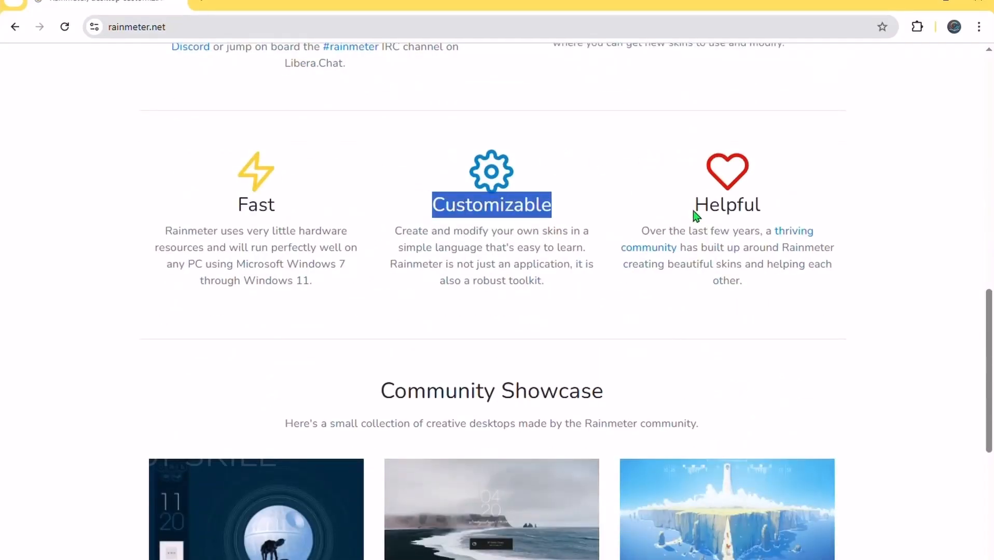
scroll(down, 3)
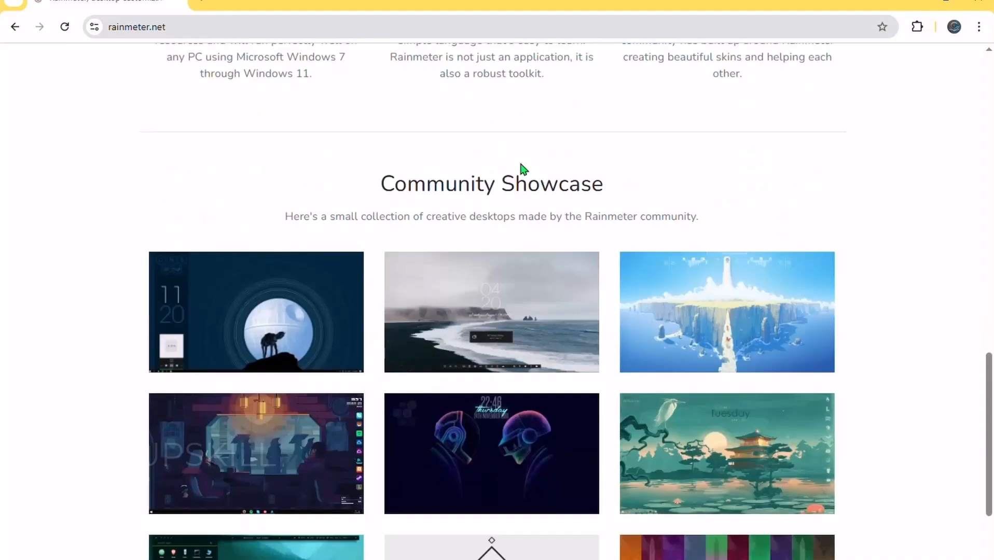
Enlarge the first Community Showcase desktop and advance through the next few showcase skins
click(255, 312)
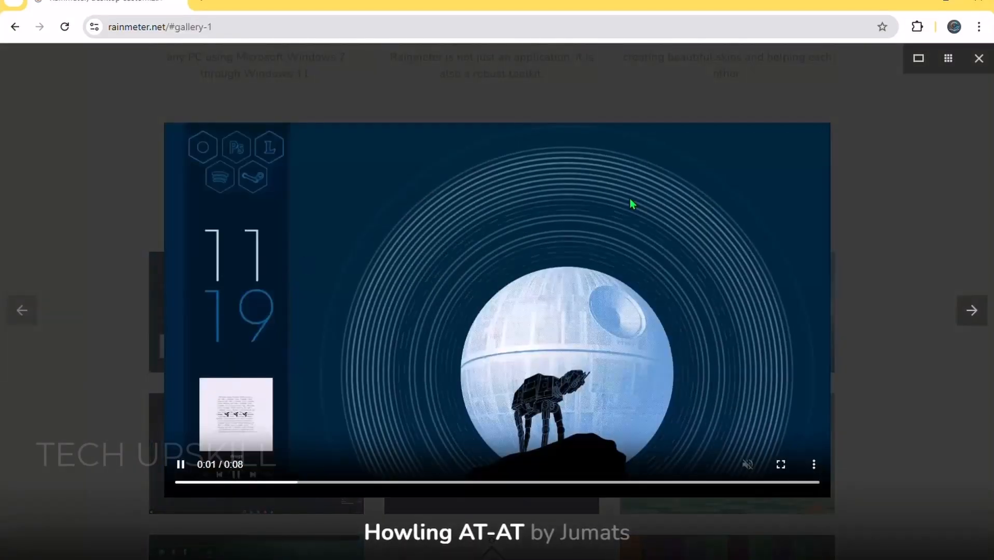
click(970, 311)
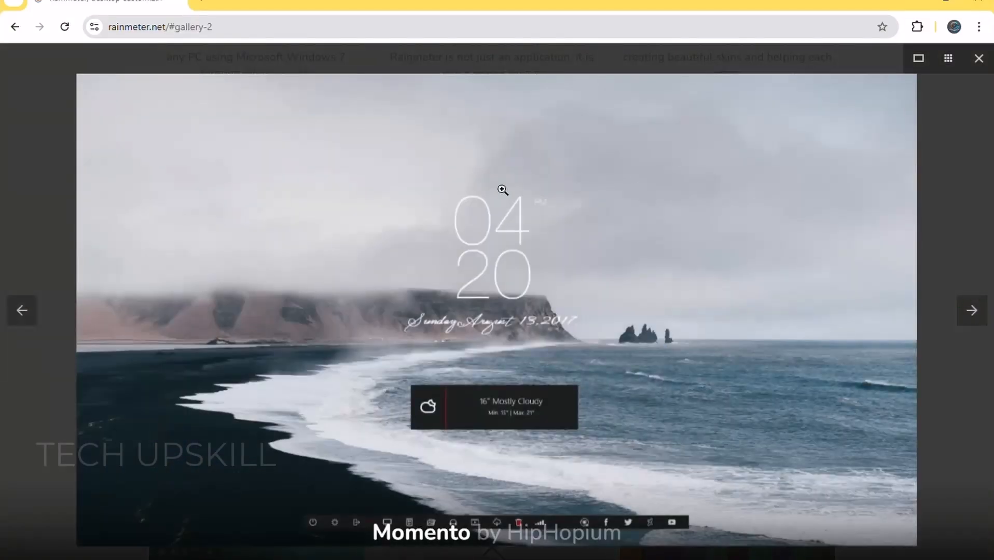
click(971, 310)
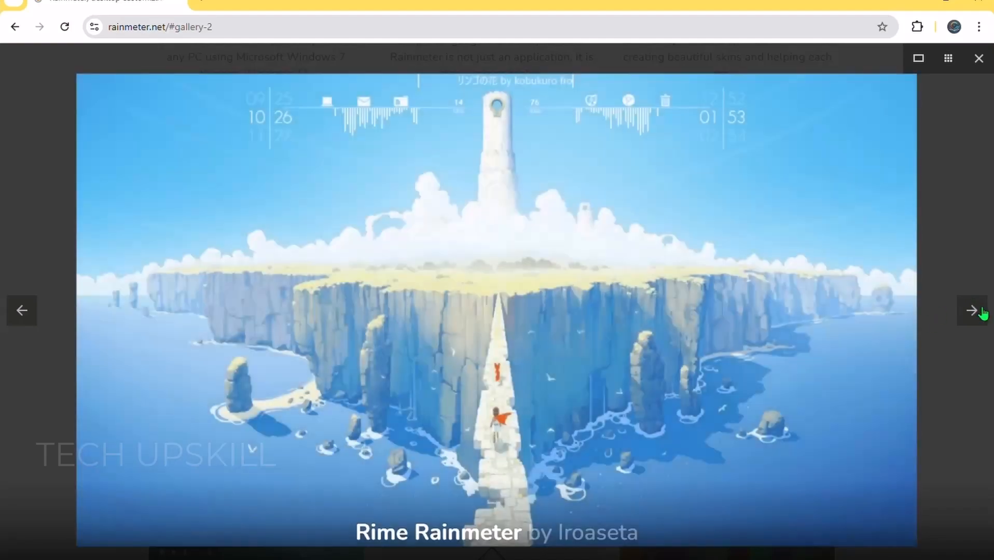
click(971, 310)
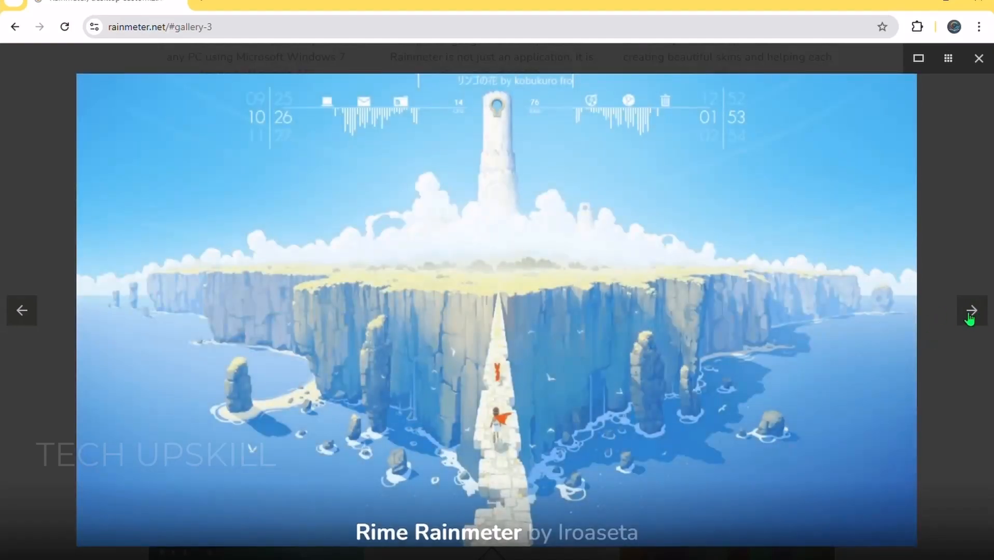
click(970, 310)
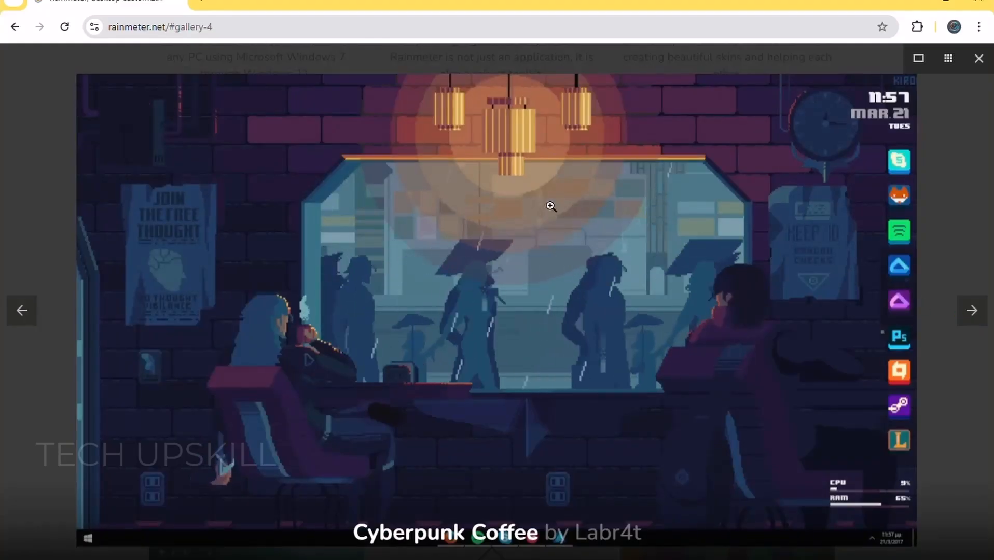
Continue through Blue and Simple, polybar and Geometry Rainmeter to the following skin
click(972, 310)
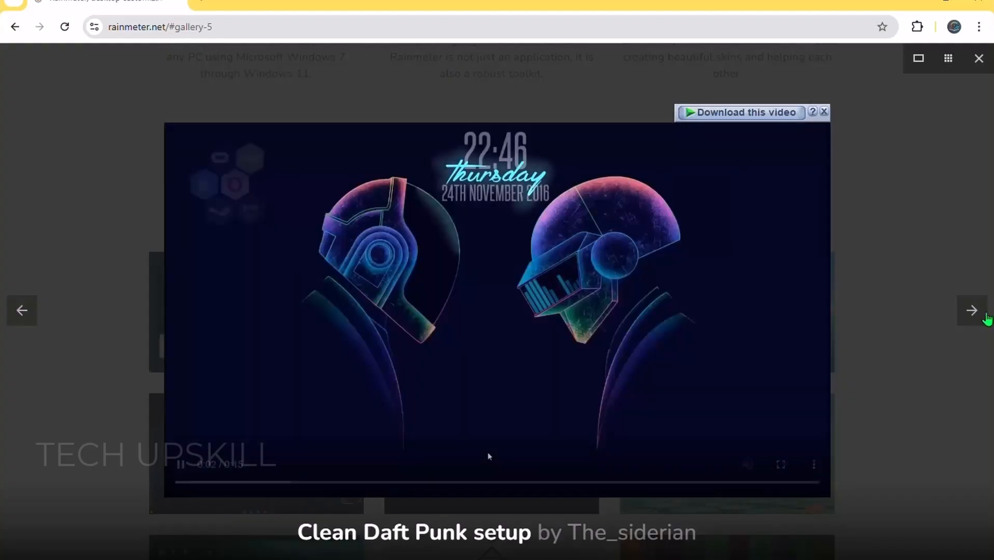
click(971, 311)
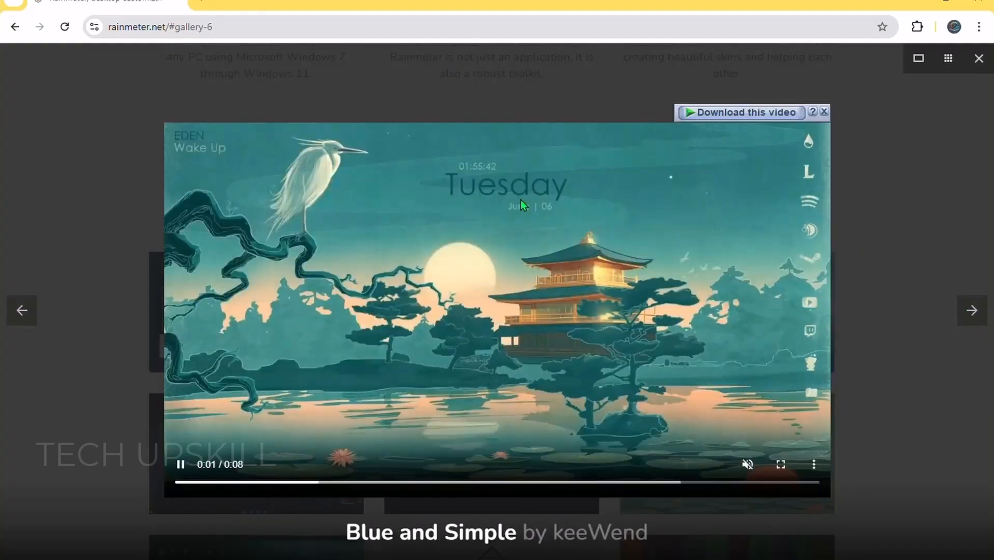
click(971, 310)
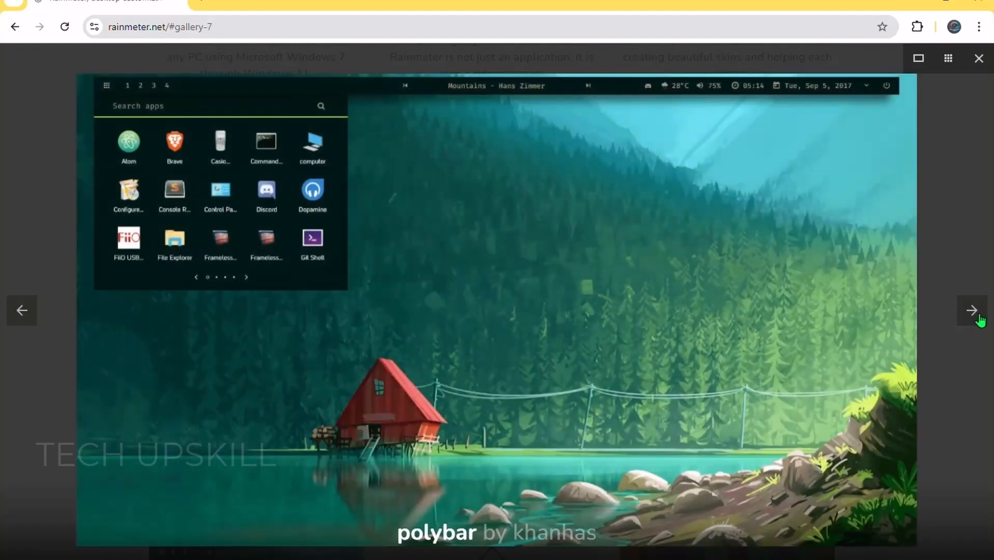
click(972, 310)
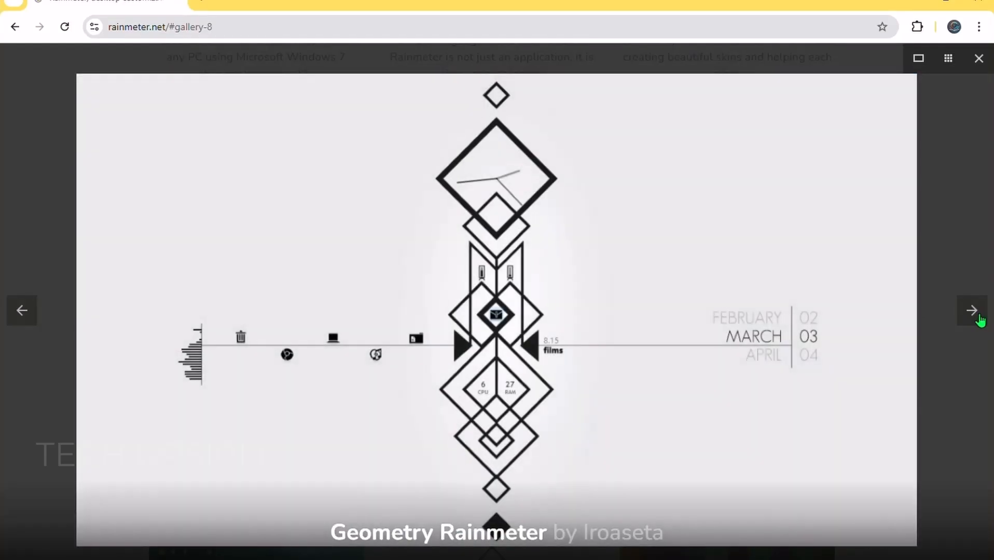
click(972, 310)
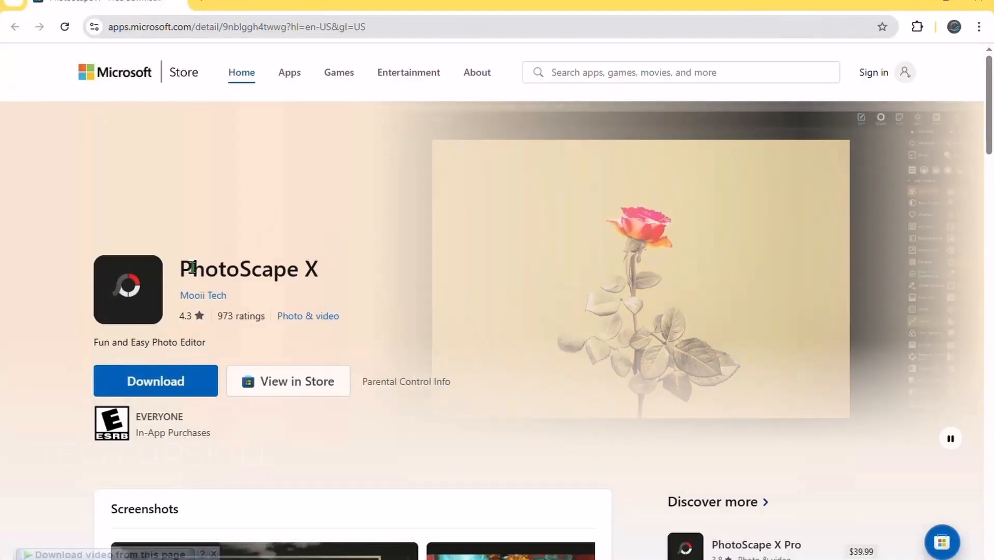
Read down PhotoScape X's listing, highlight the Cut Out and Collage lines, then enlarge a screenshot
scroll(down, 3)
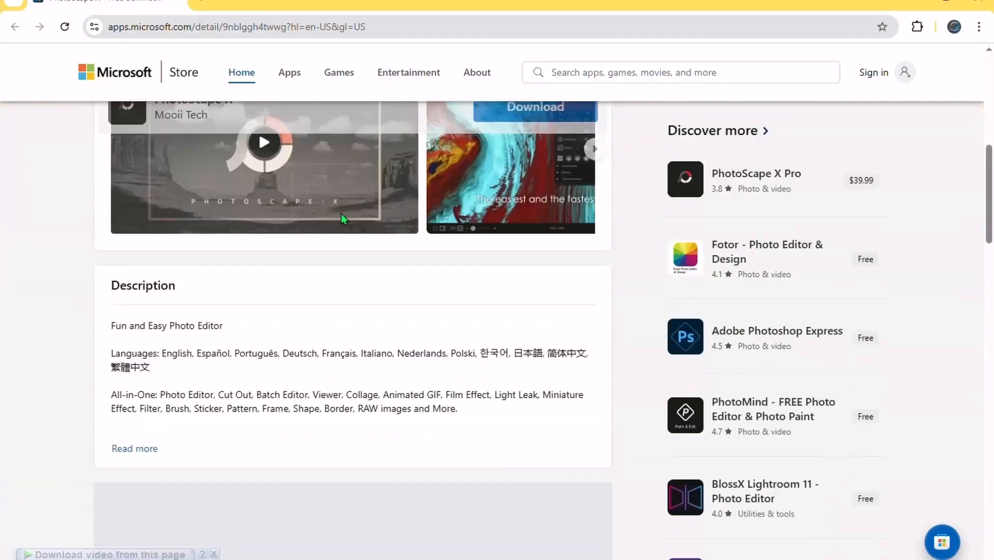
scroll(down, 3)
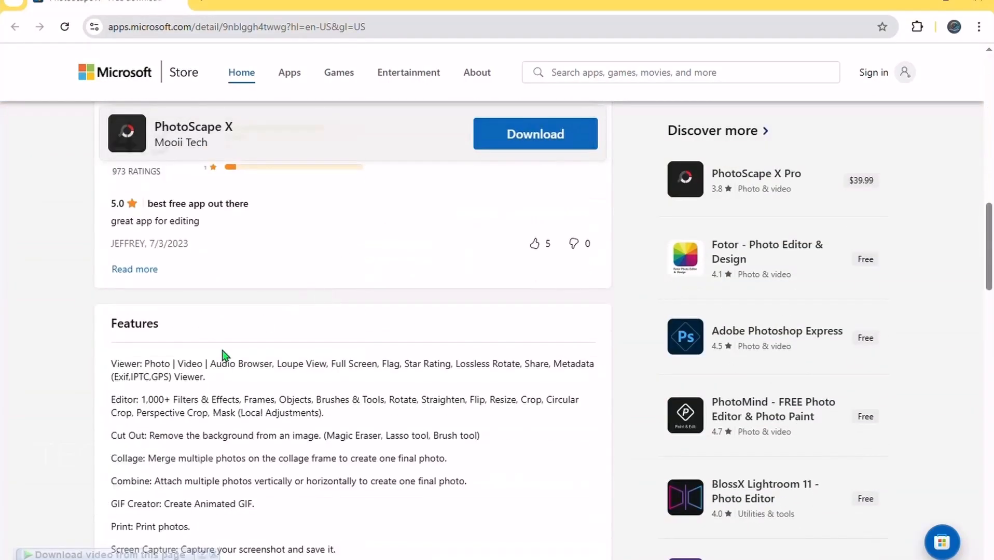
drag(111, 364, 592, 365)
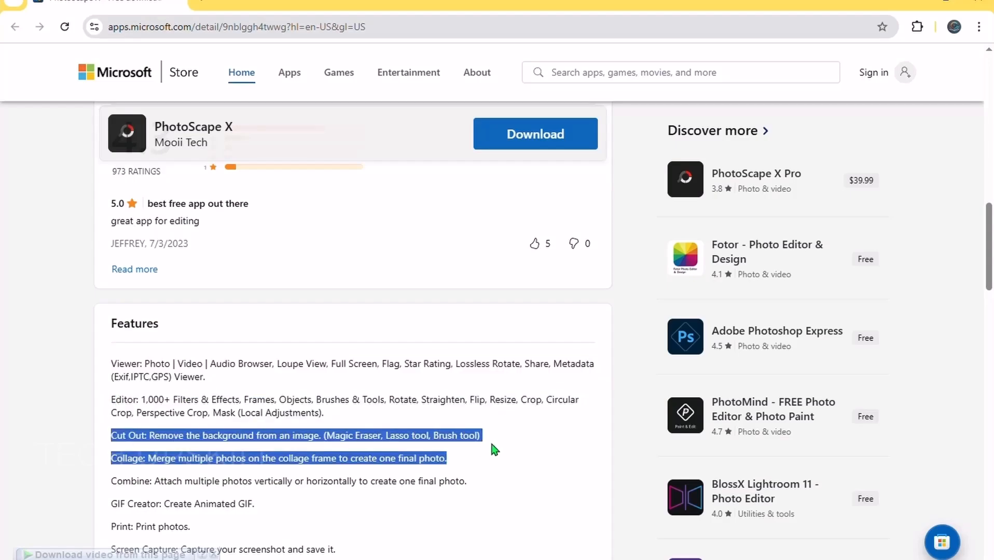
scroll(down, 3)
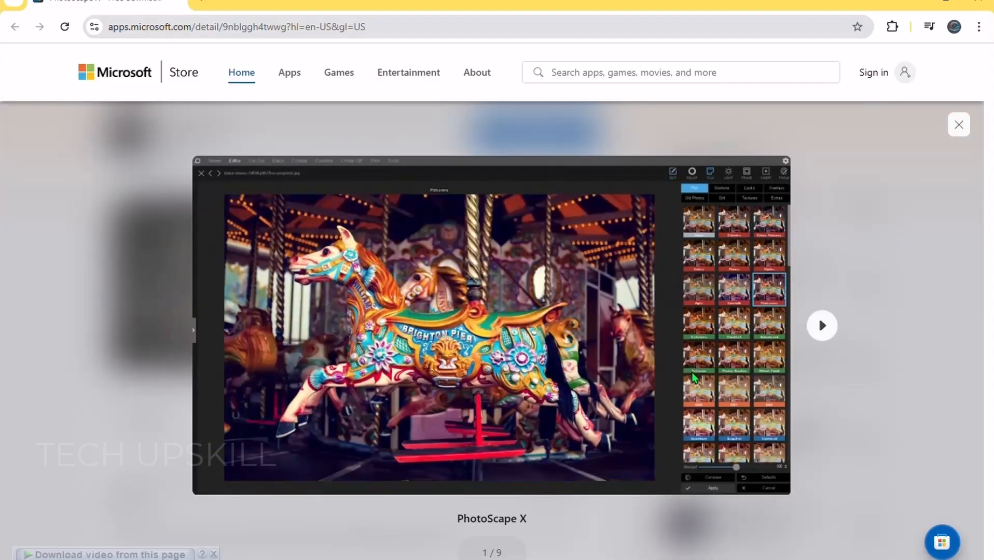
click(822, 326)
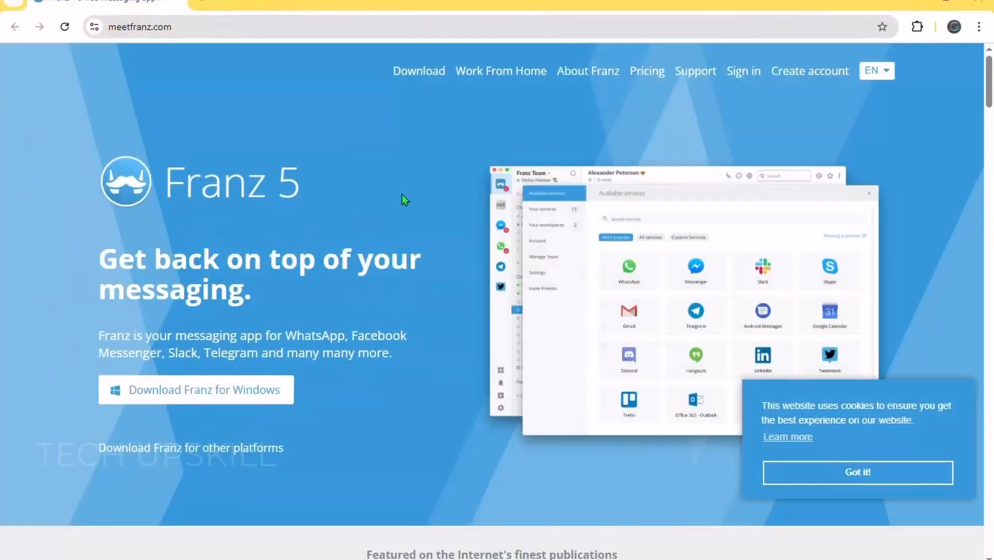
mouse_move(213, 178)
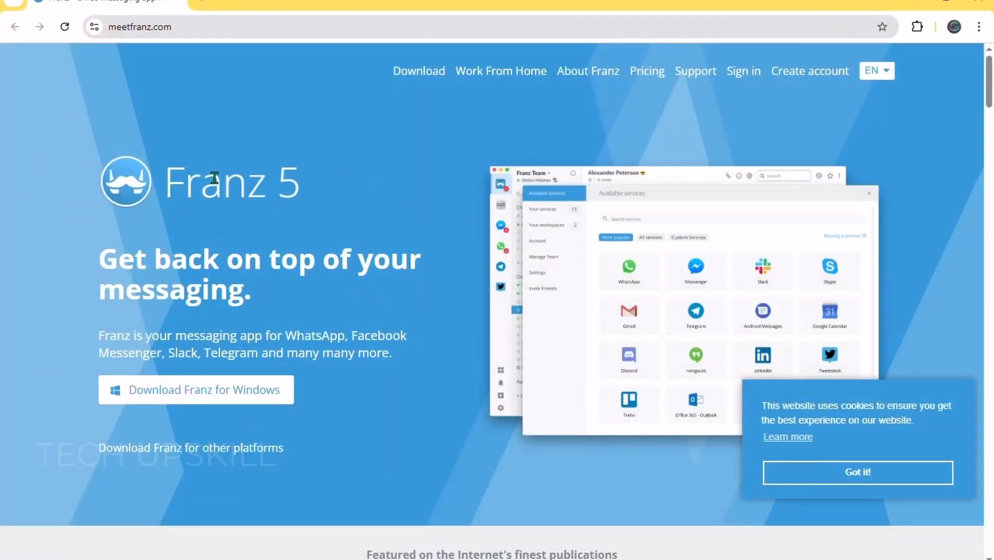
Highlight near the Franz 5 title and the word 'messaging' in the headline, moving down the page
double_click(181, 182)
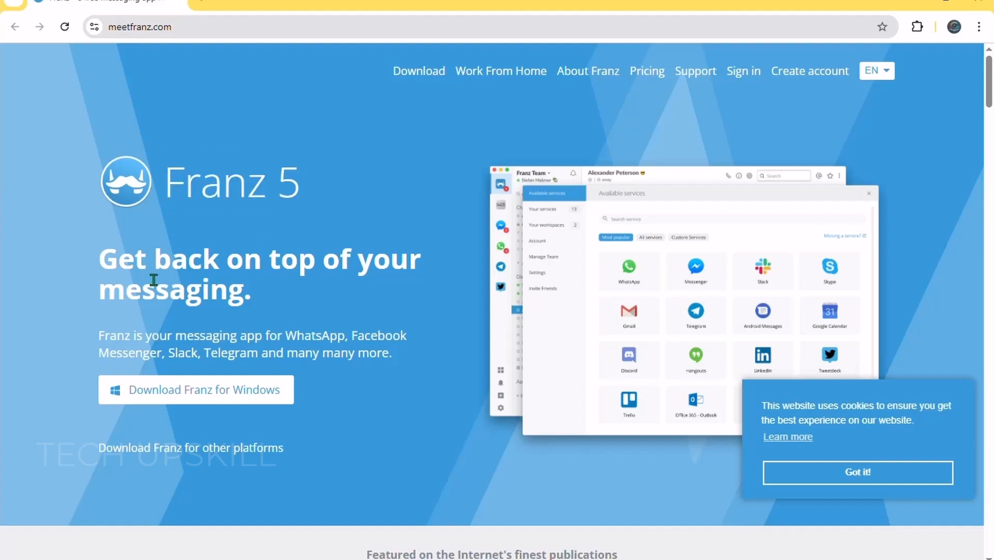
drag(99, 258, 310, 258)
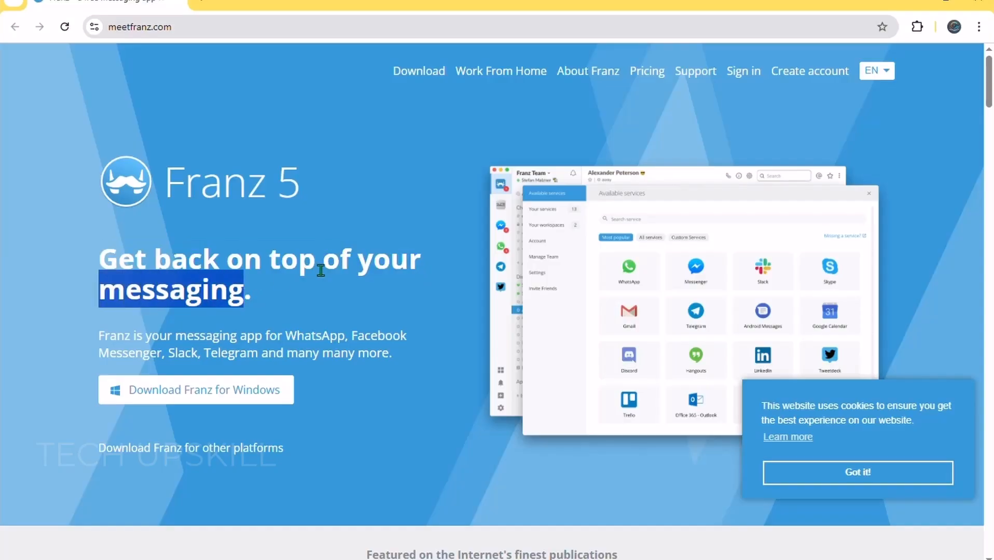
scroll(down, 3)
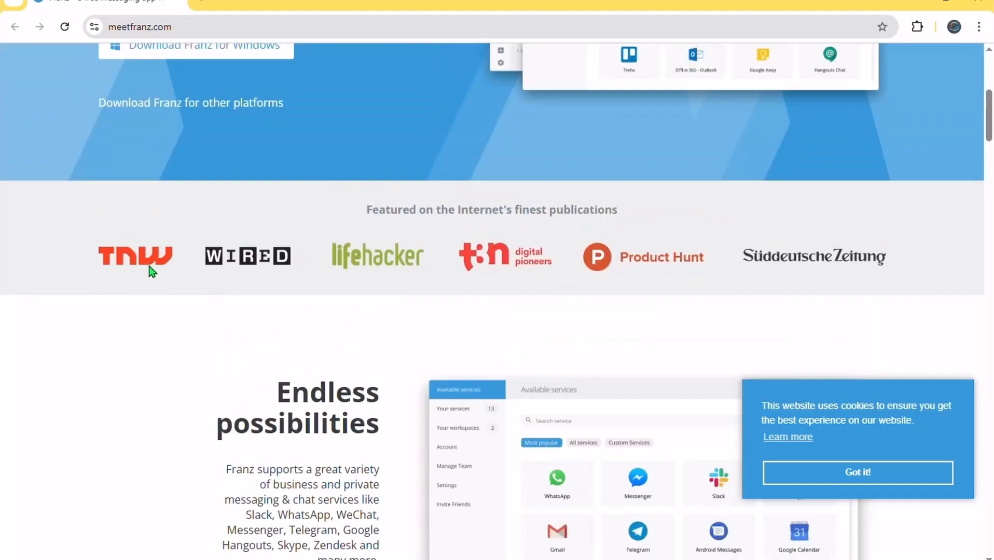
Scroll the Franz homepage through Franz for Teams and languages down to the Full of features grid
scroll(down, 3)
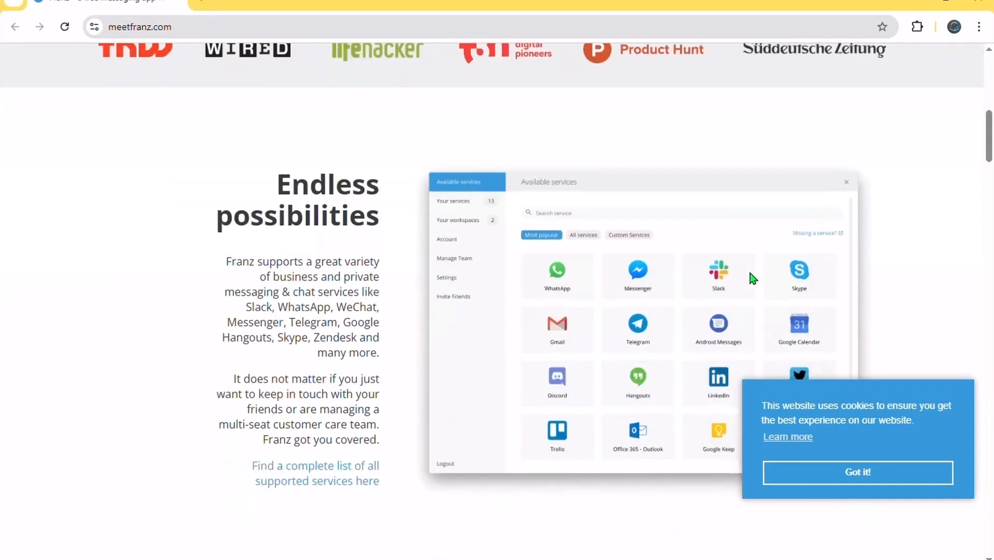
scroll(down, 3)
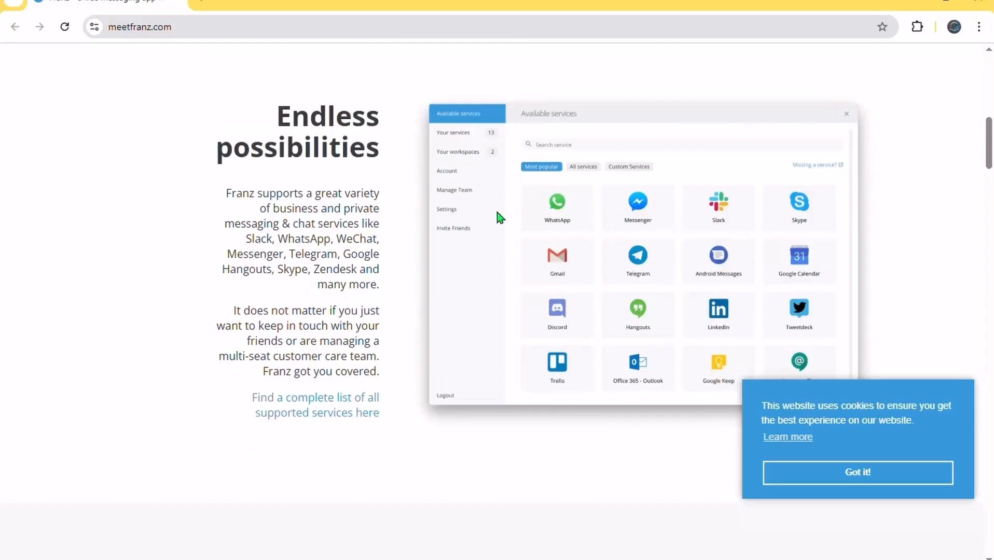
scroll(down, 3)
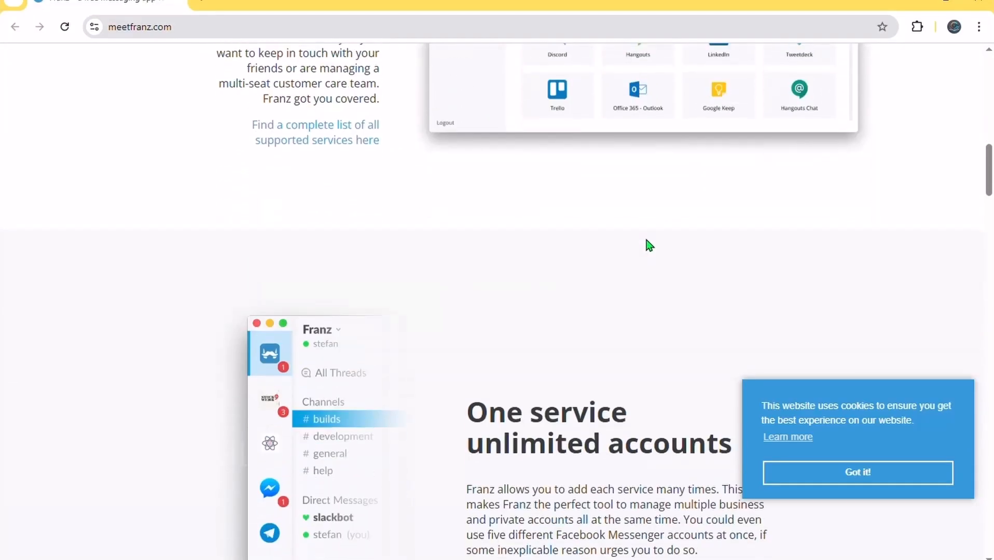
scroll(down, 3)
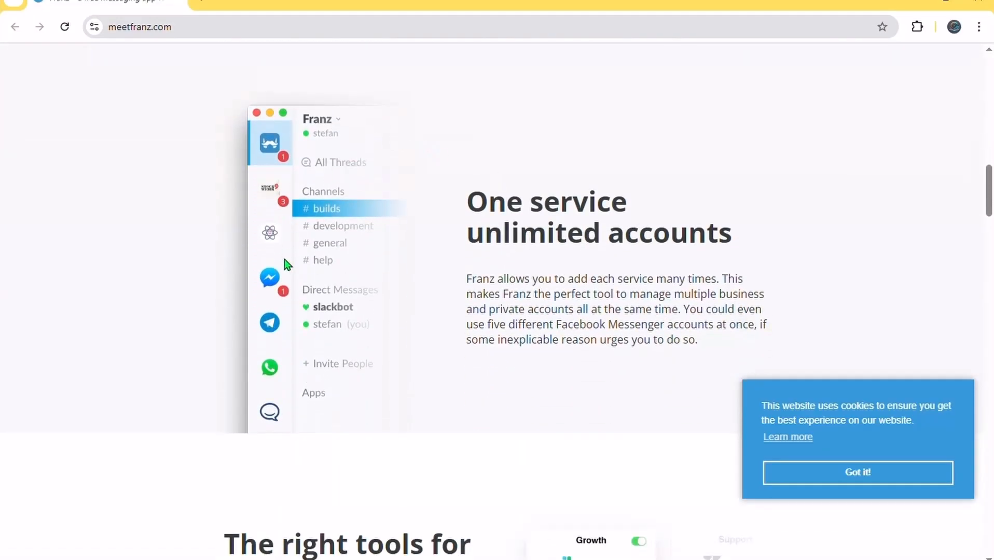
scroll(down, 3)
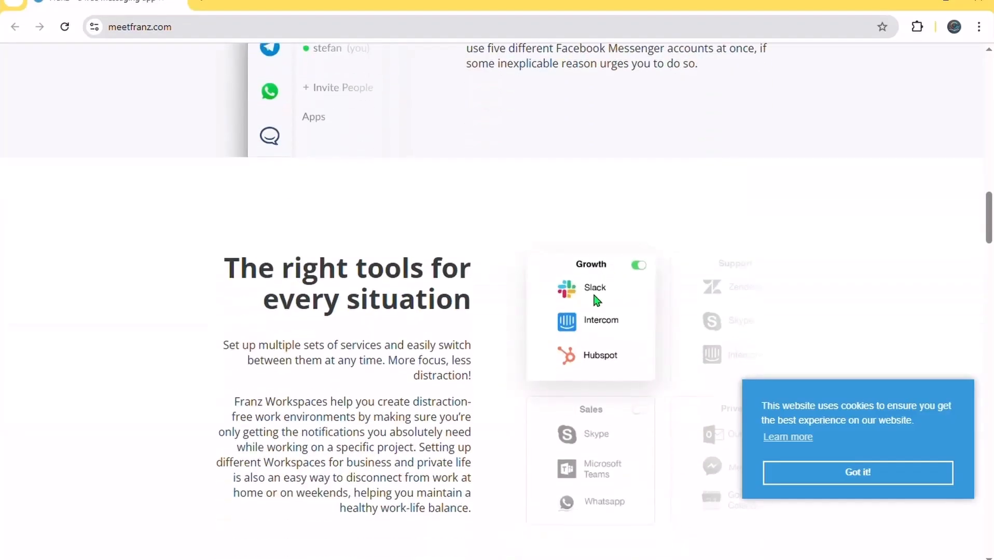
scroll(down, 3)
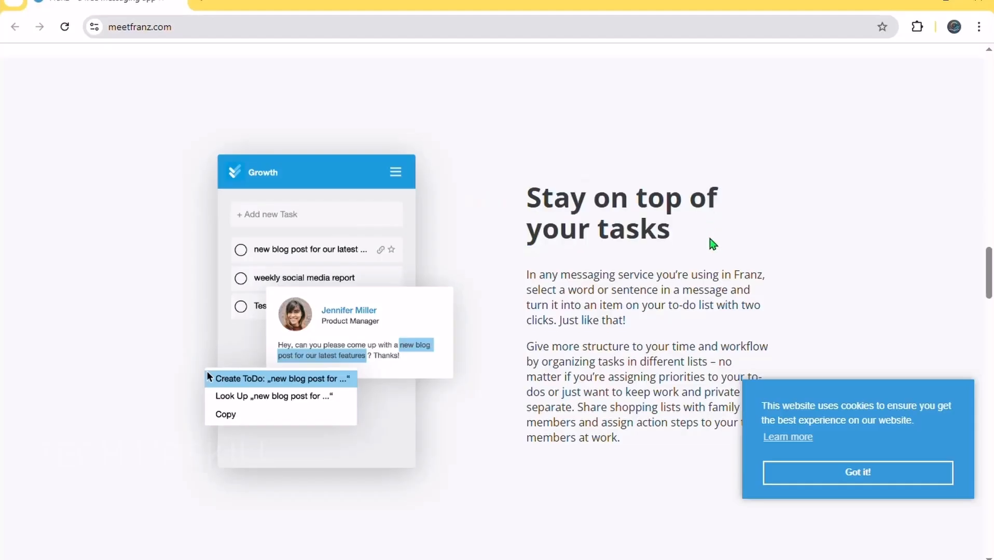
scroll(down, 3)
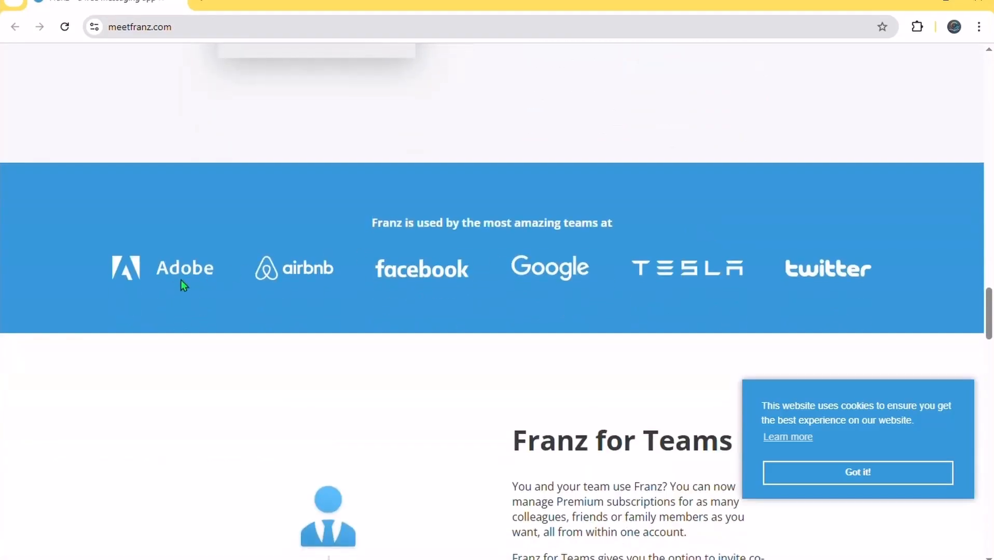
mouse_move(531, 282)
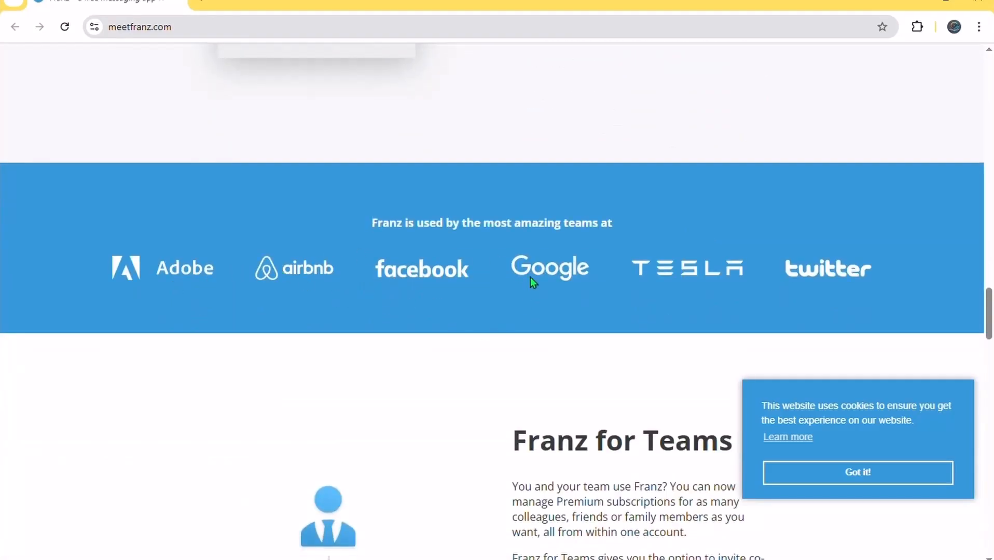
scroll(down, 3)
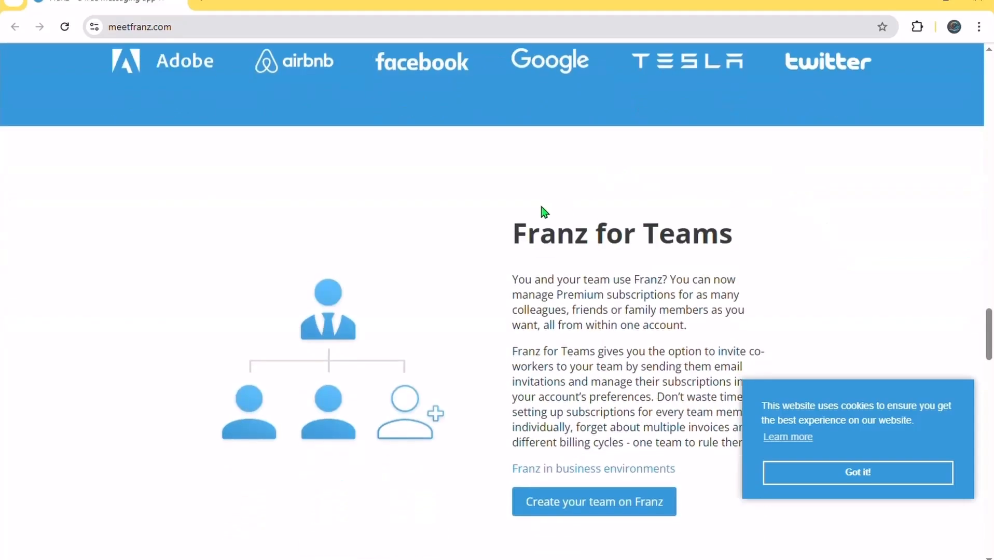
mouse_move(653, 211)
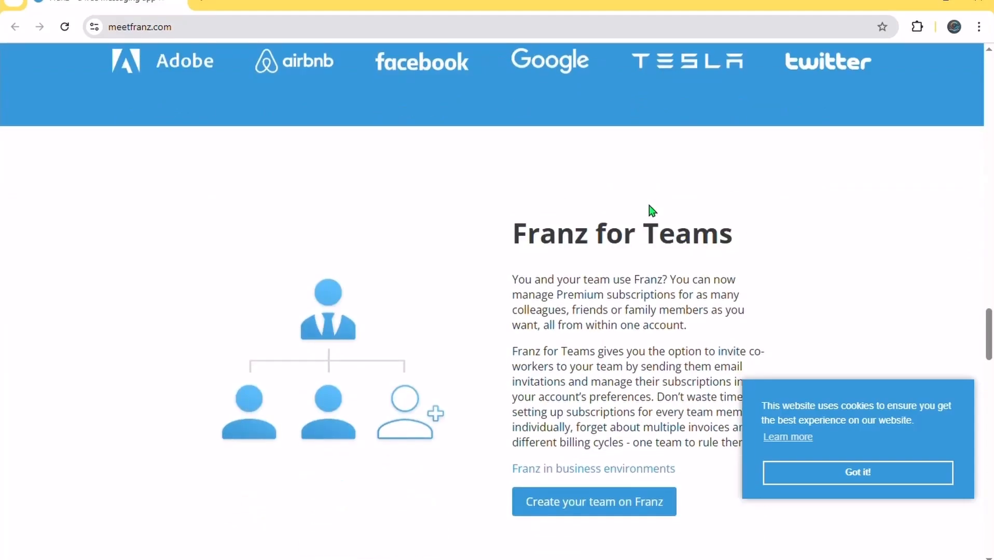
scroll(down, 3)
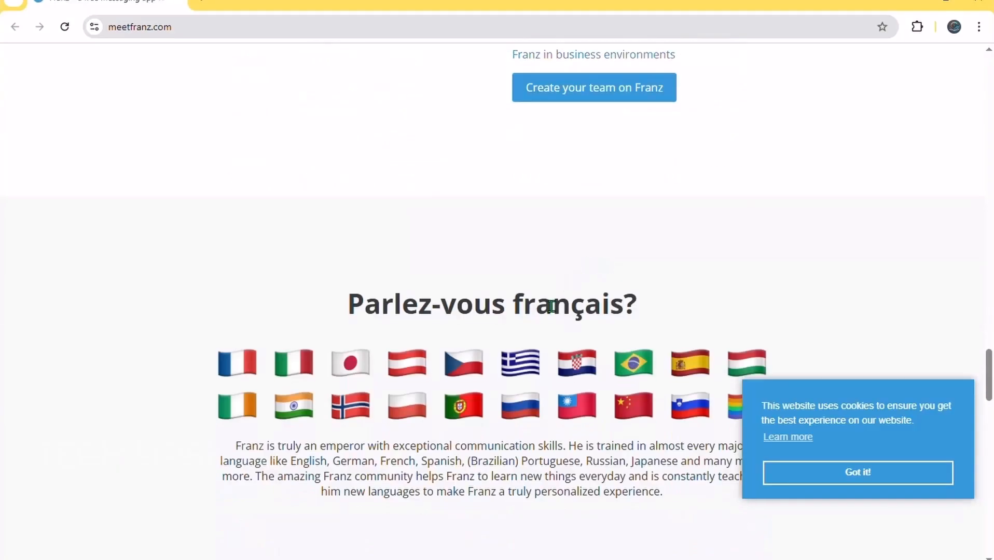
scroll(down, 3)
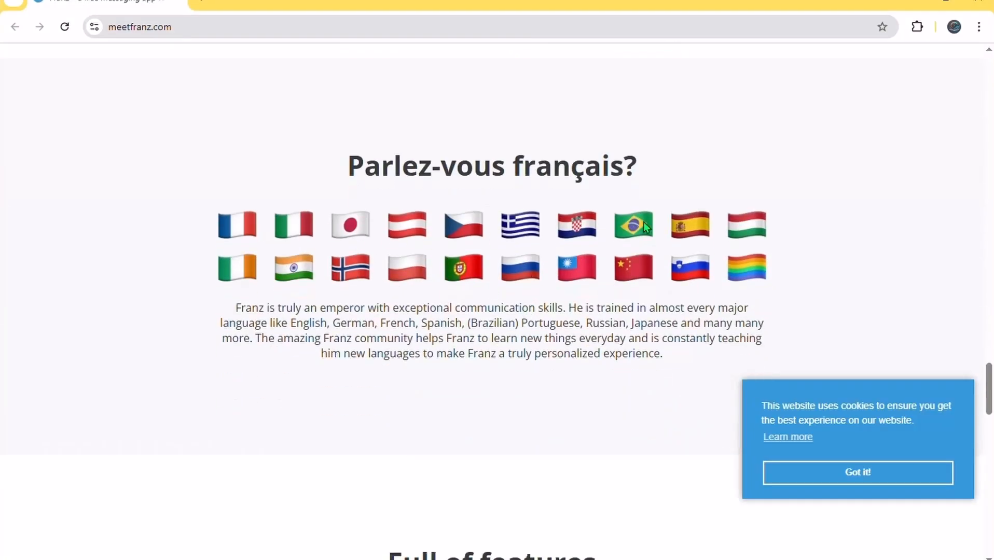
scroll(down, 3)
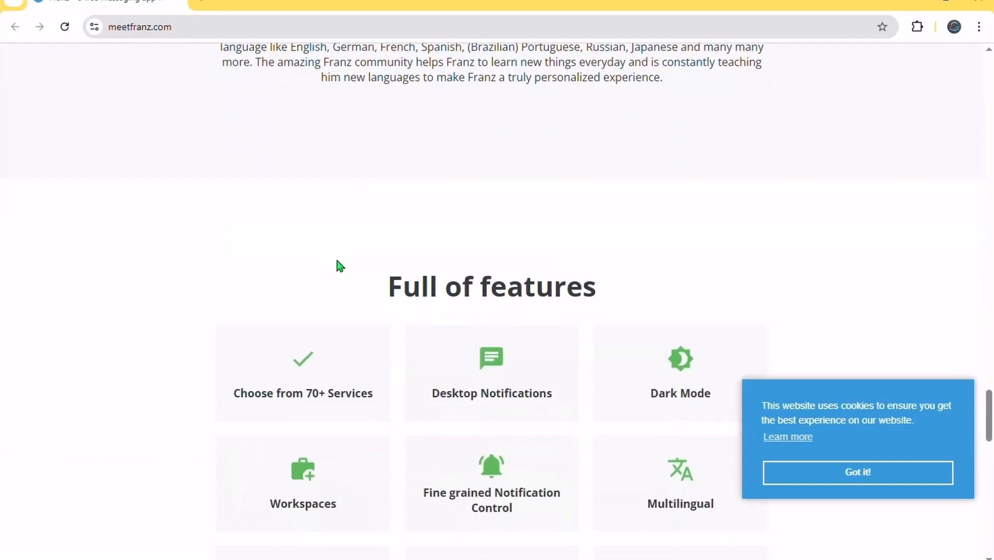
scroll(down, 3)
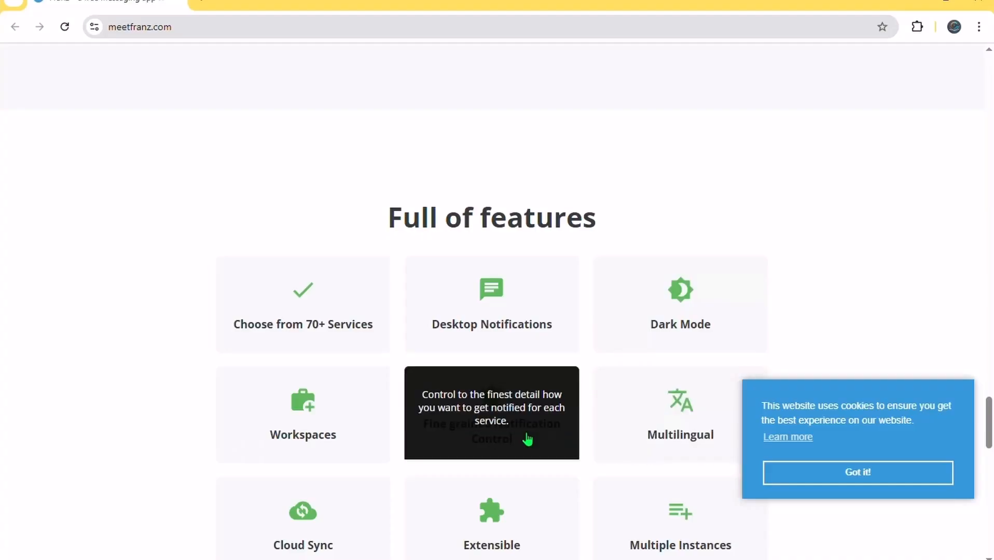
scroll(down, 3)
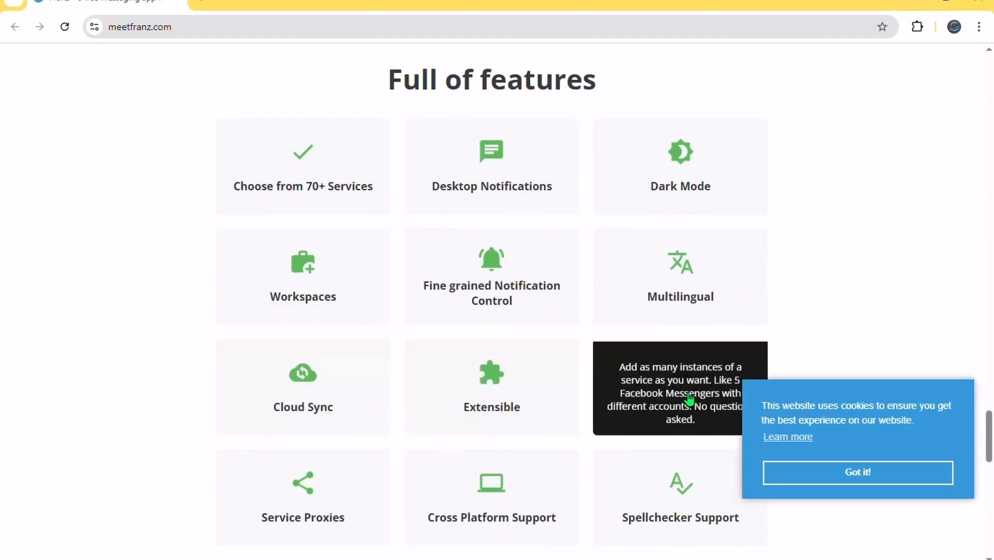
scroll(down, 3)
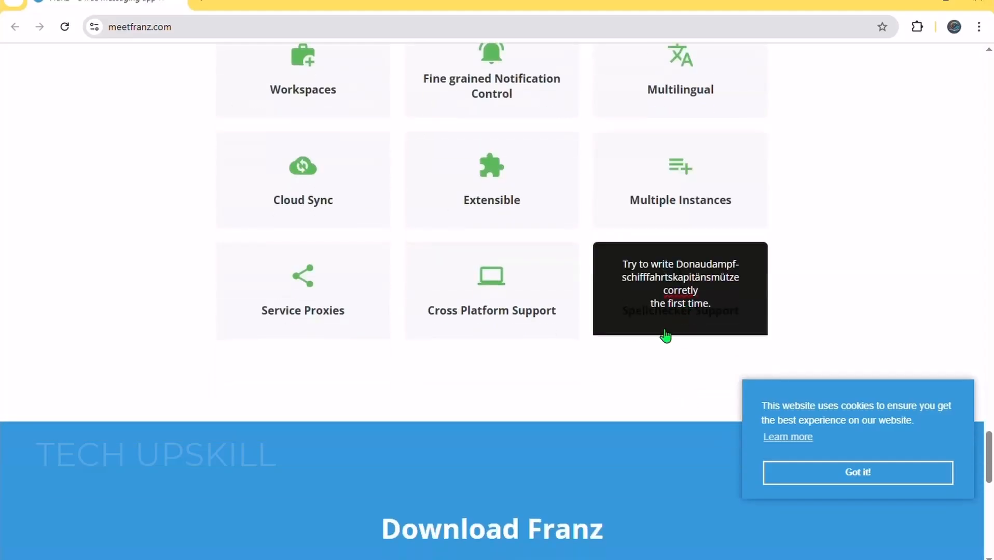